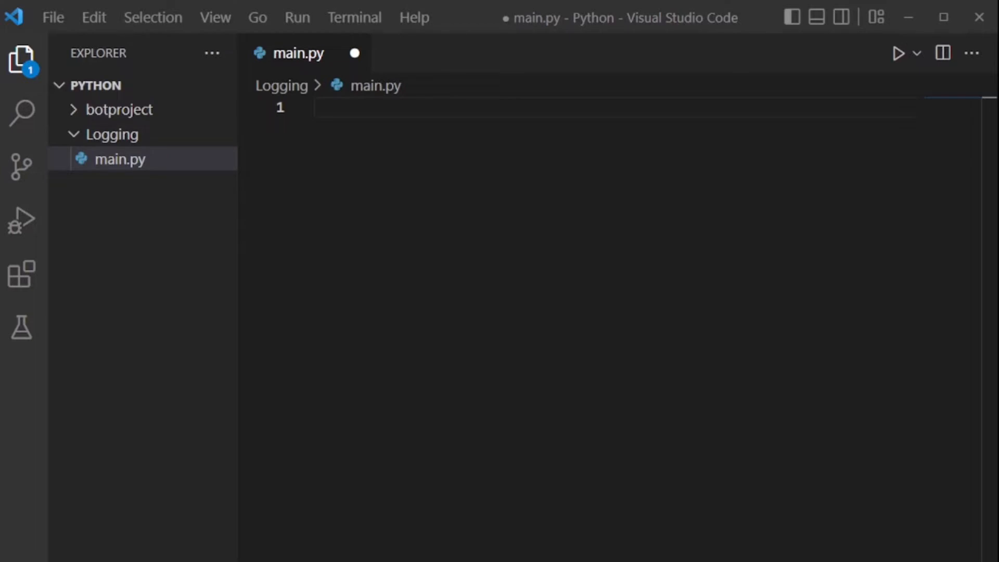
mouse_move(109, 164)
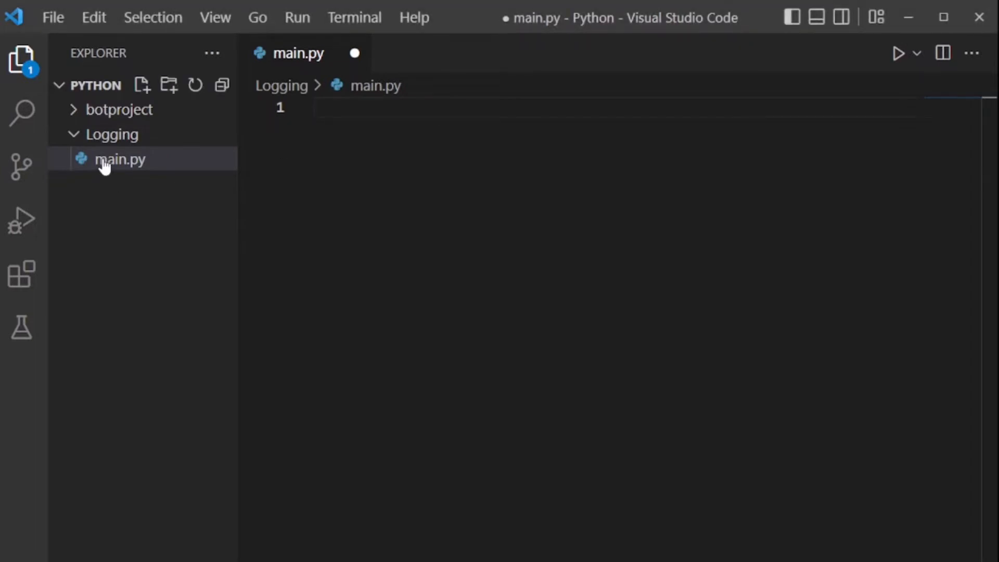
mouse_move(219, 187)
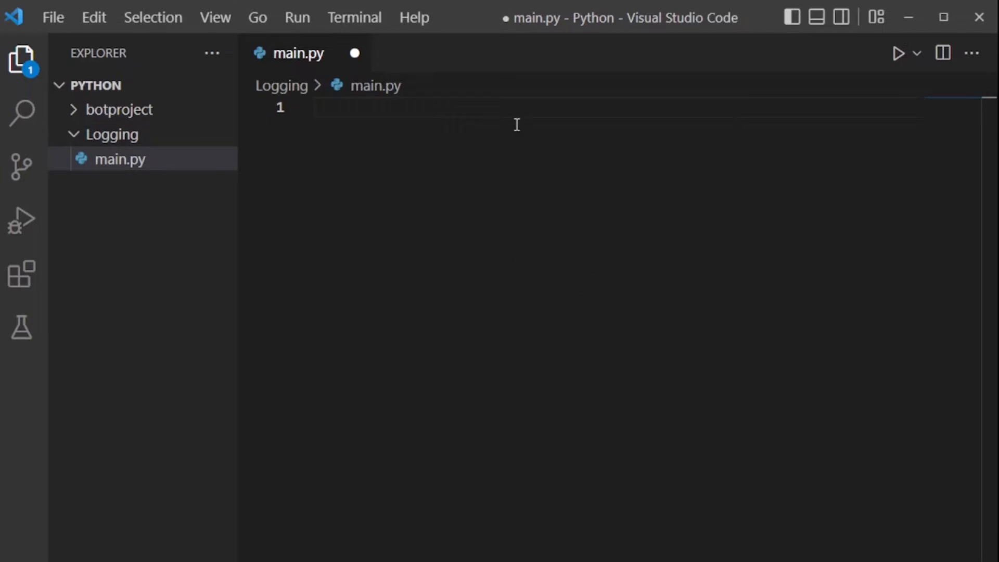
mouse_move(518, 119)
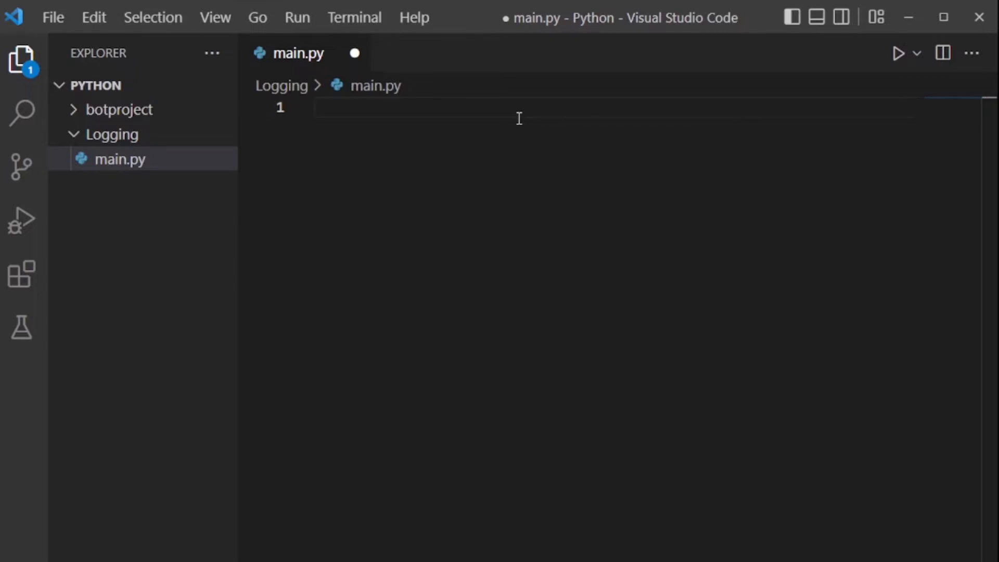
- Add 'import logging' and begin 'import requests' at the top of main.py
text(imp)
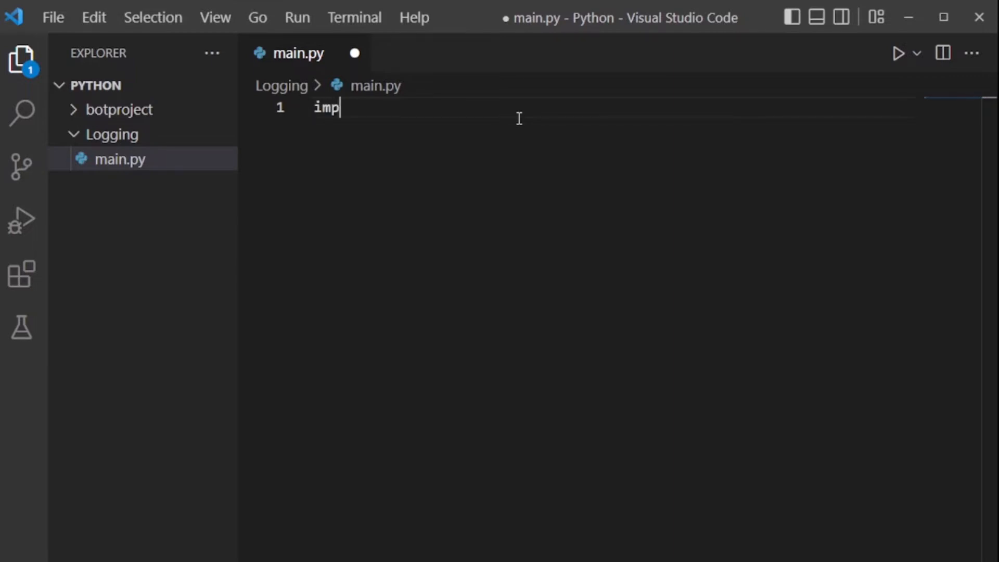
text(ort)
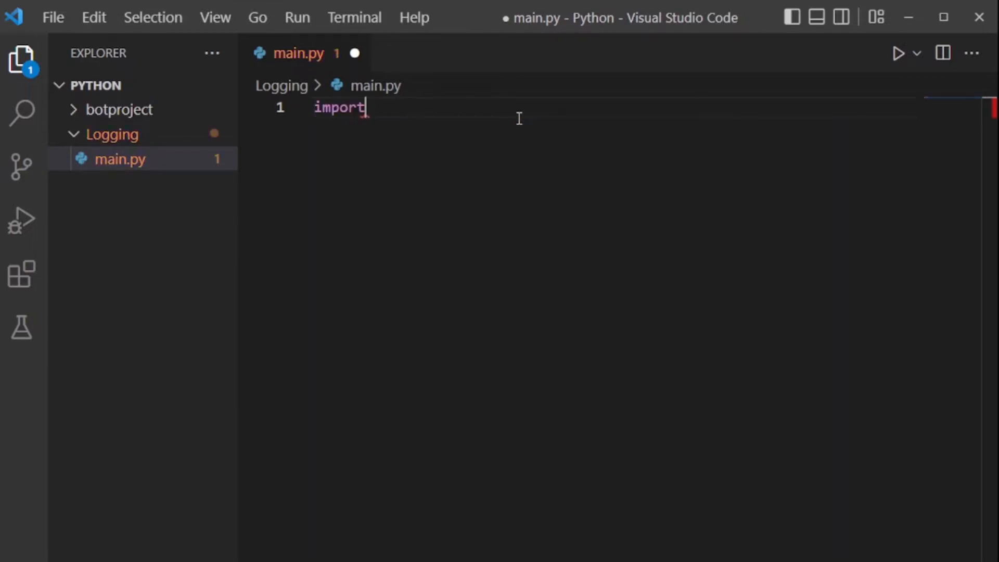
text(log)
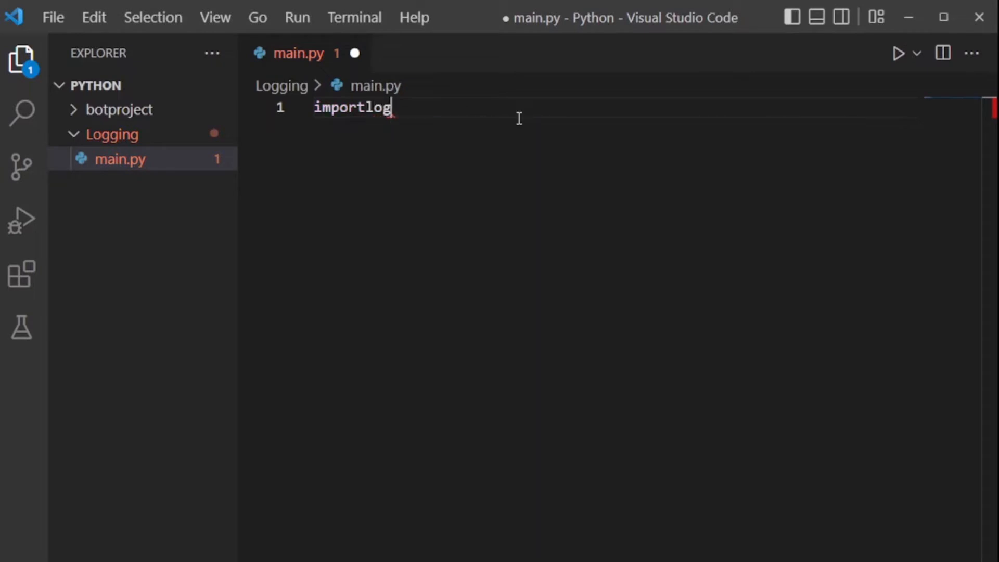
text(gi)
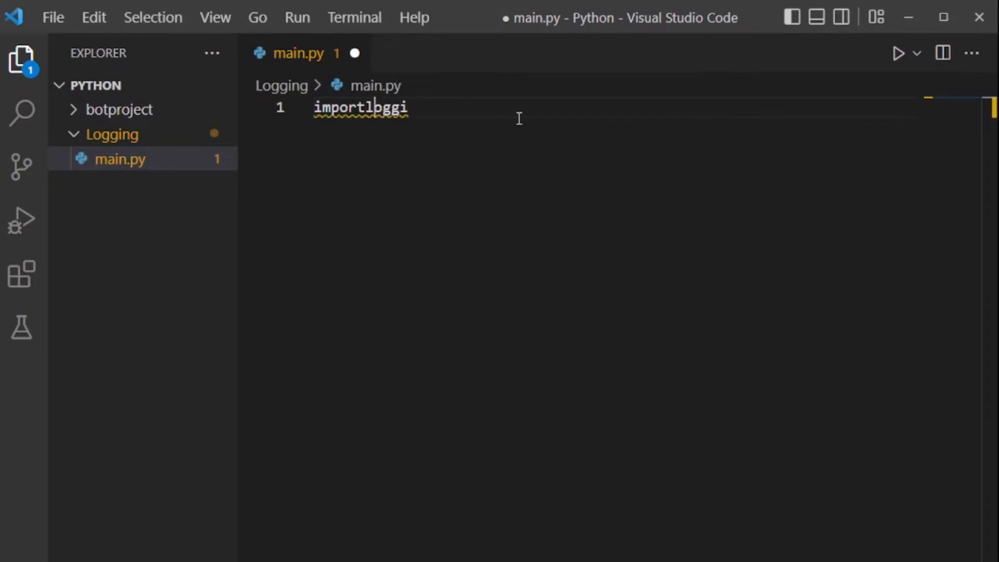
key(space)
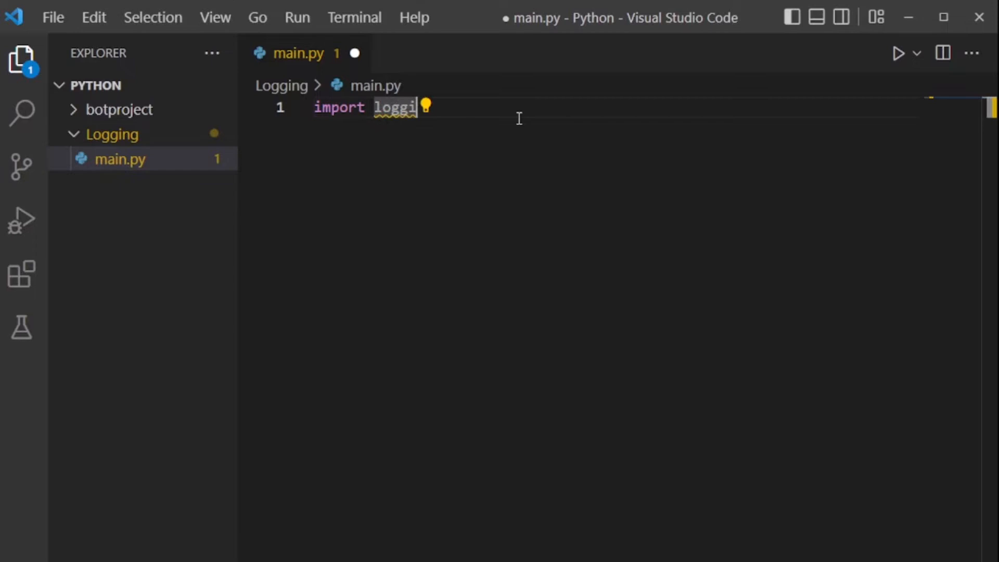
text(ng)
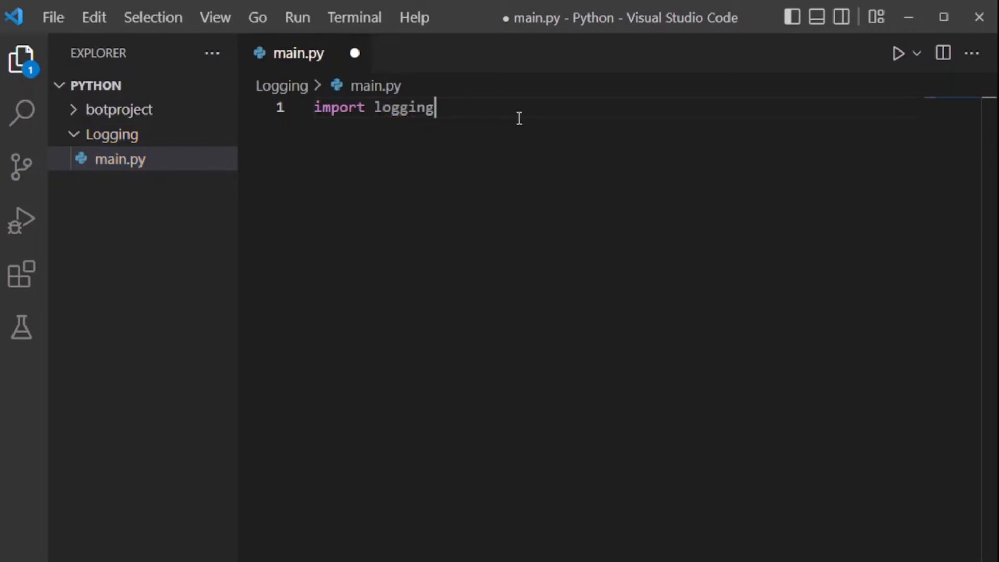
key(Enter)
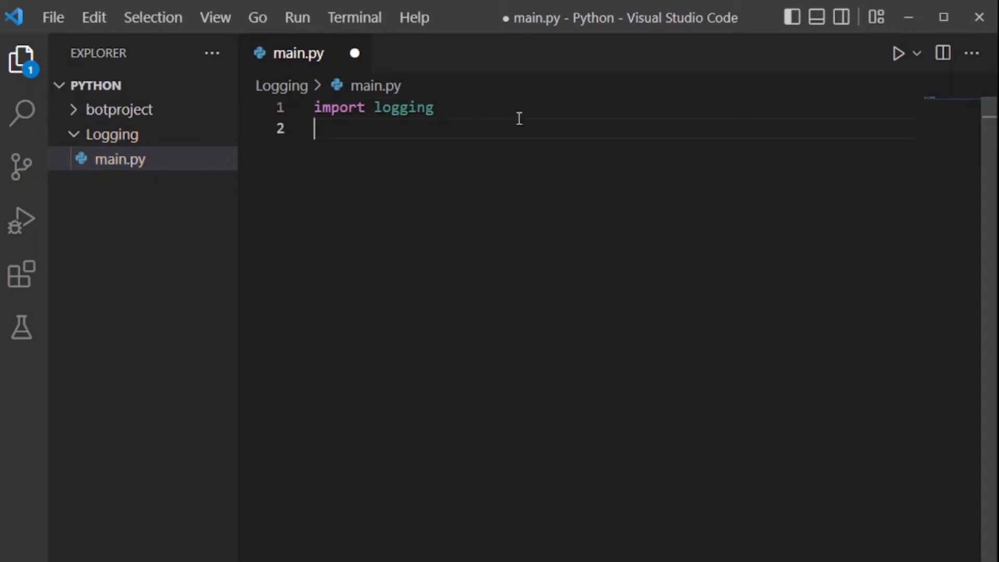
text(import)
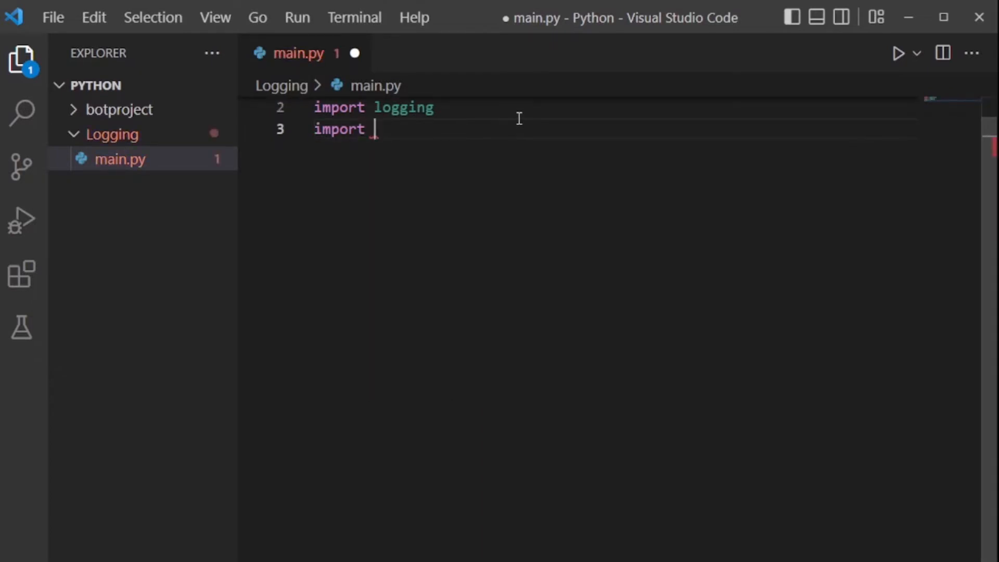
text(rea)
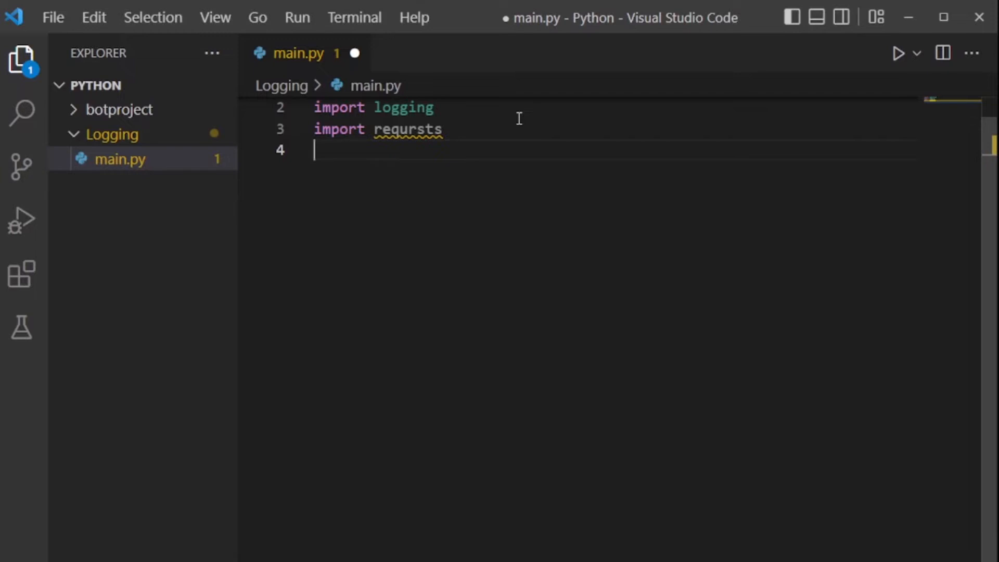
mouse_move(547, 177)
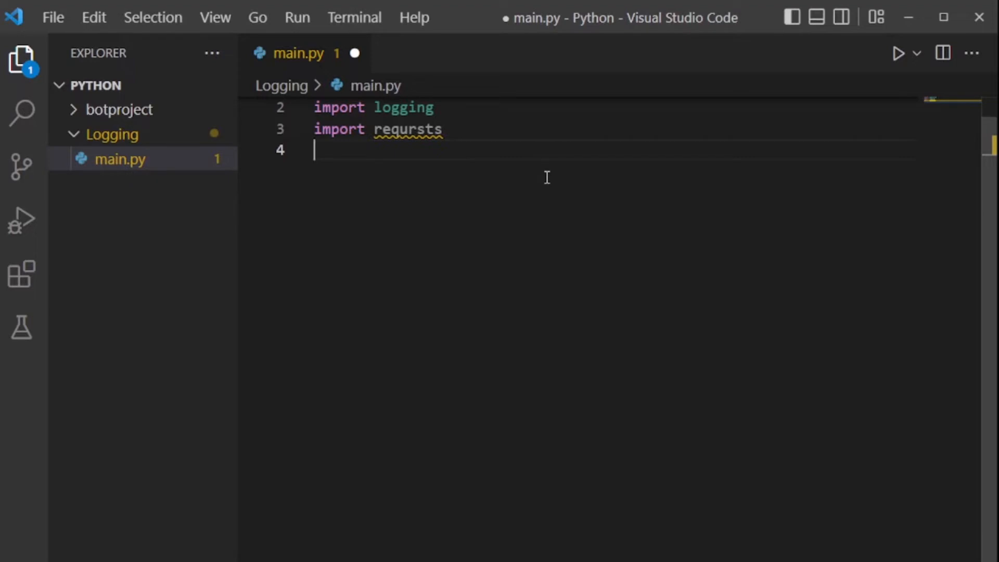
mouse_move(446, 144)
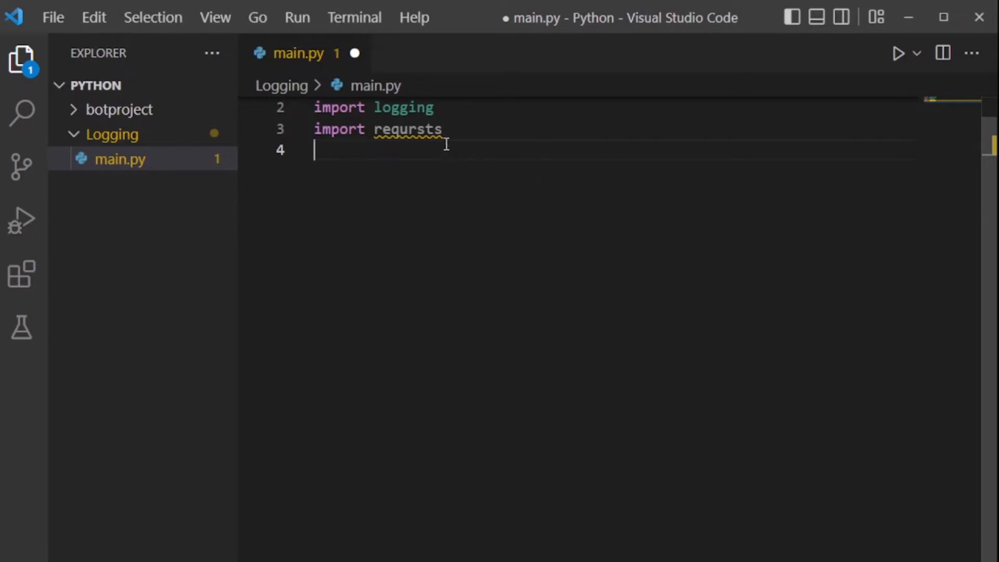
mouse_move(404, 129)
text(e)
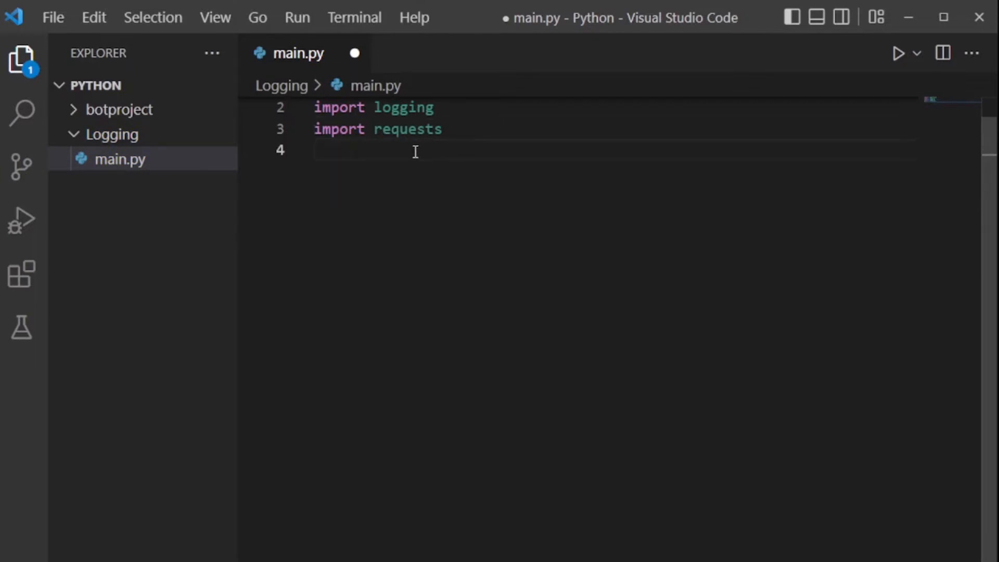
- Add 'import schedule' and 'import time' on their own lines
text(import)
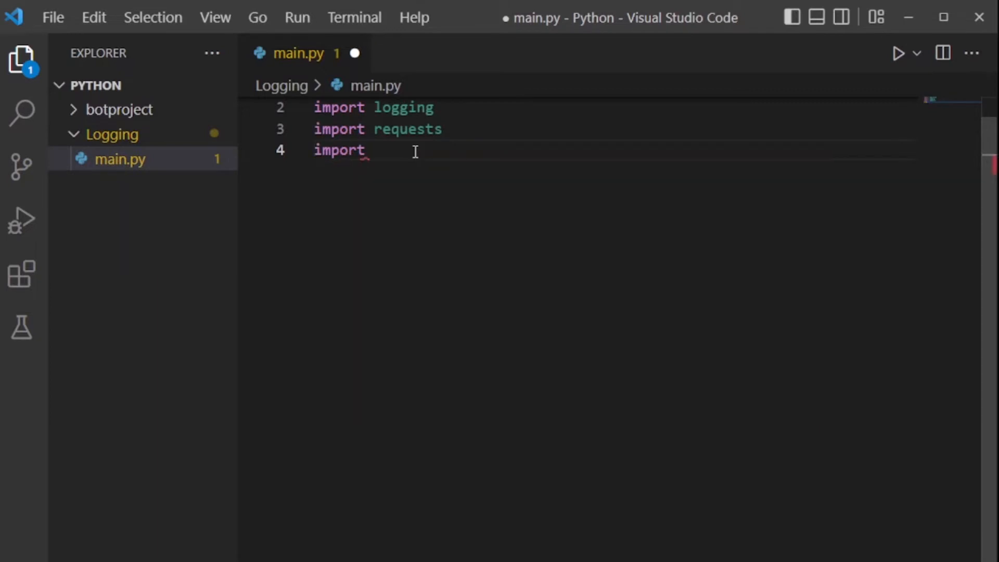
text(sche)
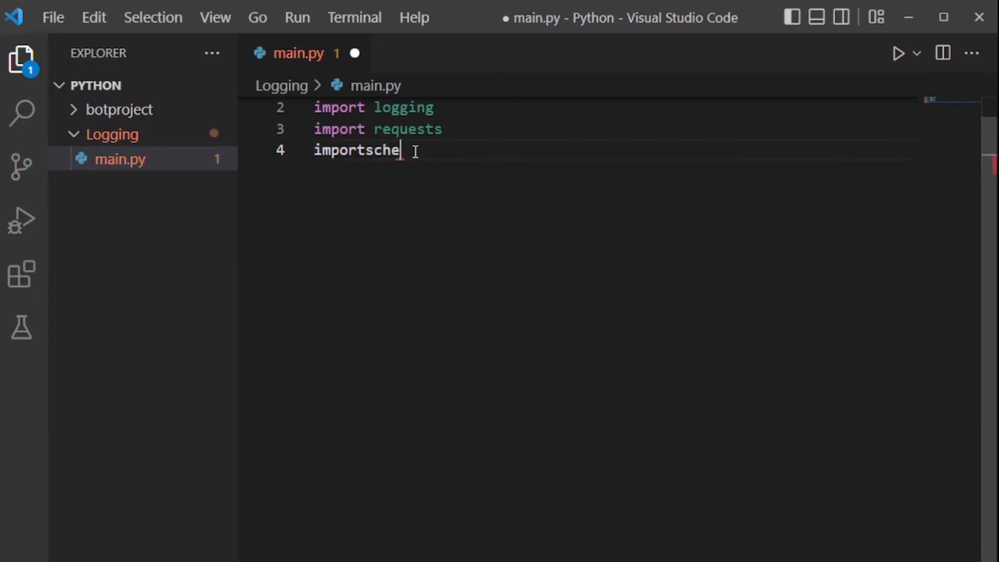
text(dule)
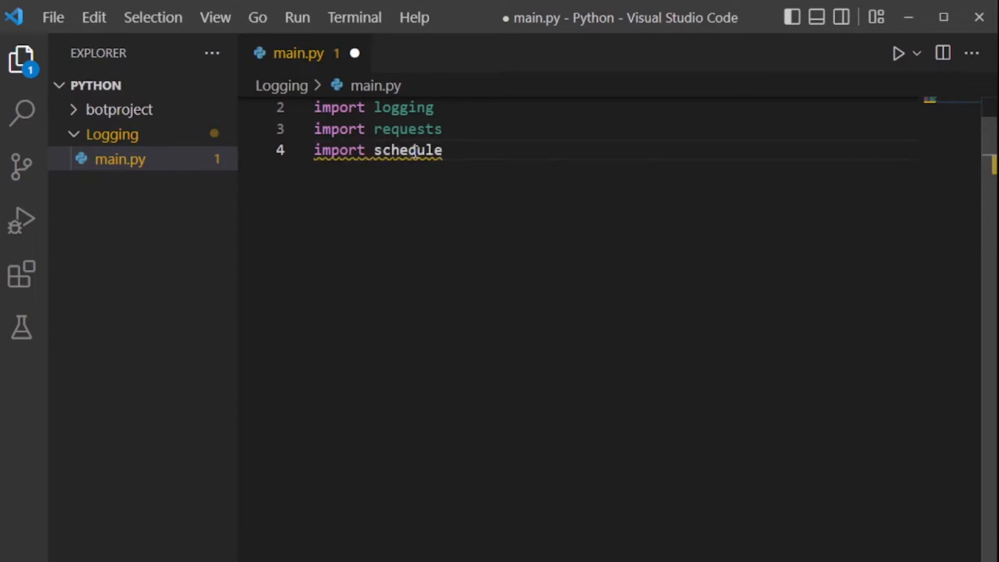
double_click(407, 150)
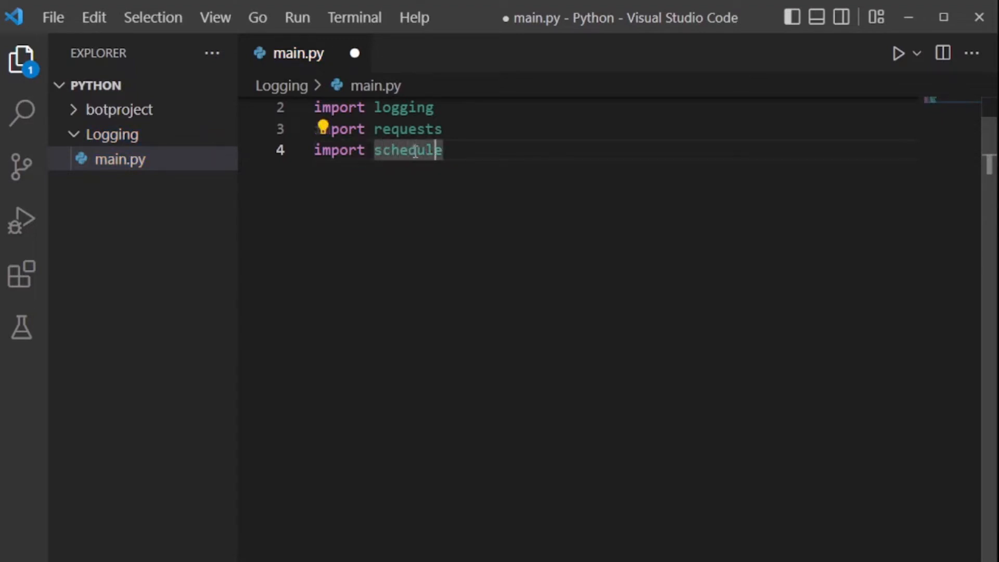
key(Enter)
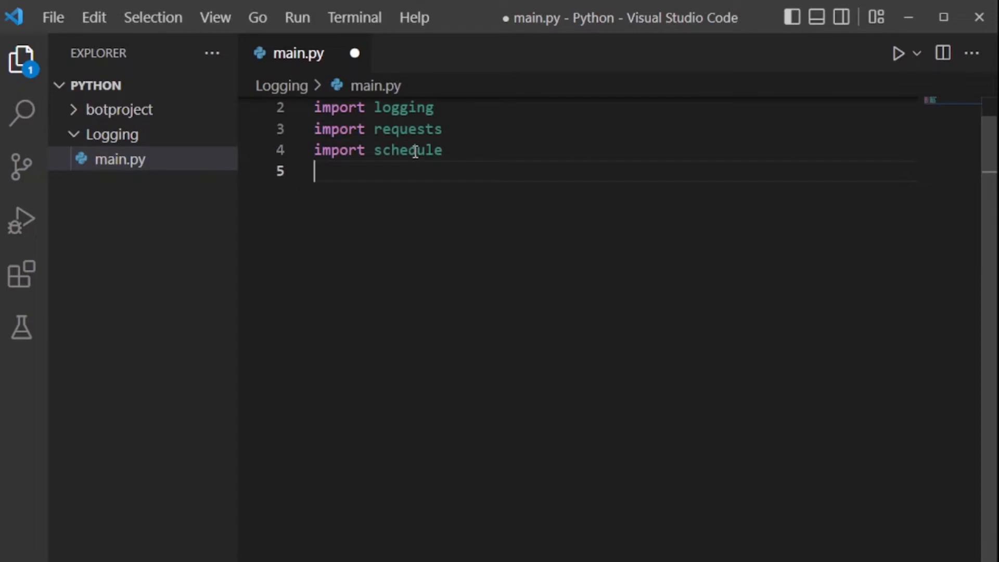
text(im)
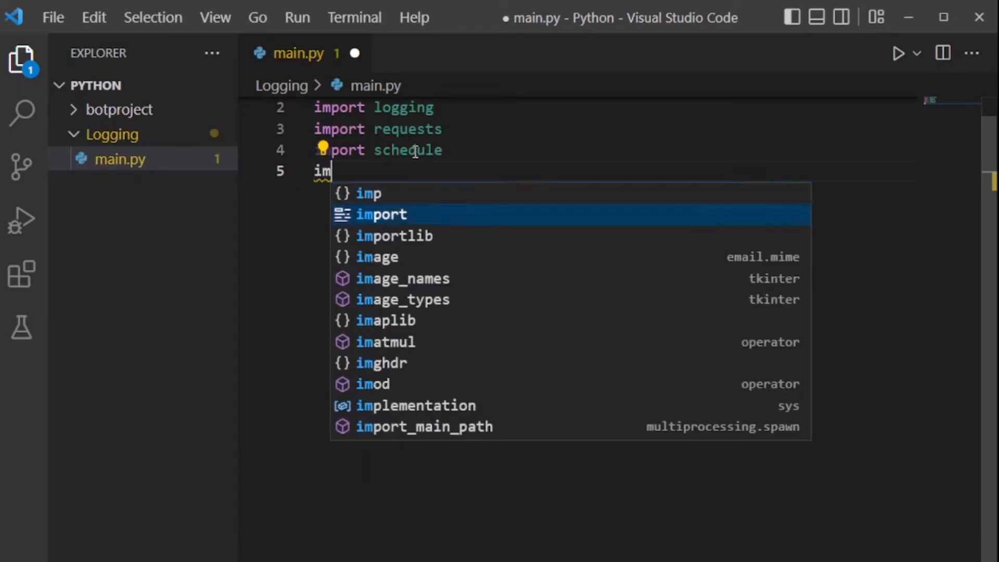
text(port time)
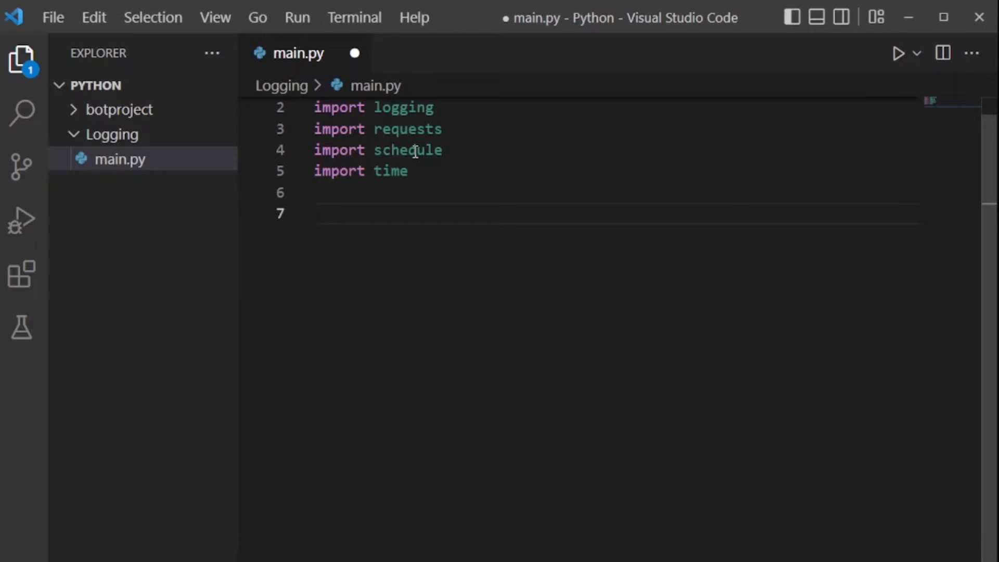
- Write a 'def getip():' header below the imports with an indented body line
text(def)
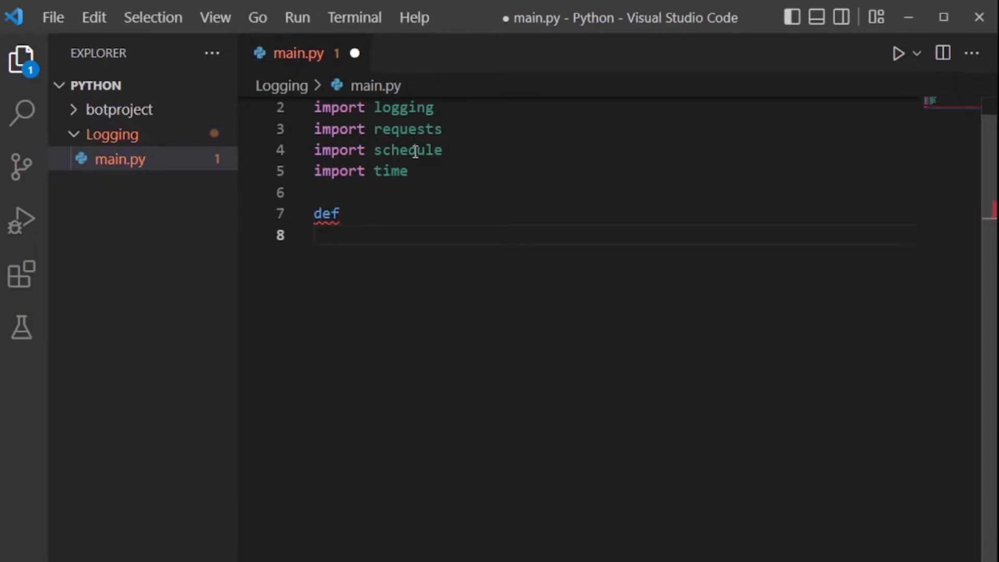
text(get)
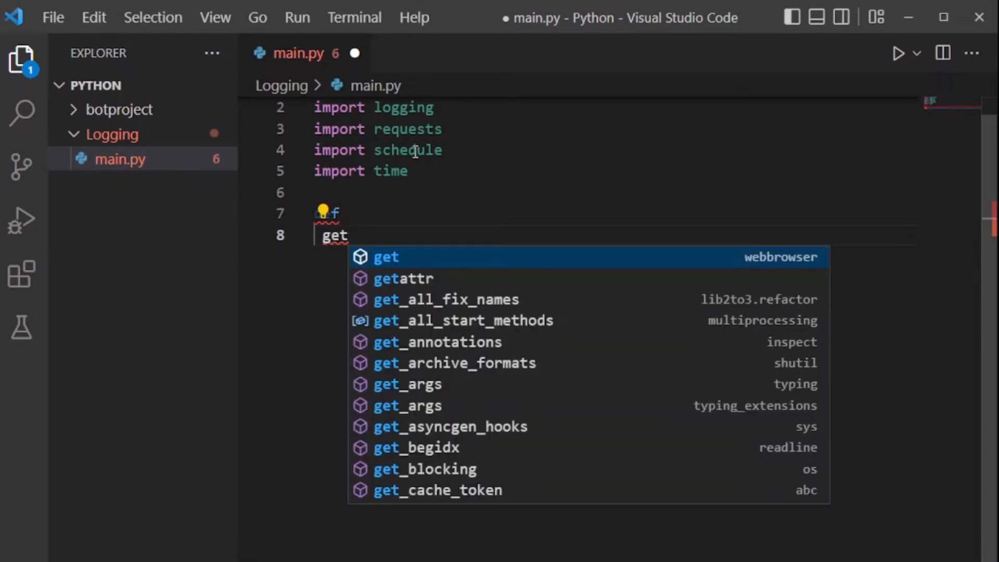
text(ip())
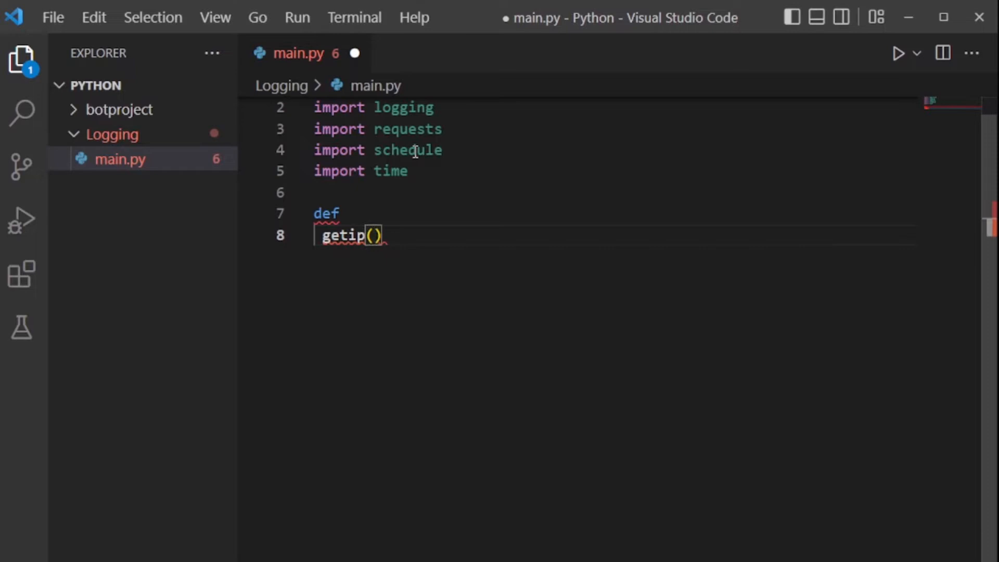
text(:)
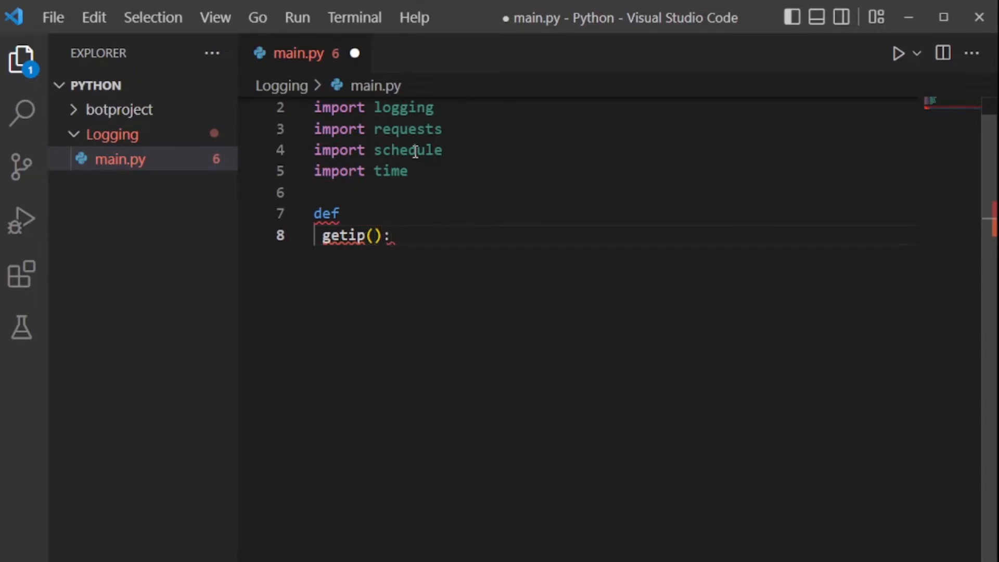
key(Enter)
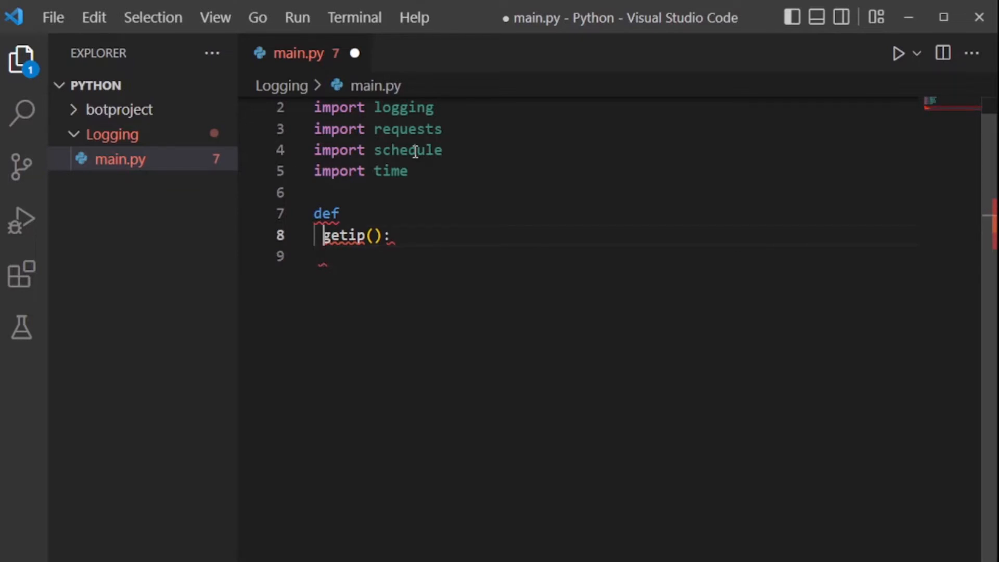
key(Backspace)
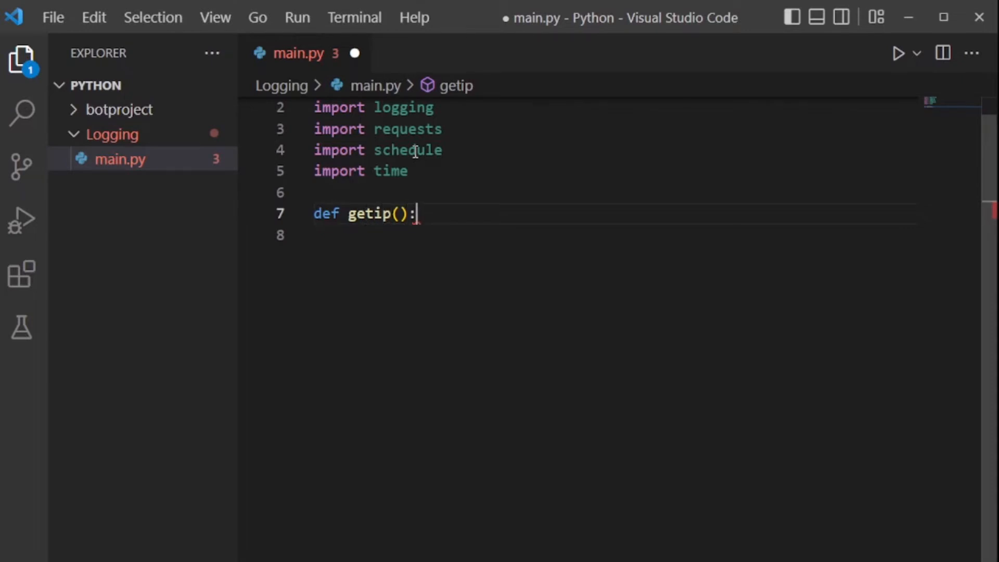
key(Enter)
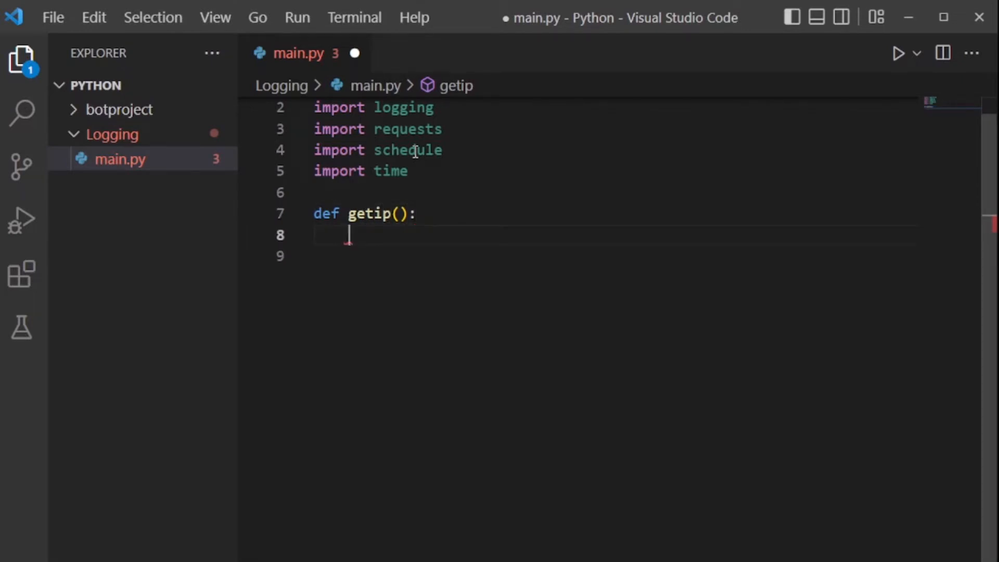
- Start a logging.basicConfig() call inside getip with arguments on a new line
text(logging)
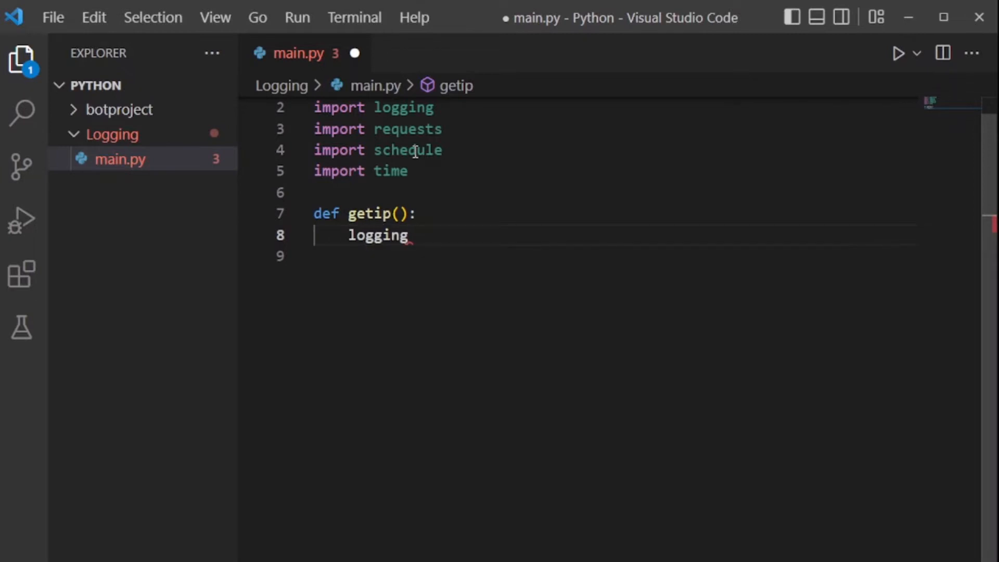
text(.ba)
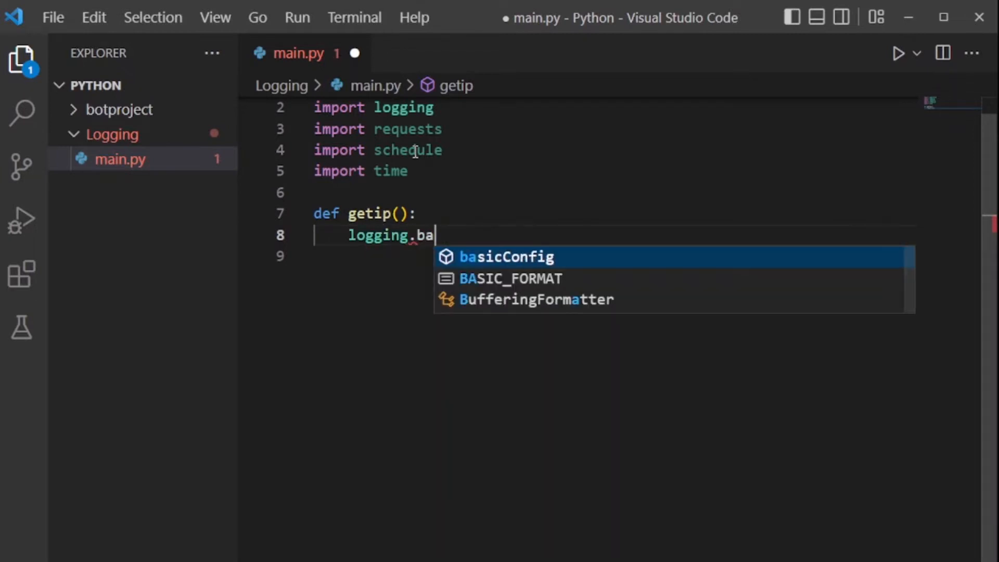
key(Tab)
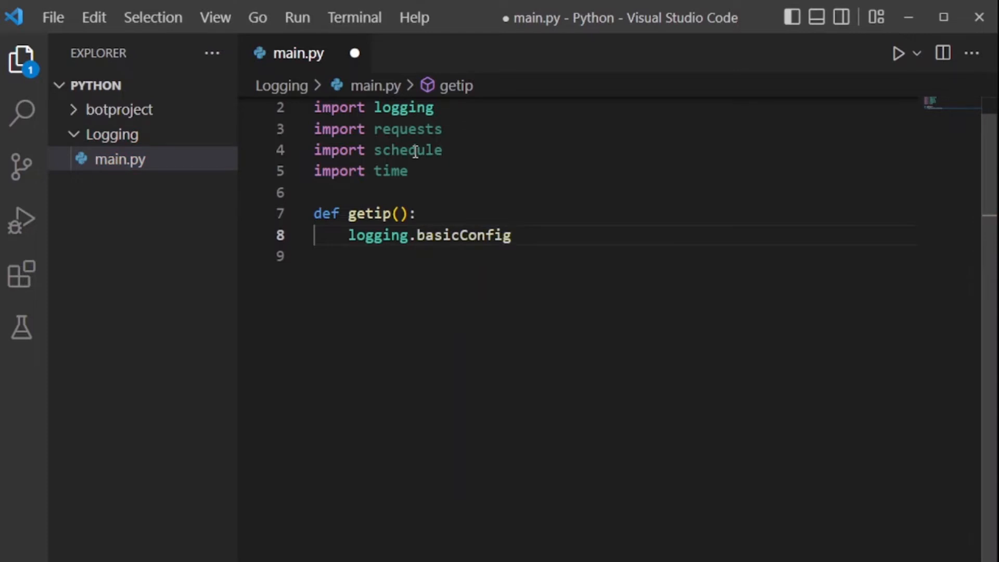
text(())
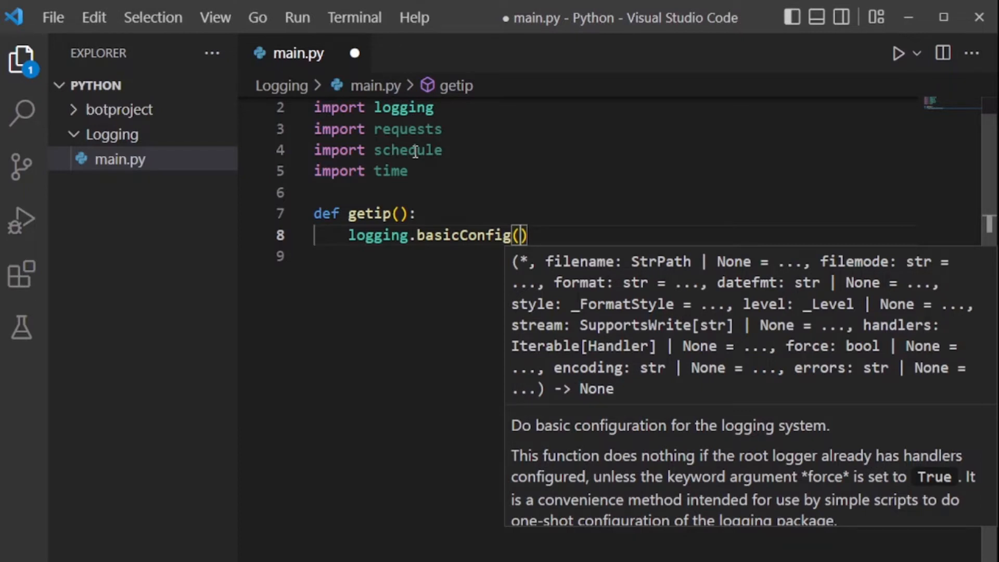
key(Enter)
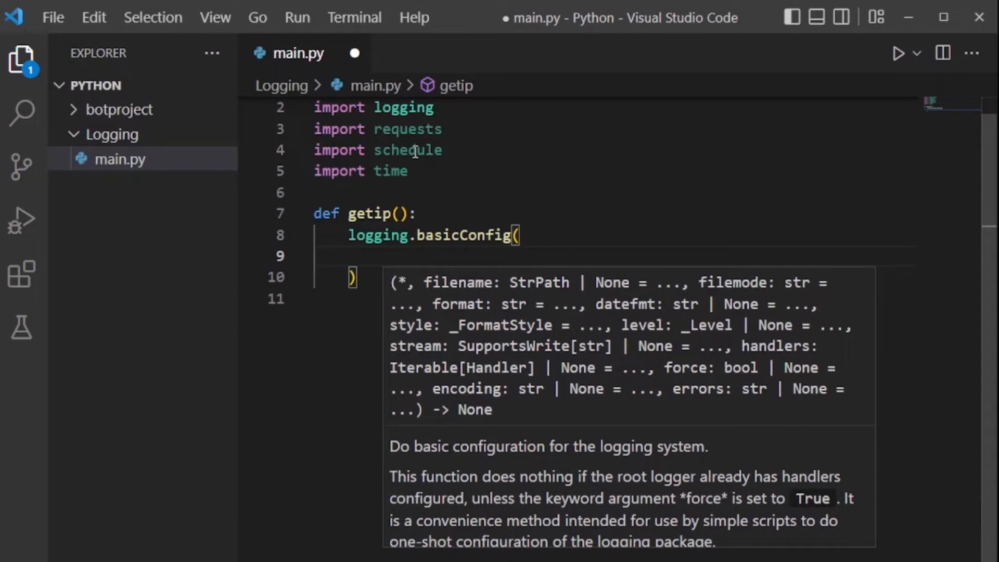
- Add the level=logging.INFO argument, correcting the misspelled name
text(lave)
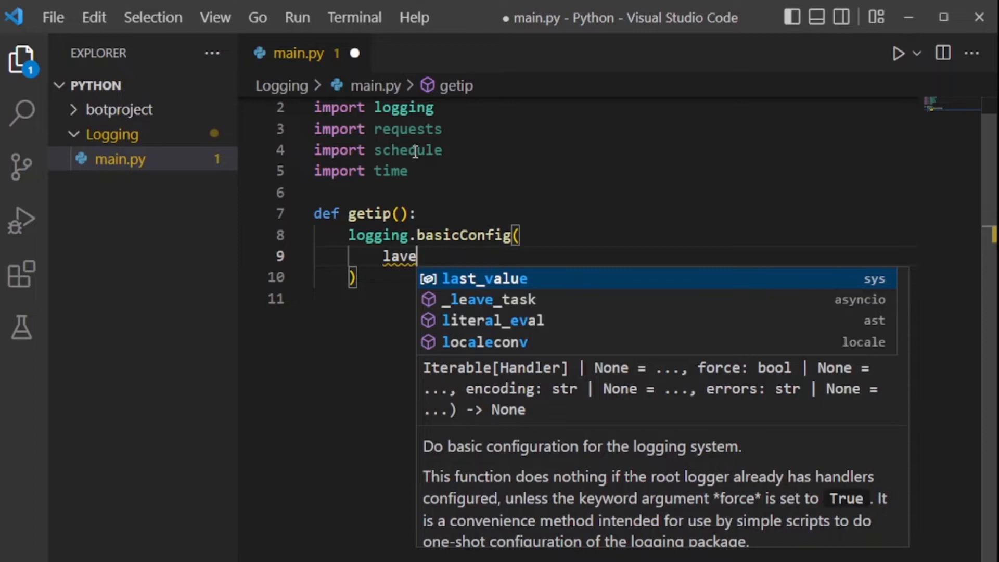
key(BackSpace)
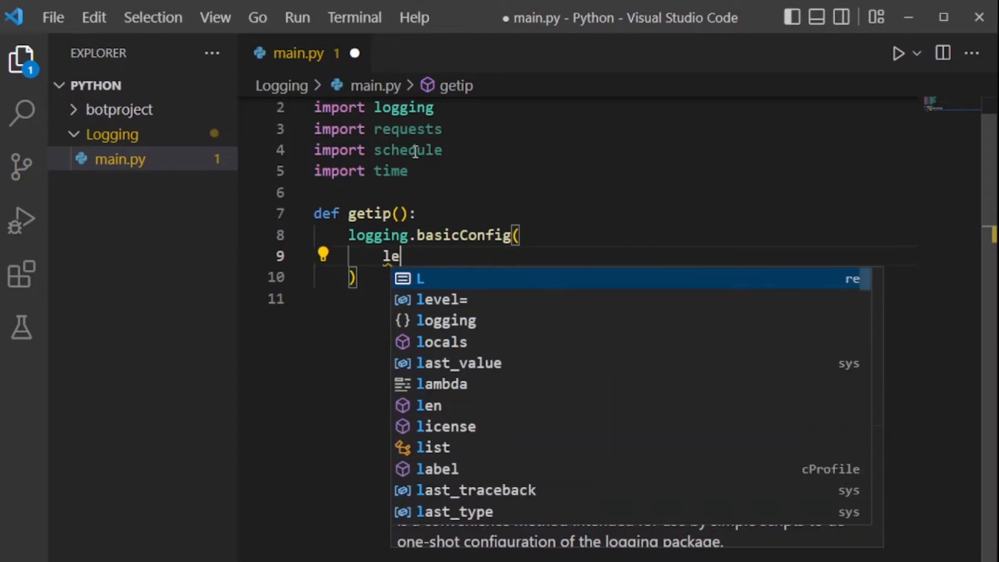
text(vel=)
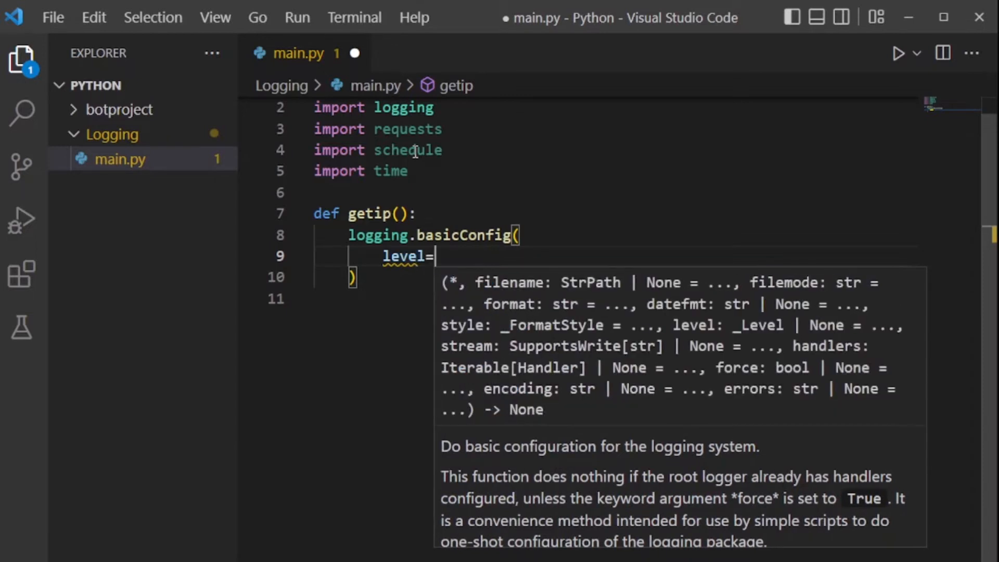
text(lo)
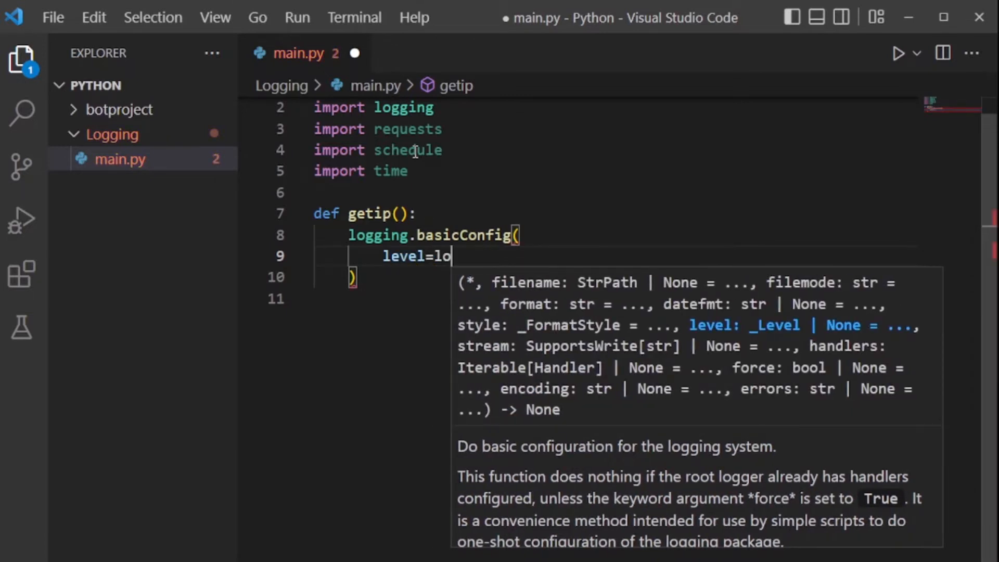
text(gging)
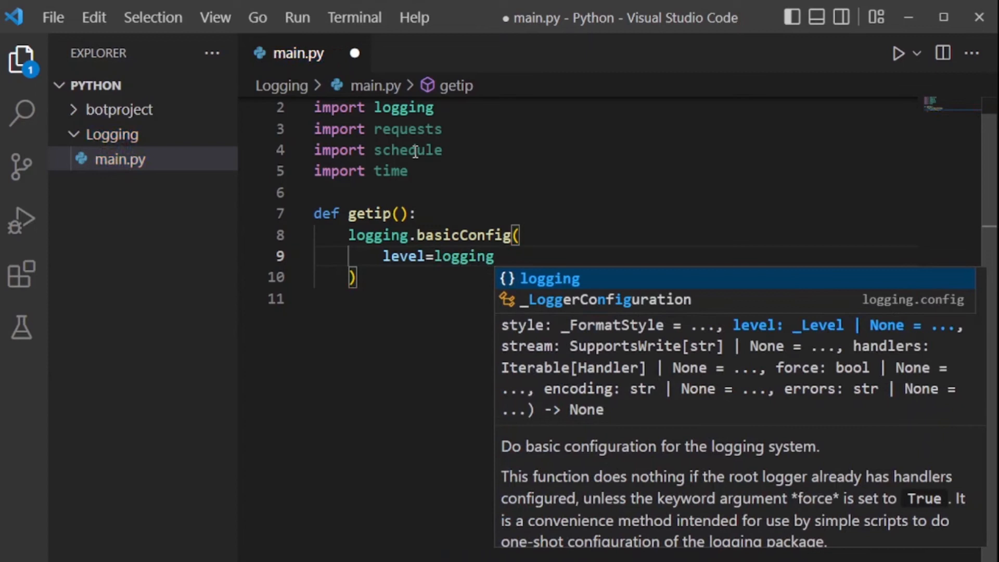
text(.INFO)
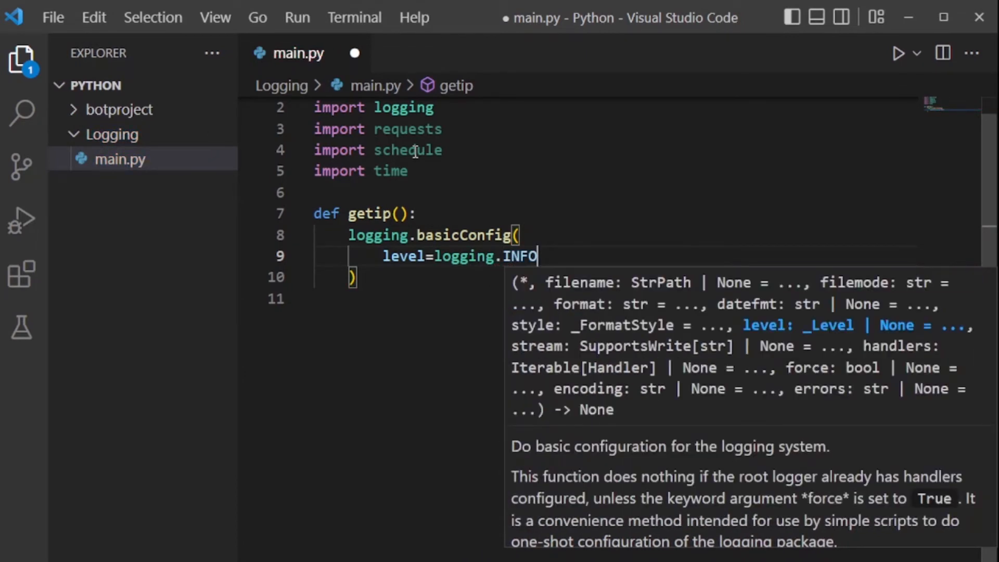
text(,)
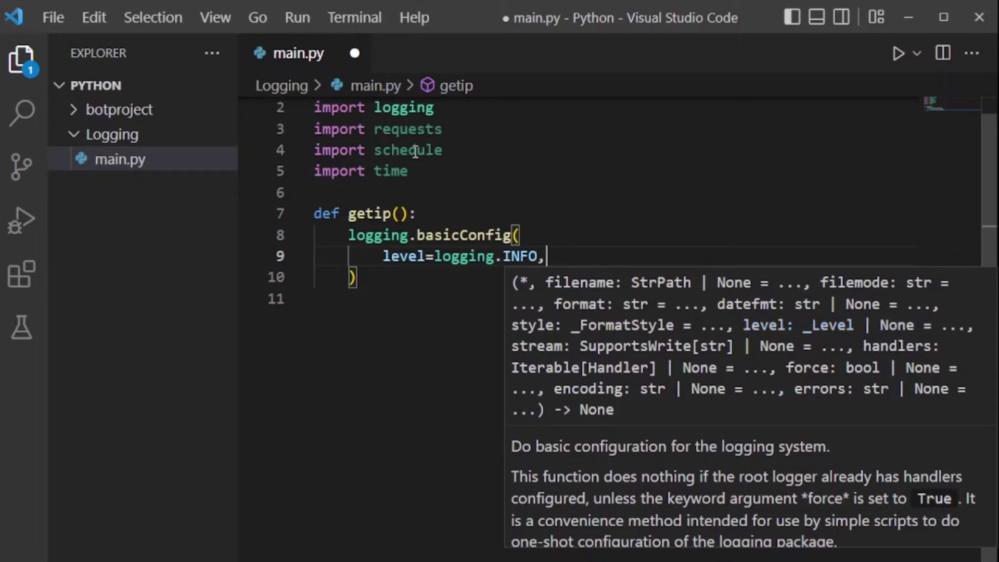
key(Enter)
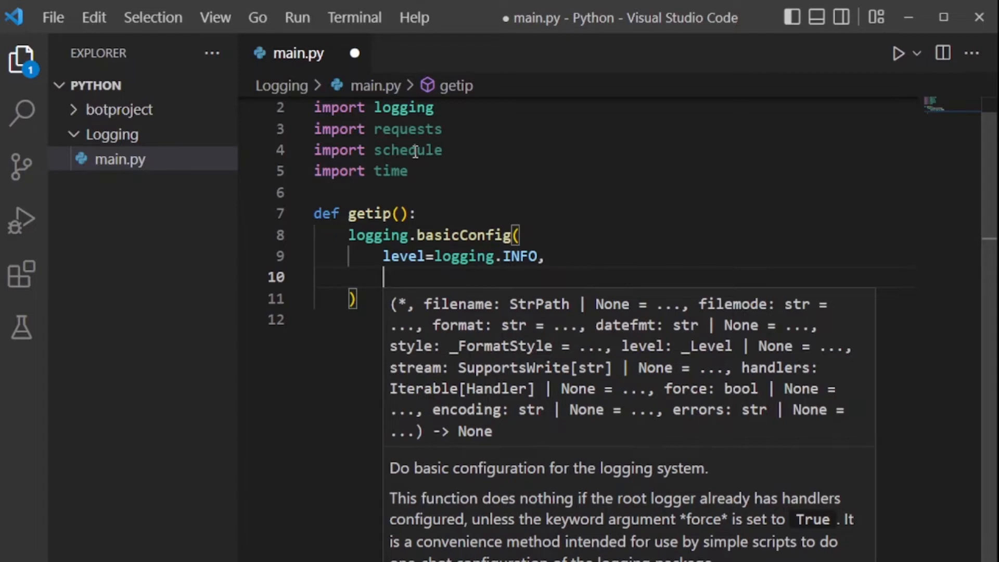
- Begin the format argument with the {asctime} placeholder
text(f)
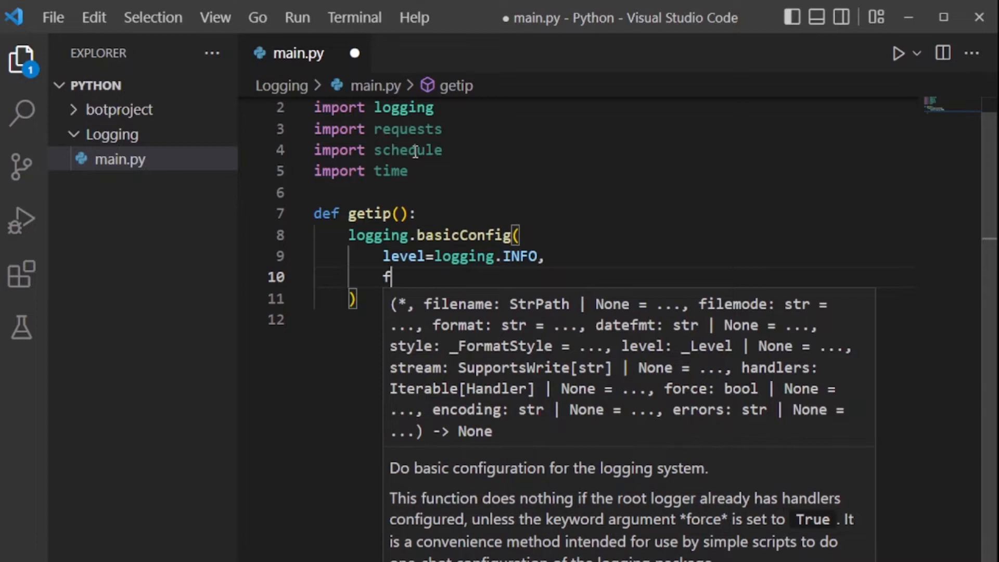
text(ormat=)
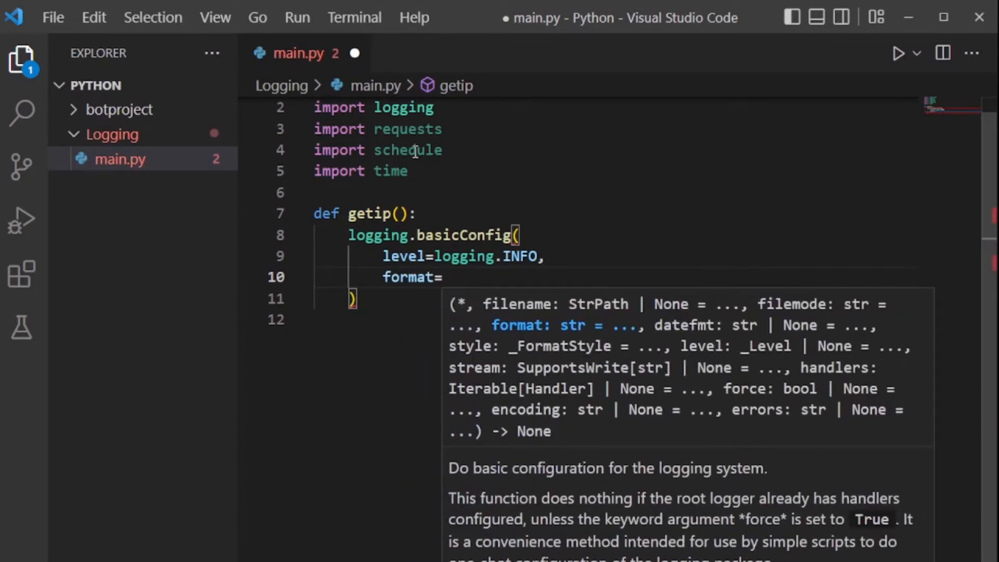
text("")
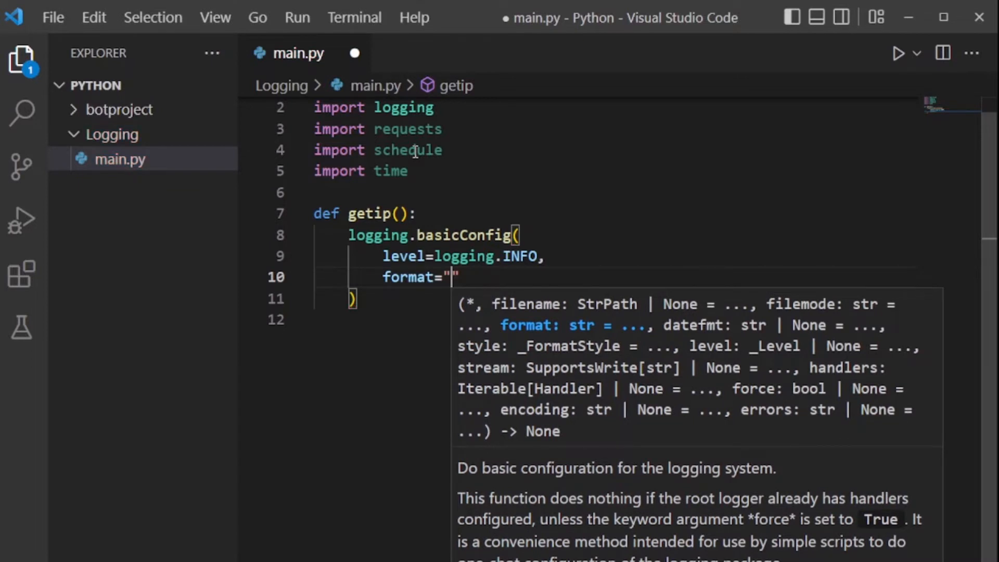
text({})
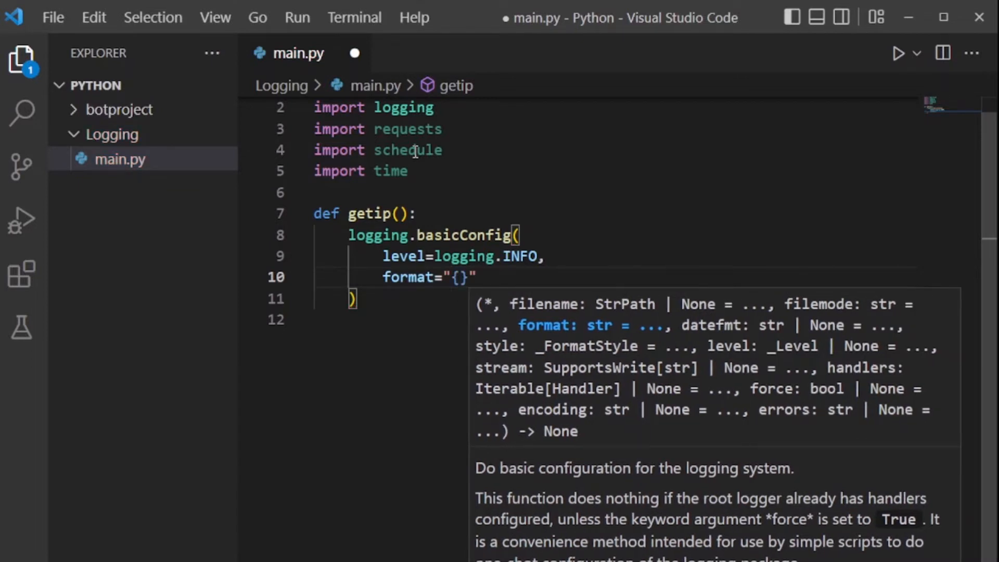
text(a)
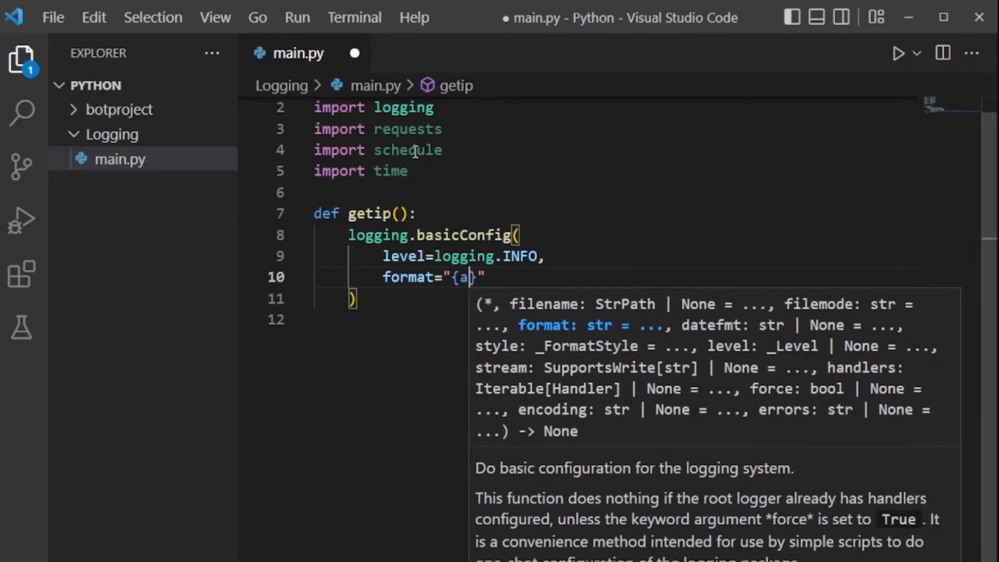
text(sc)
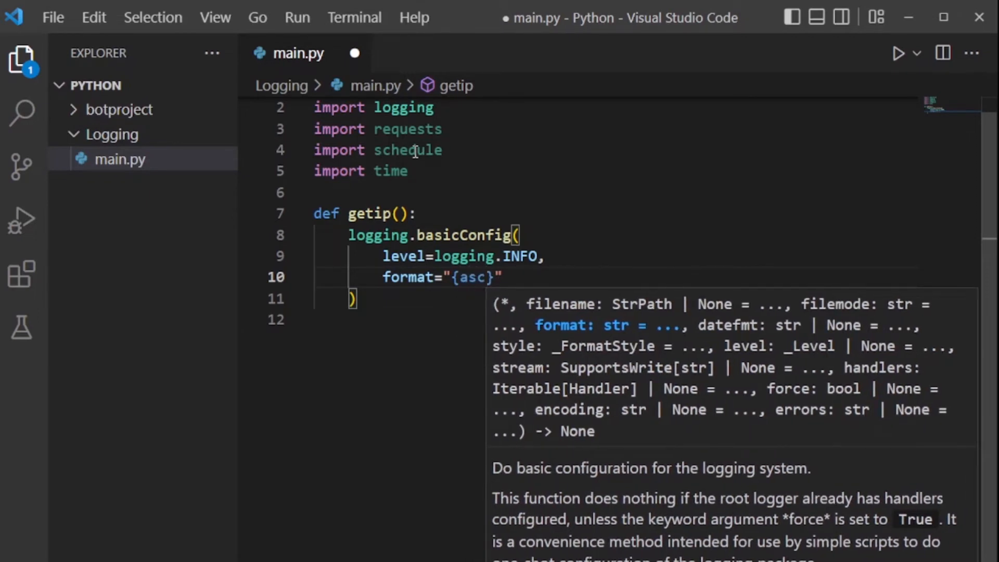
text(tim)
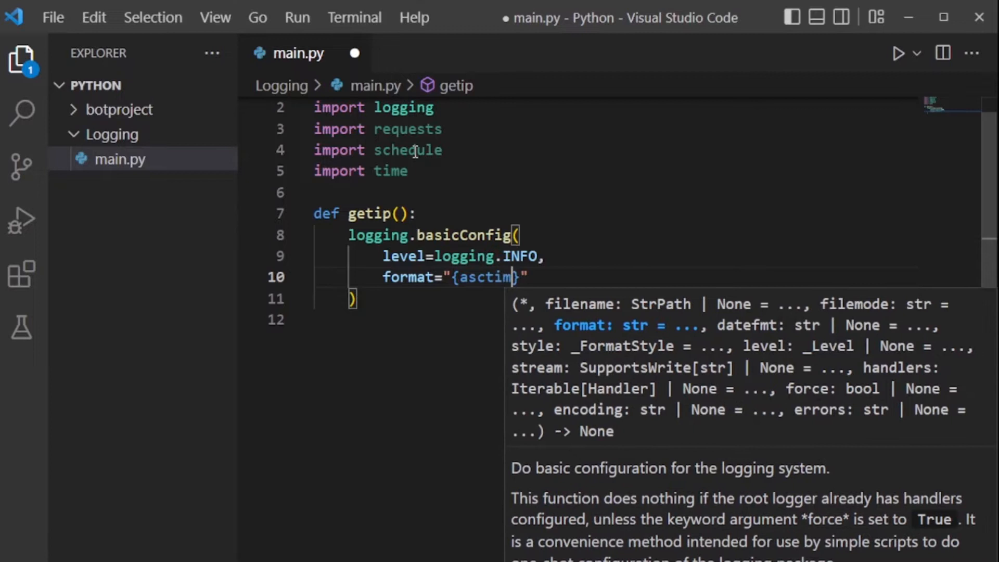
text(})
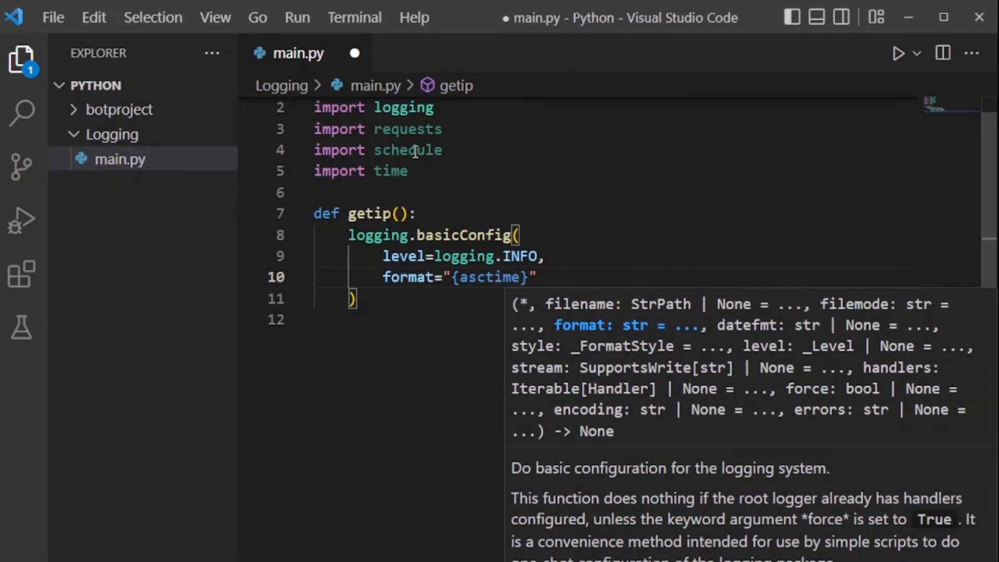
text({)
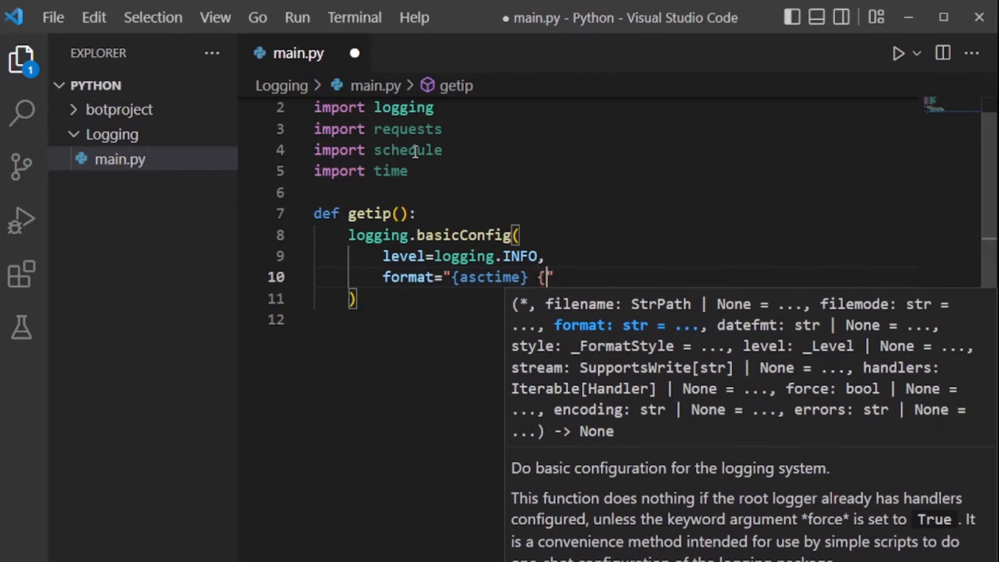
text(}")
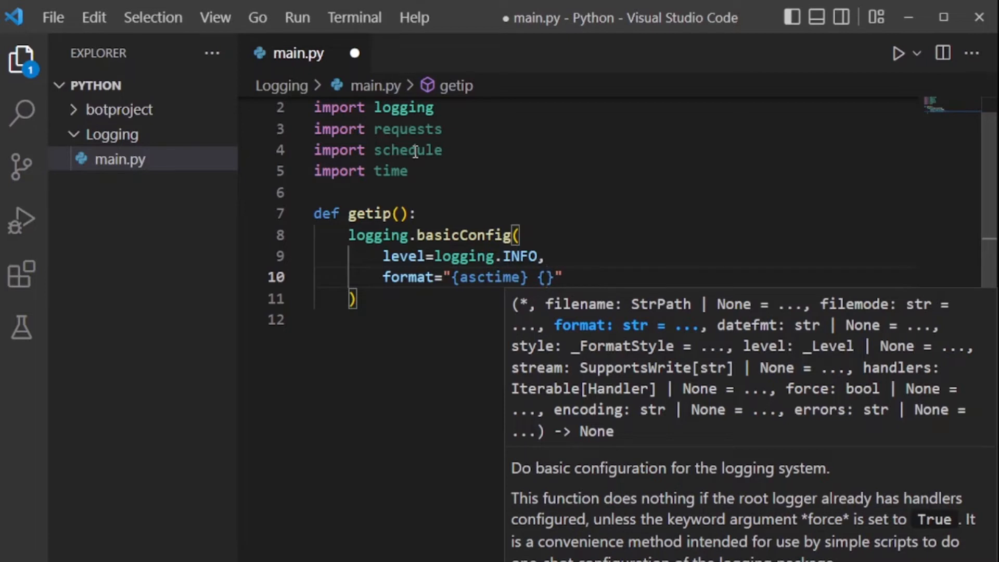
- Add {lavelname:<8} and {message} placeholders to the format string
text(lavel)
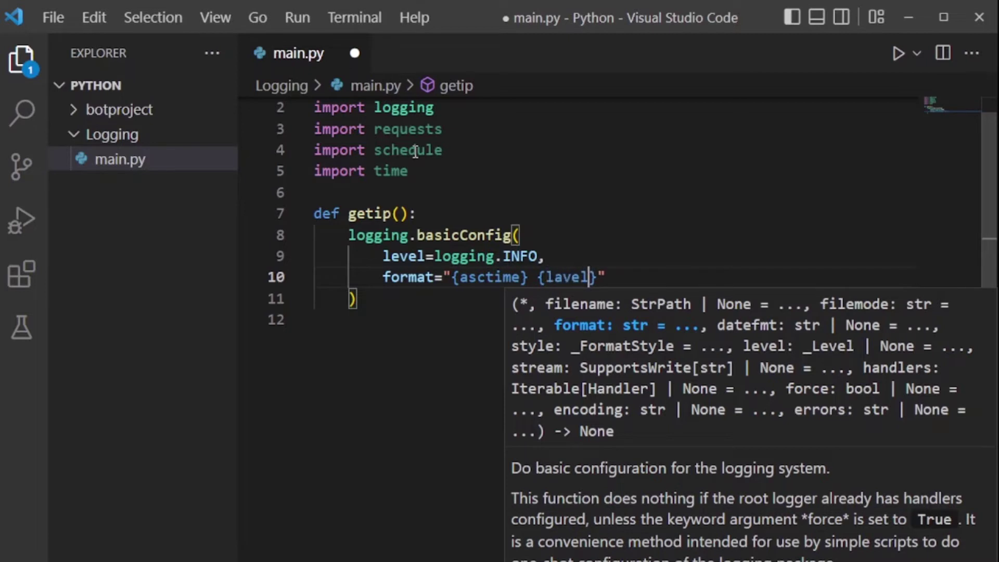
text(name:)
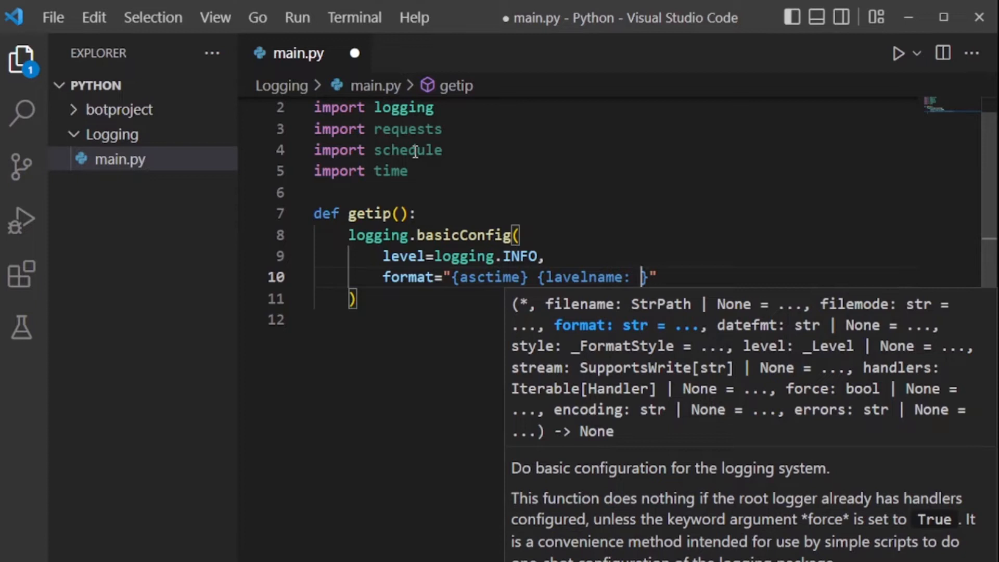
text(<)
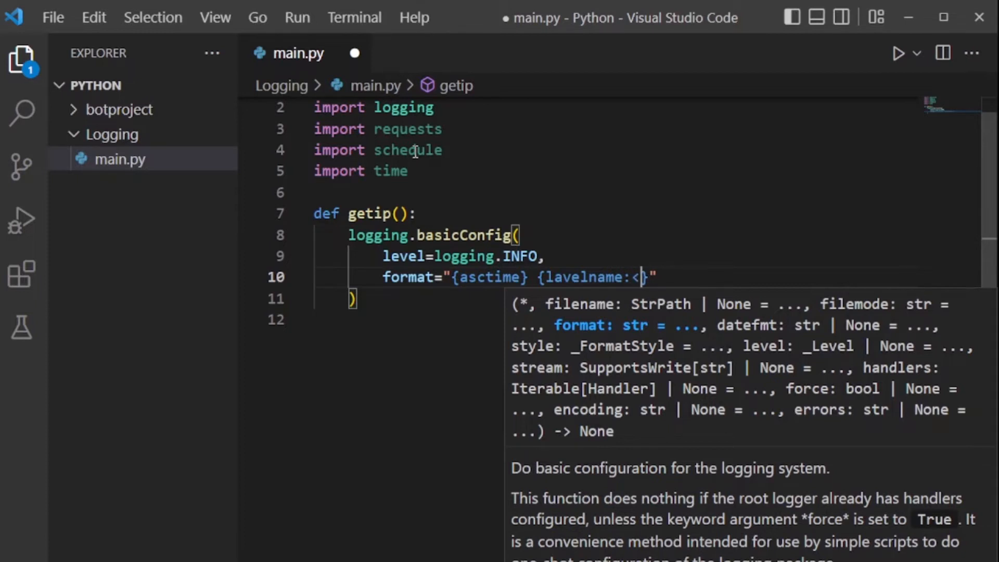
text(8)
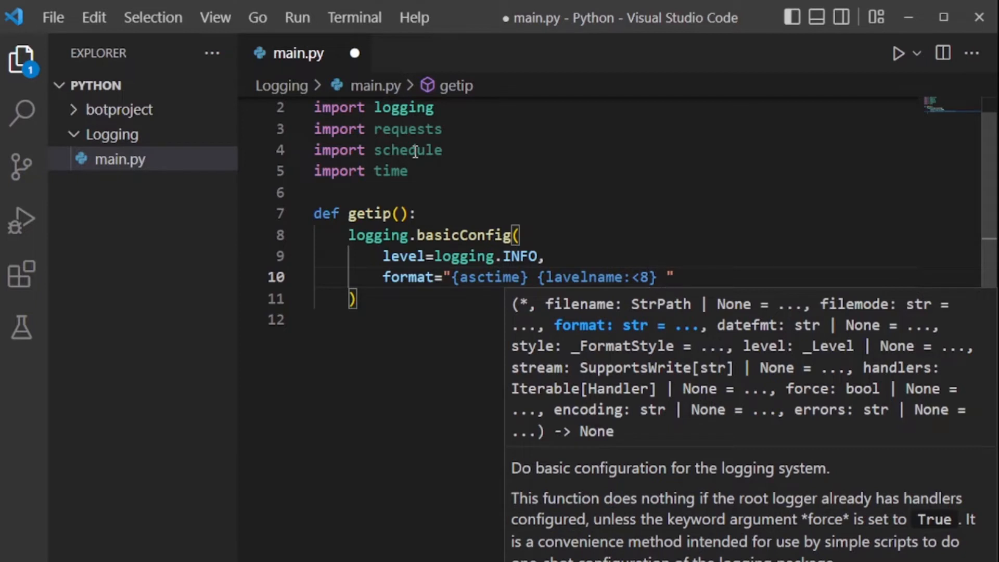
text({})
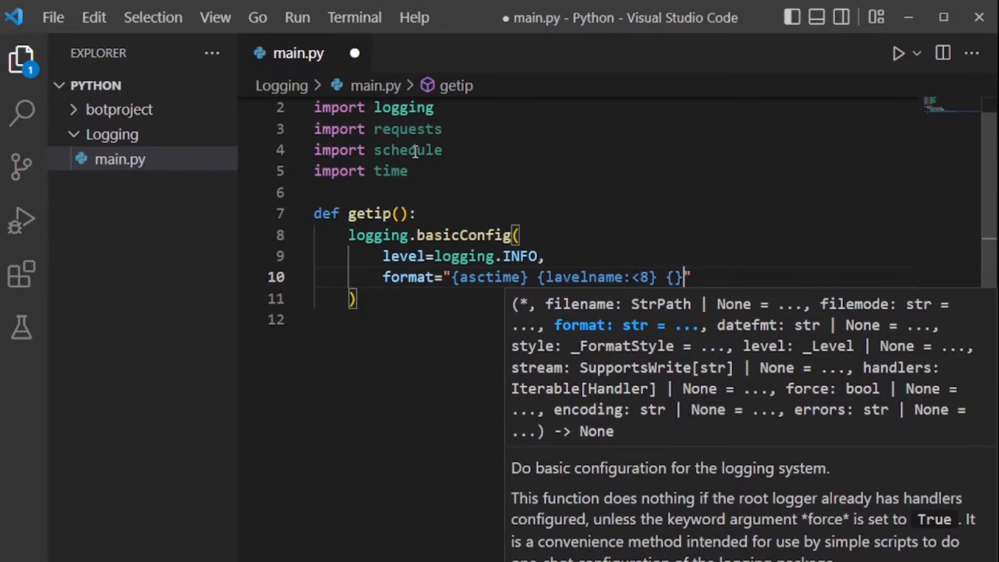
text(message)
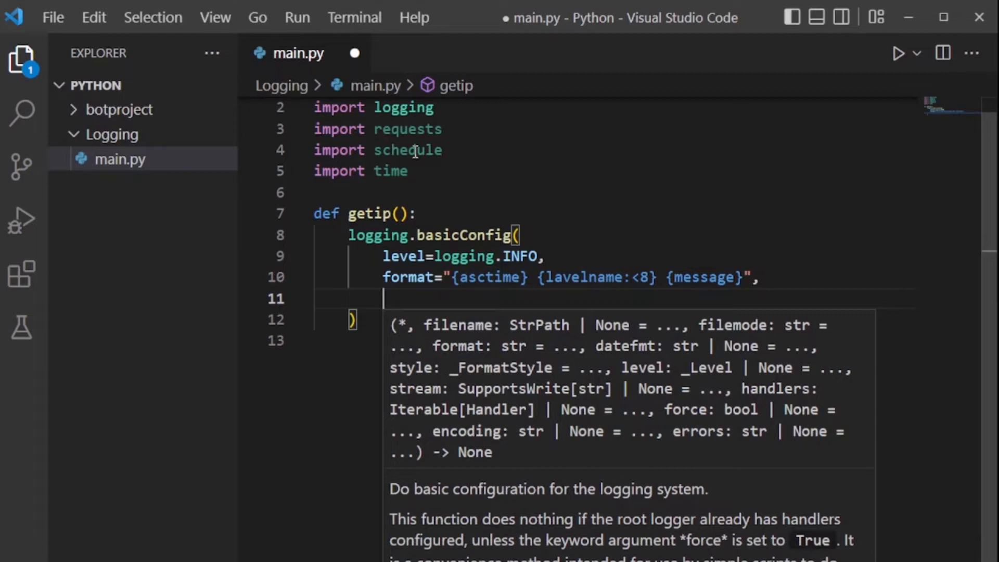
- Add style='{' to basicConfig and begin a filename argument
text(s)
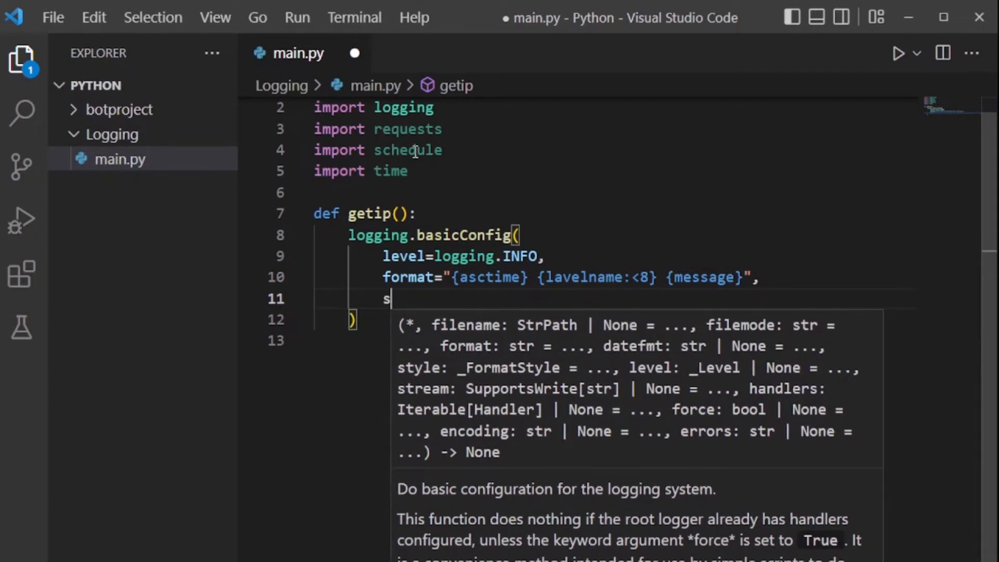
text(tyle)
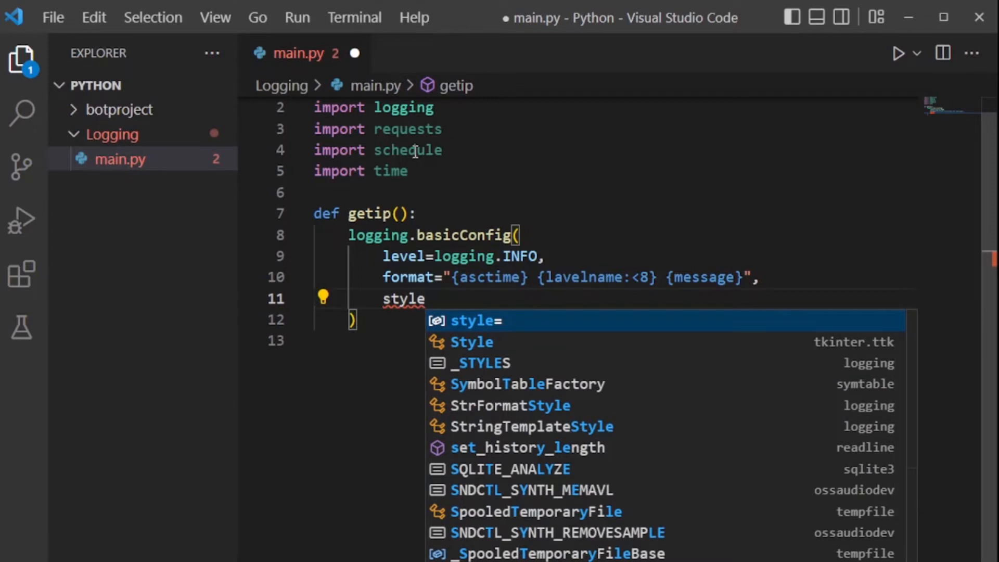
text(=)
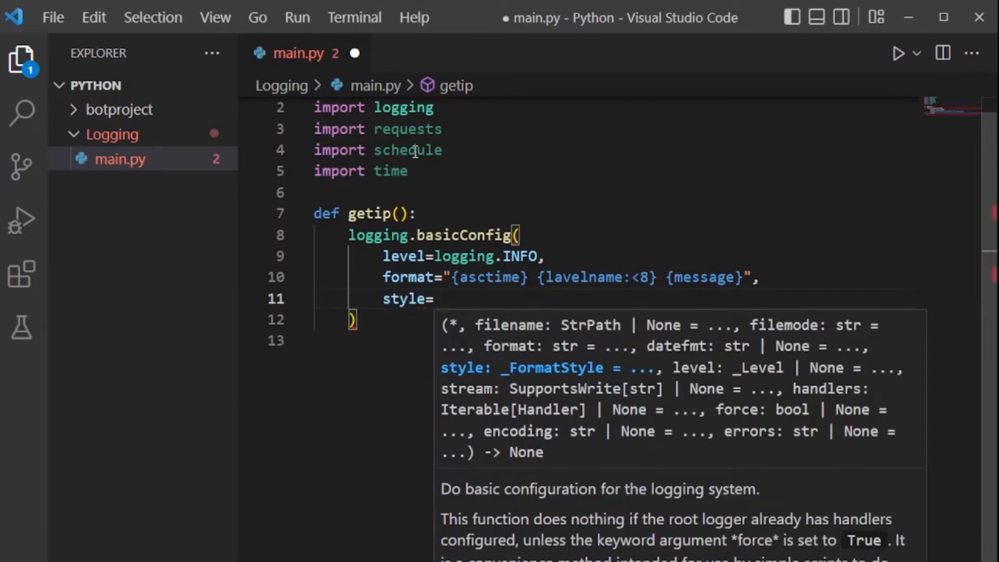
text('')
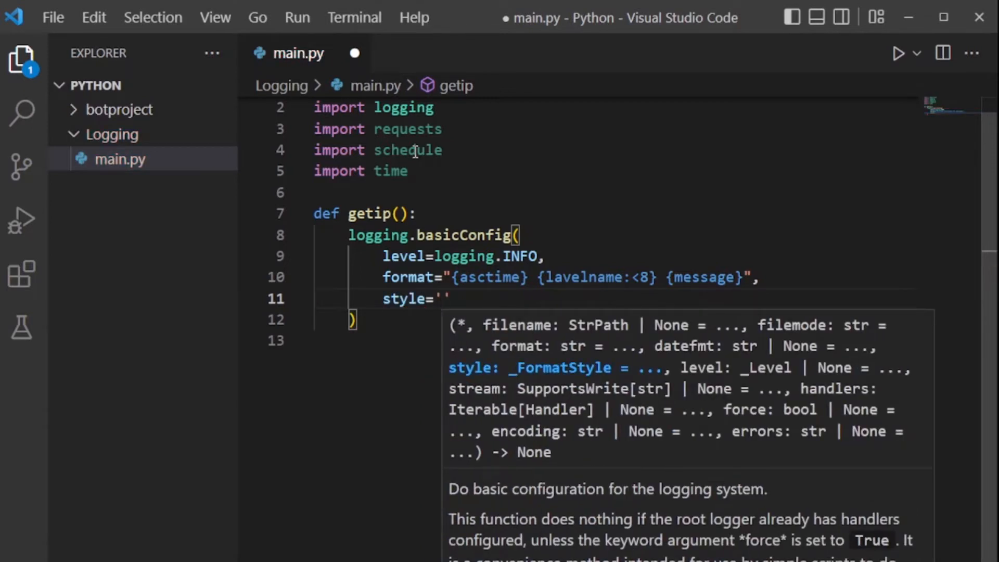
text({)
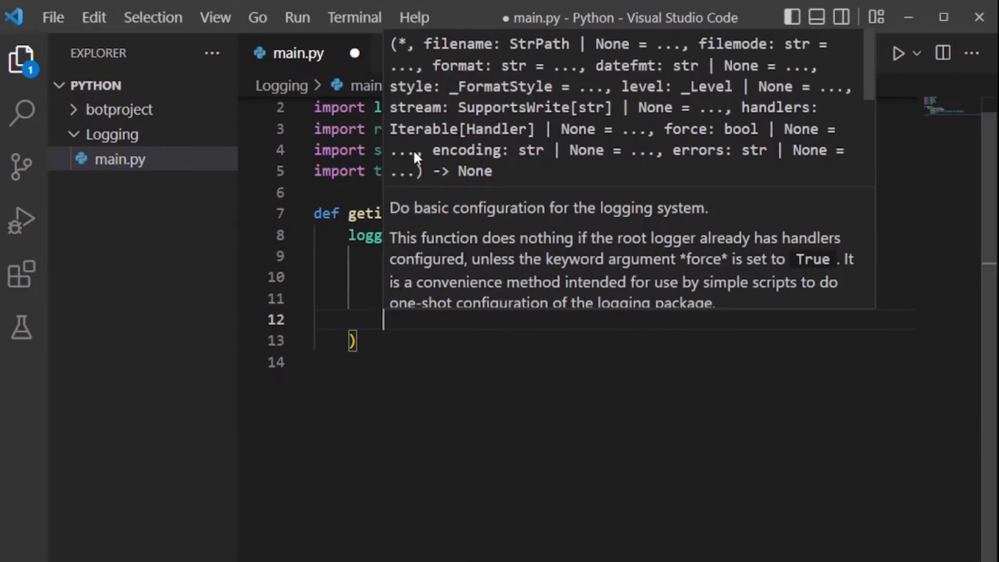
text(filename=)
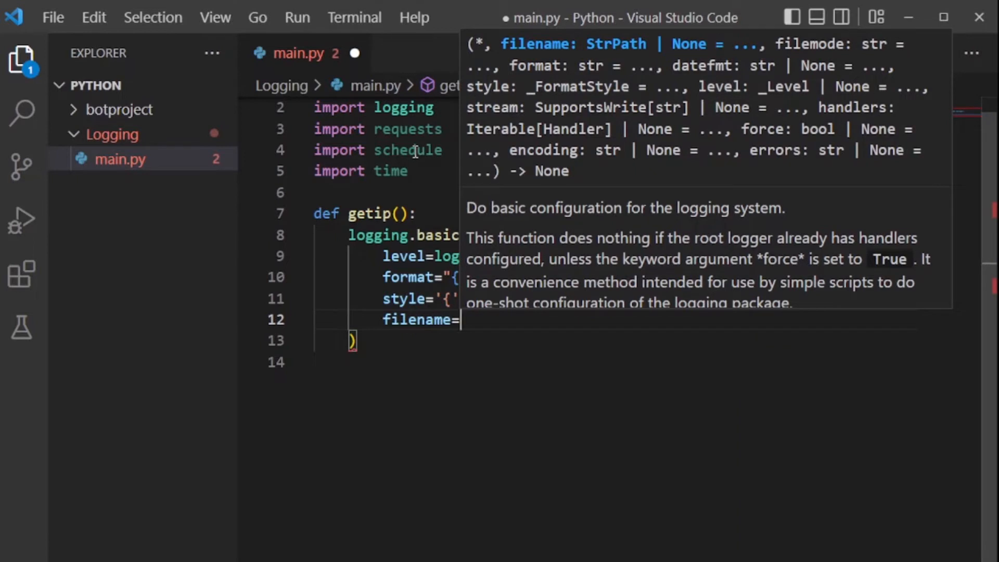
- Enter 'mylog.log' as the basicConfig filename
text(')
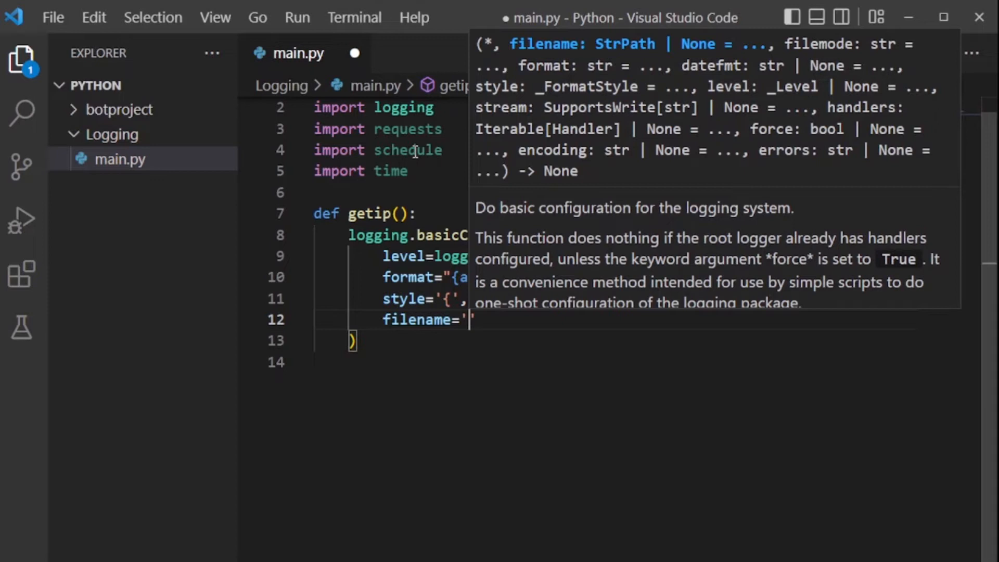
text(mylo)
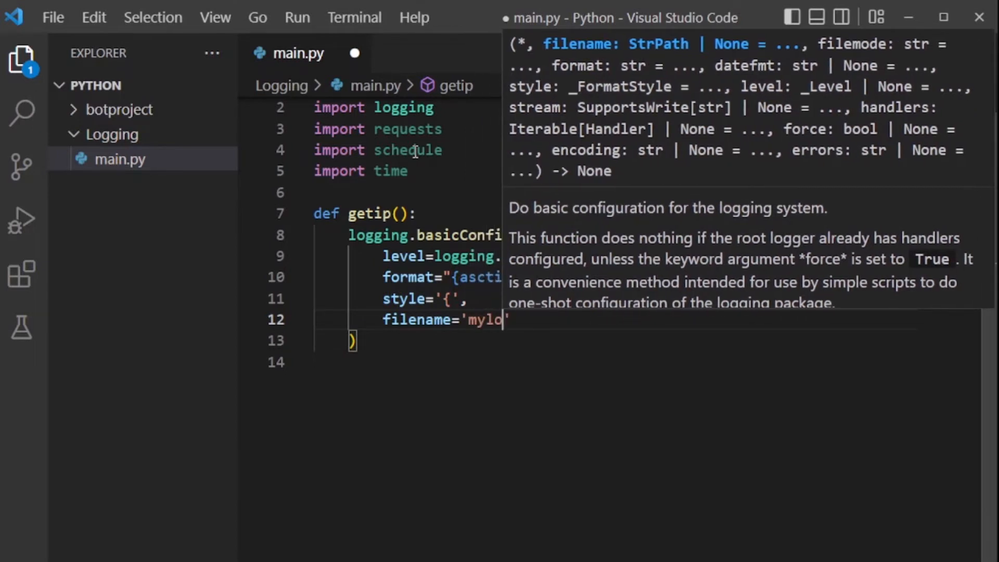
text(g.lo)
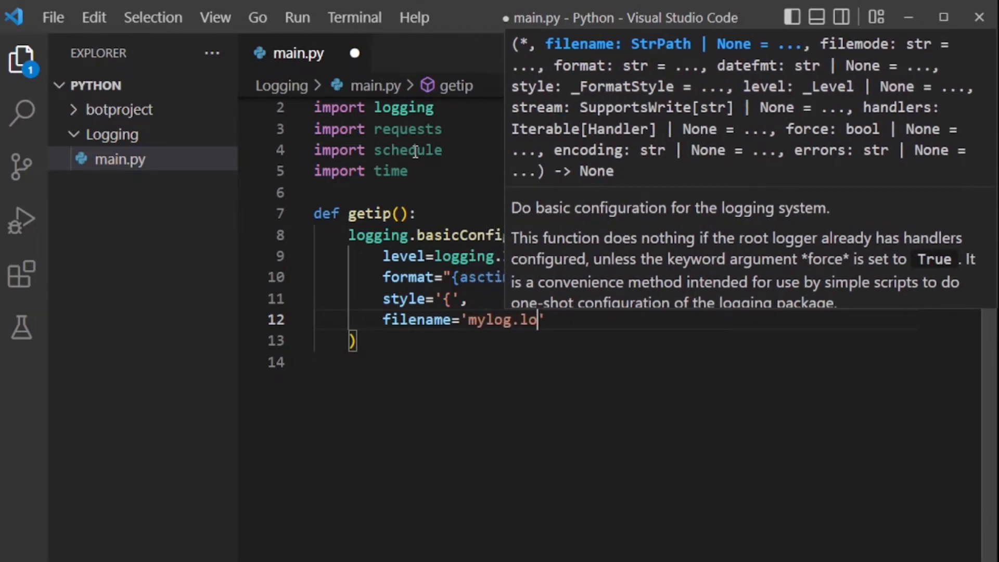
text(g)
text(filemode='a)
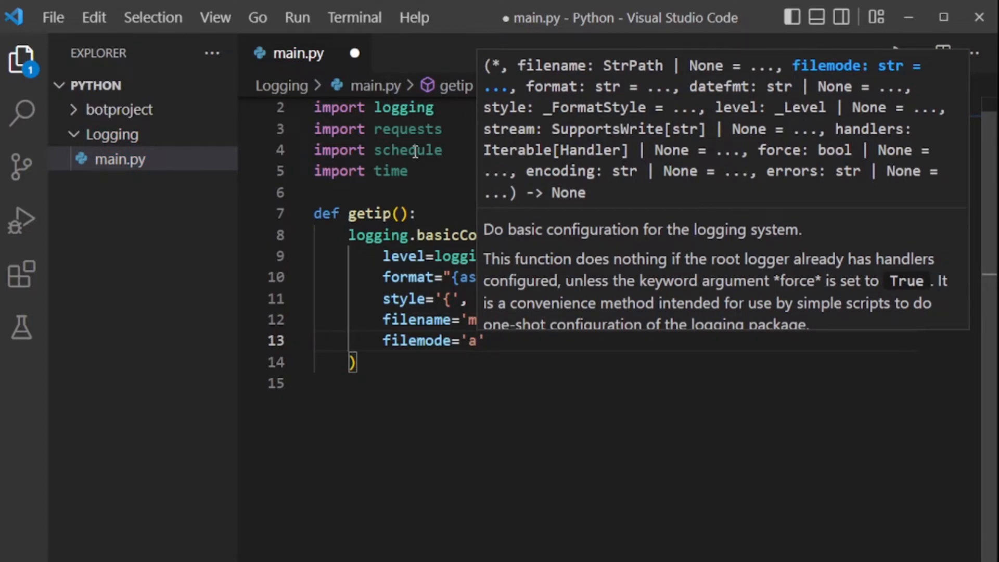
text(w)
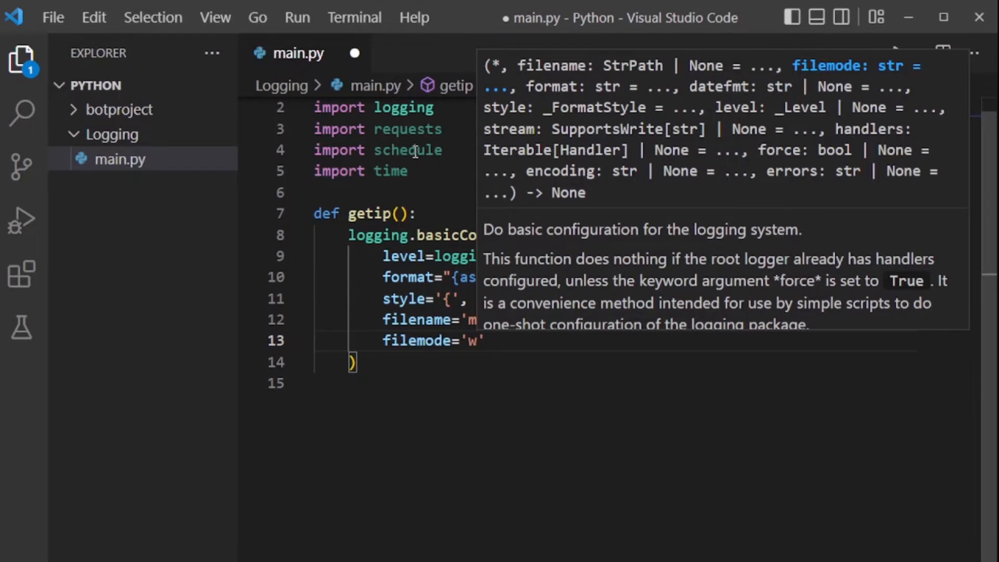
text(a)
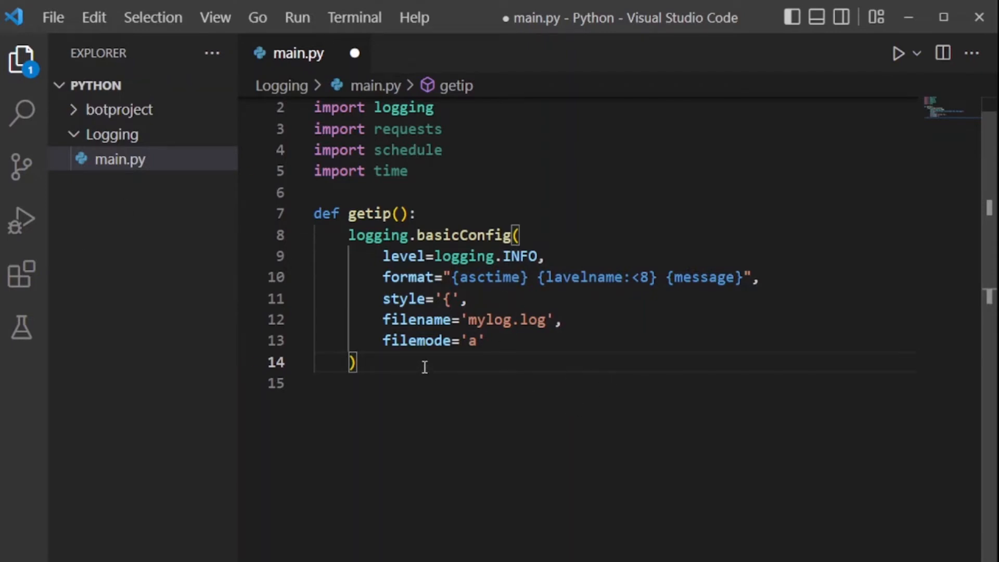
mouse_move(373, 210)
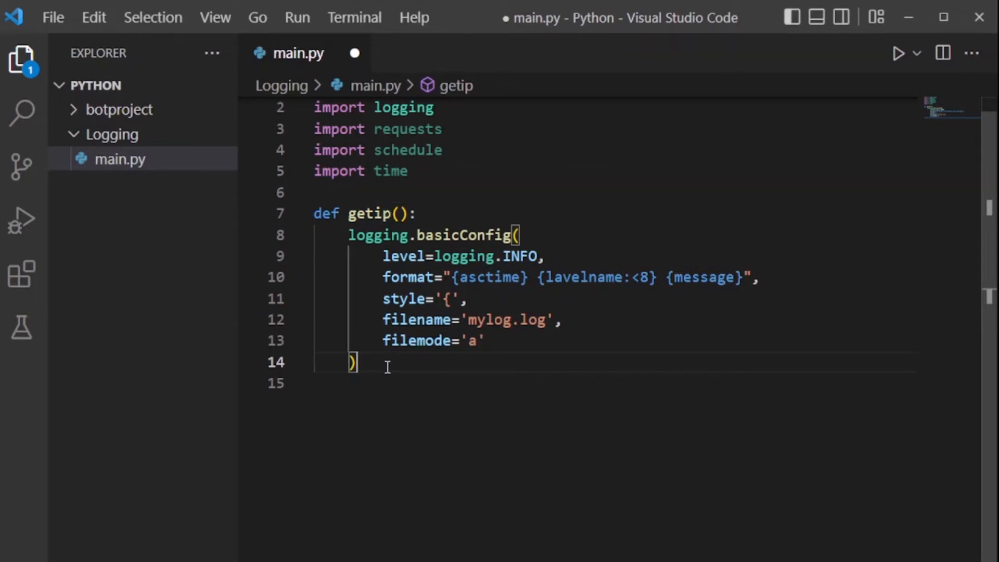
- Start a 'pubIp =' assignment on a new line below the basicConfig call
key(Enter)
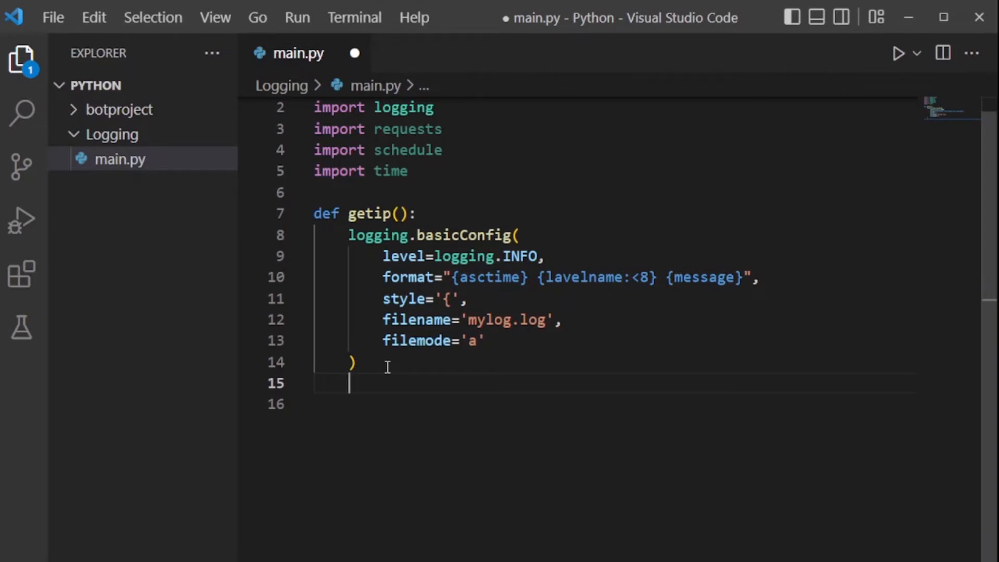
key(Enter)
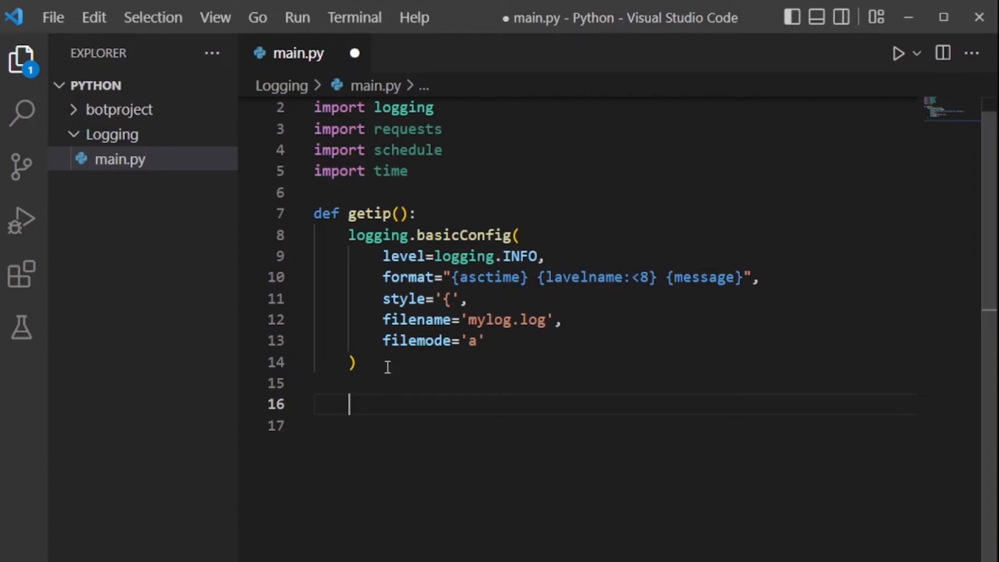
key(Backspace)
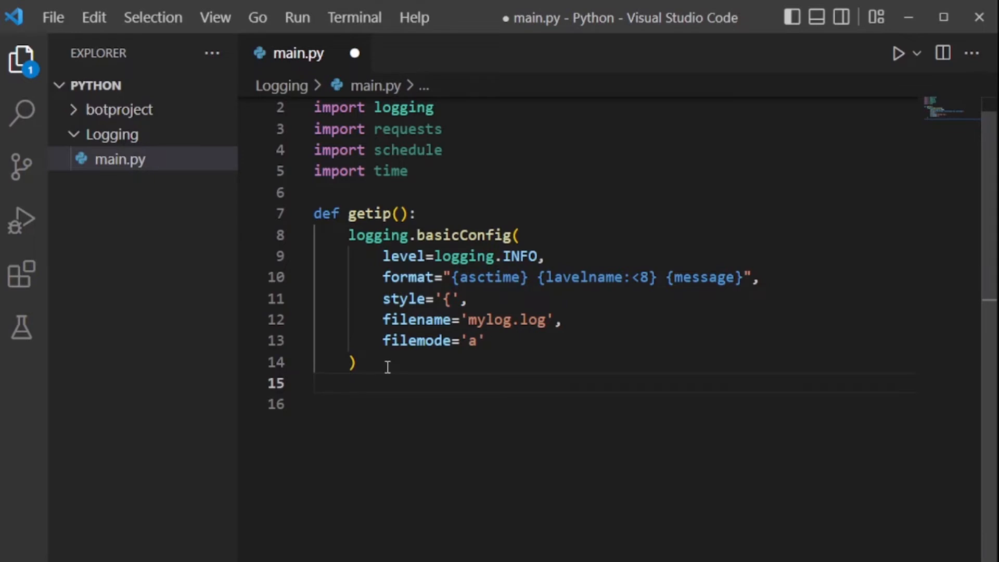
text(pub)
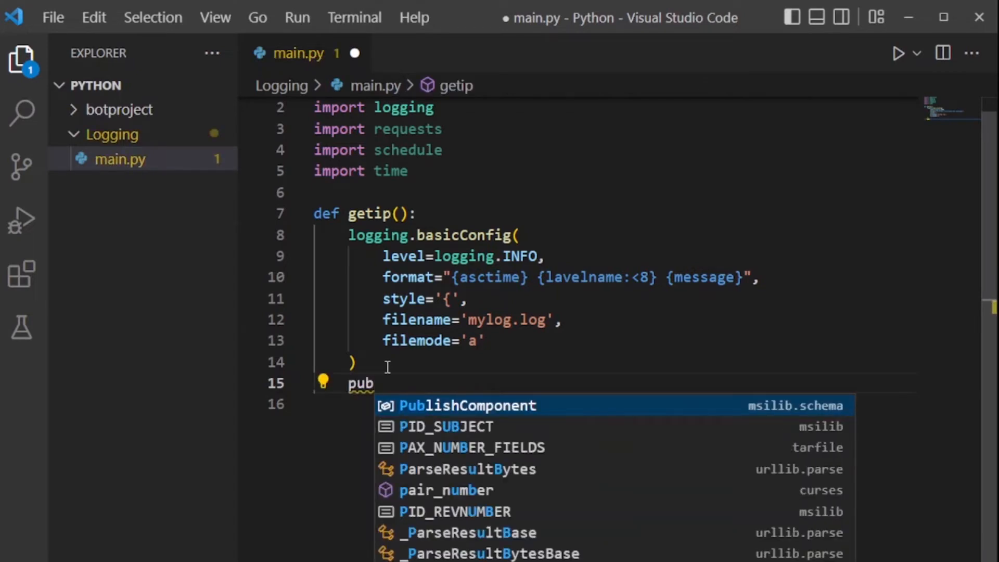
text(Ip)
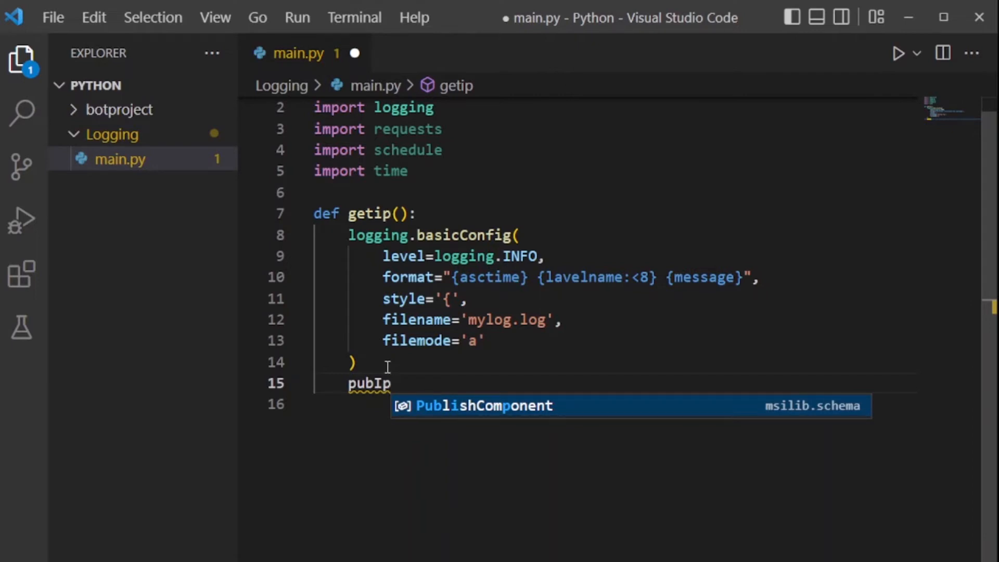
text(=)
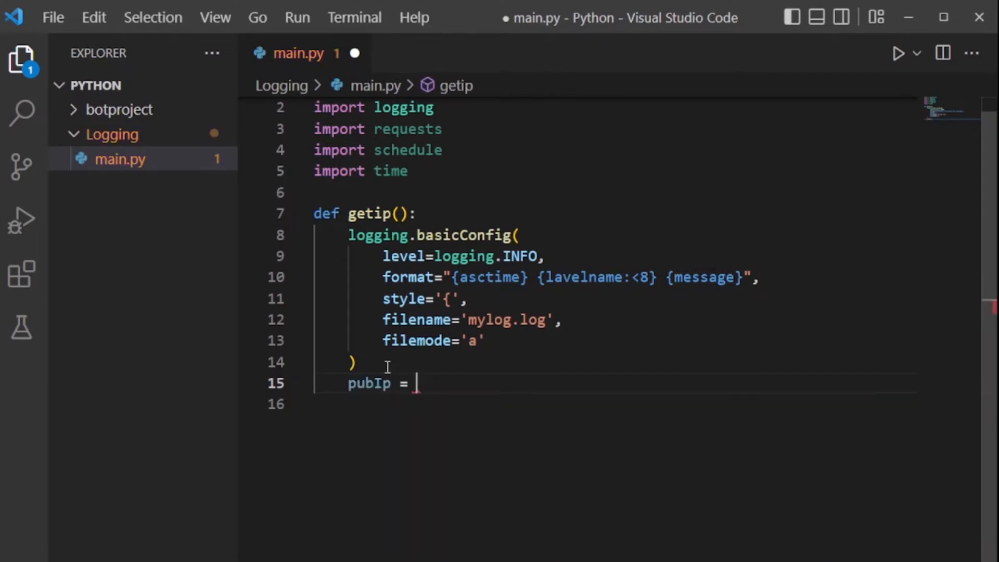
text(re)
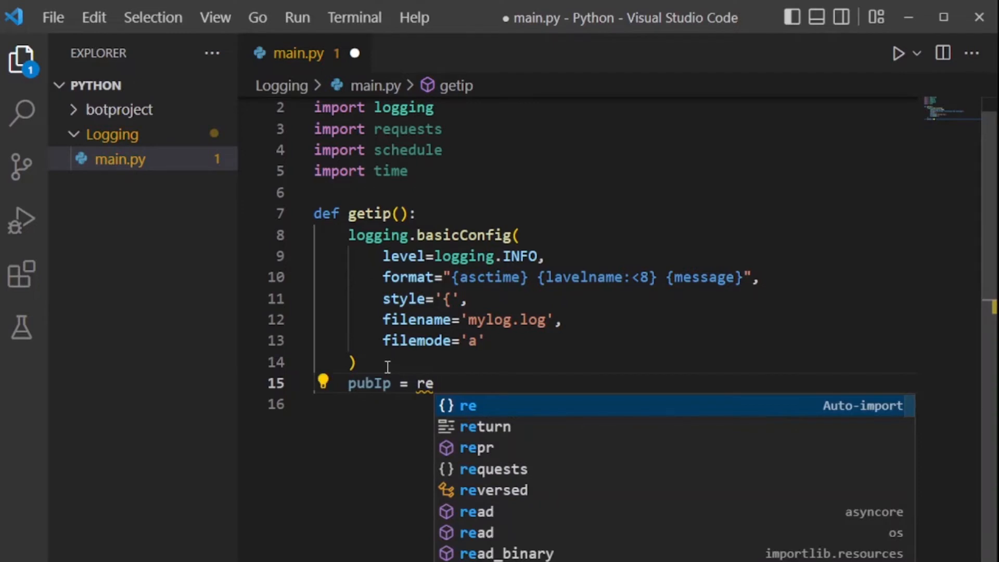
key(Down)
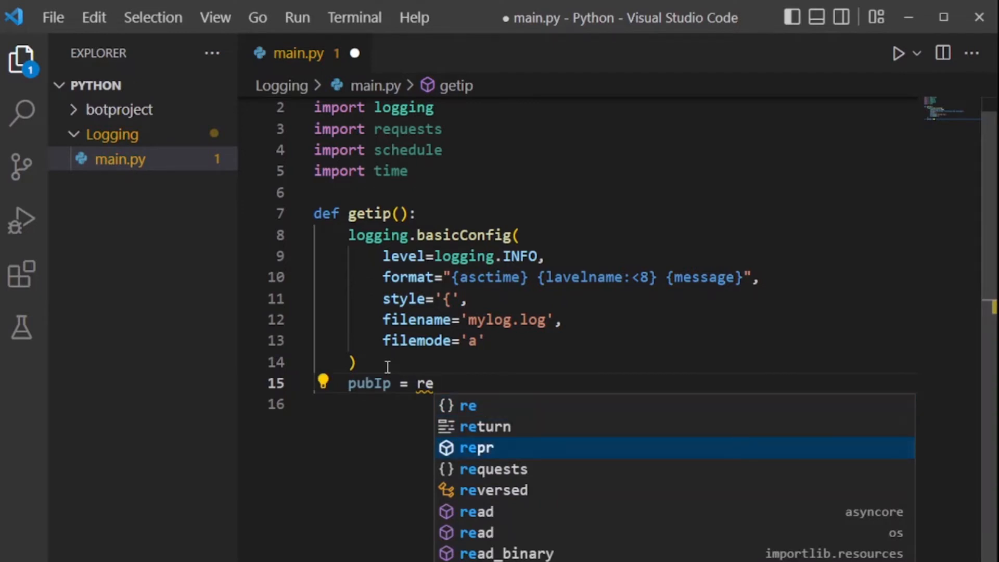
click(493, 469)
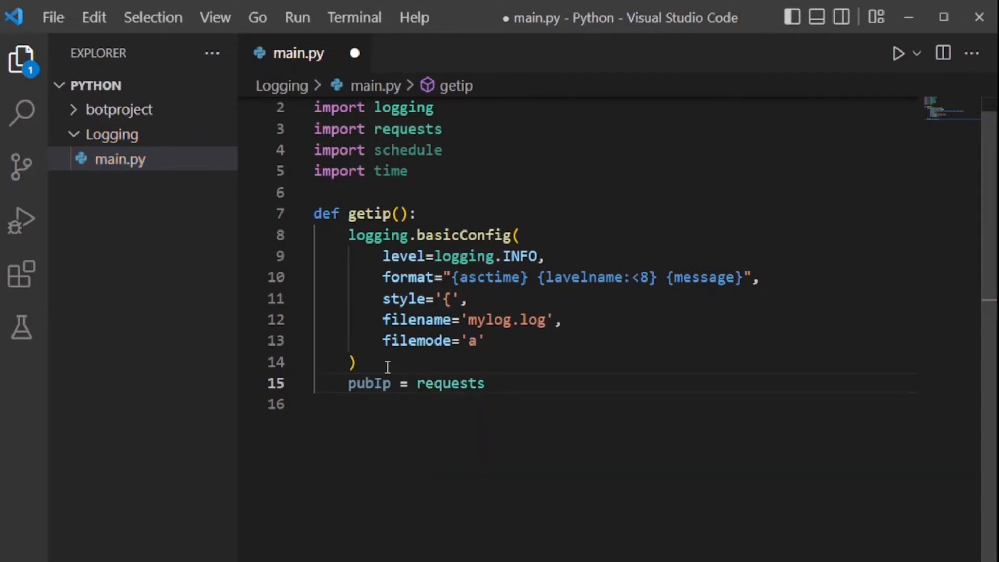
text(.)
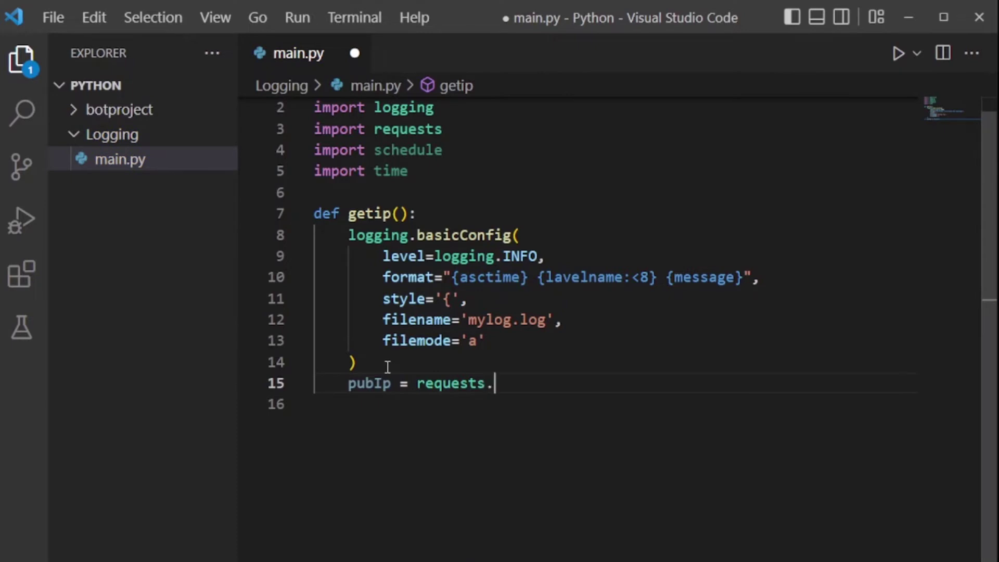
text(get()
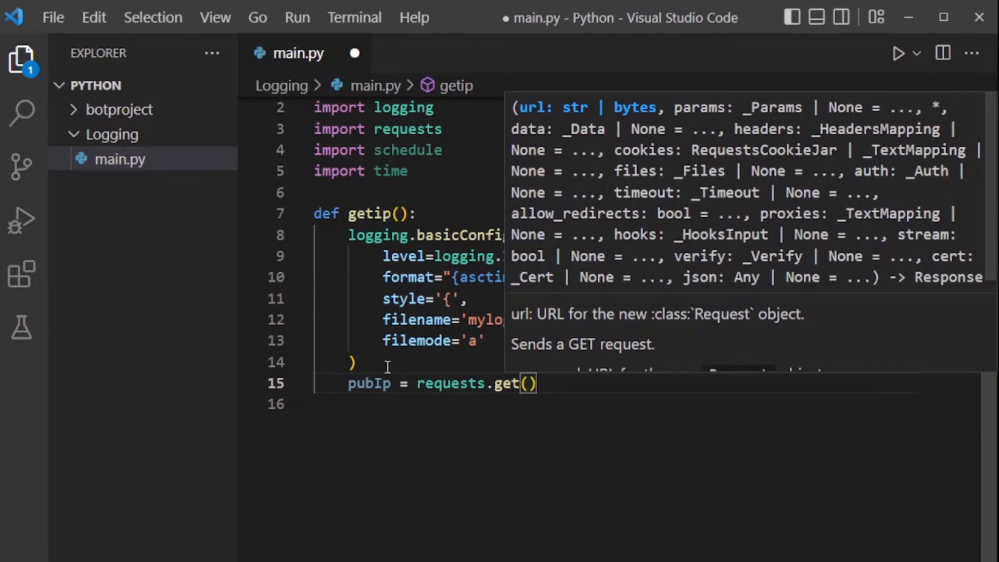
text('')
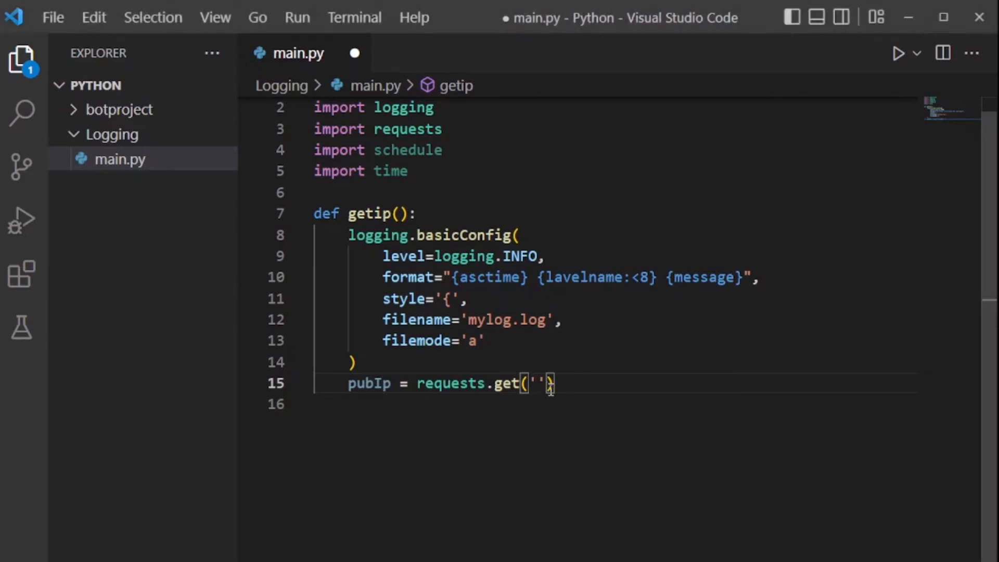
text(https://api.ipify.org)
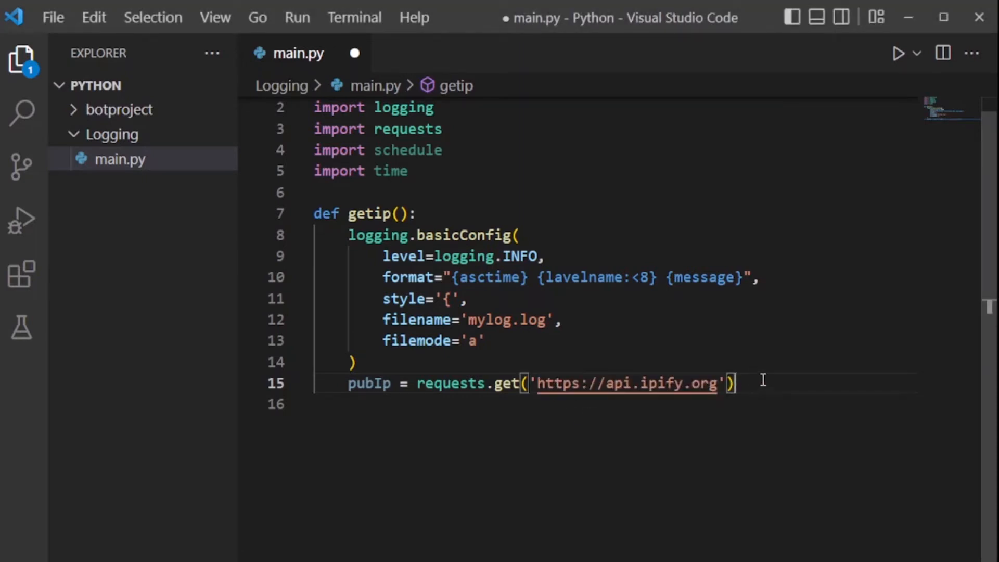
mouse_move(632, 398)
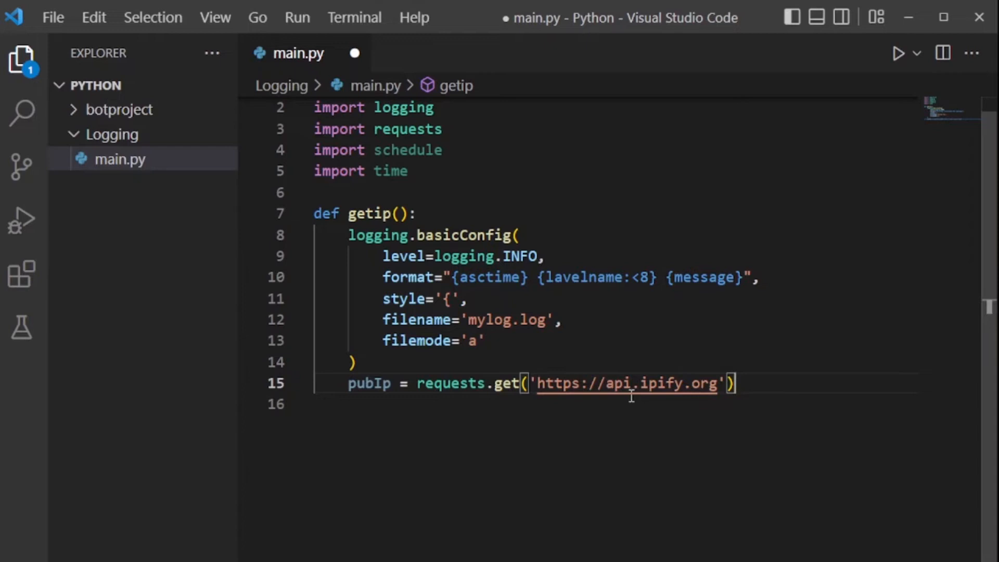
mouse_move(644, 391)
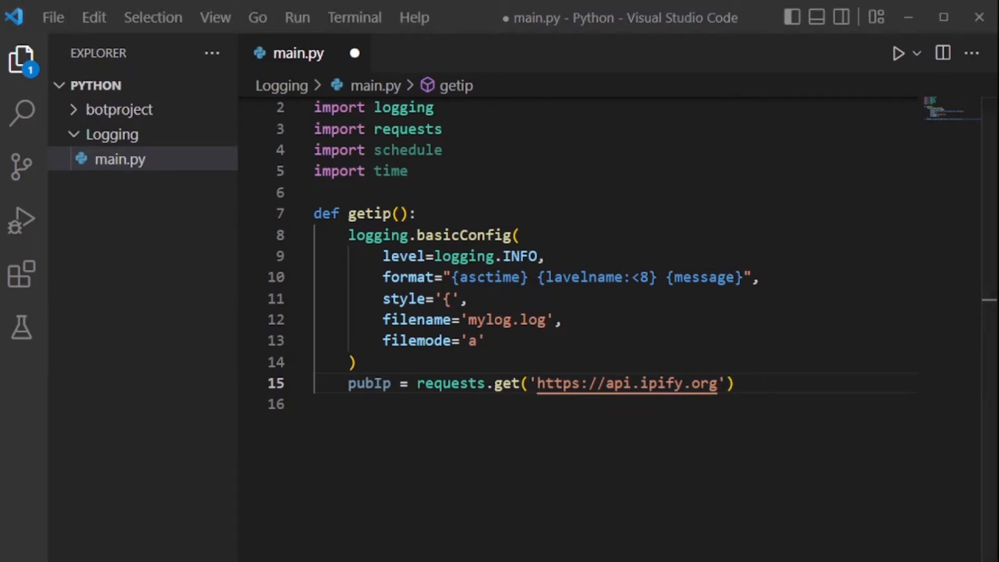
mouse_move(624, 383)
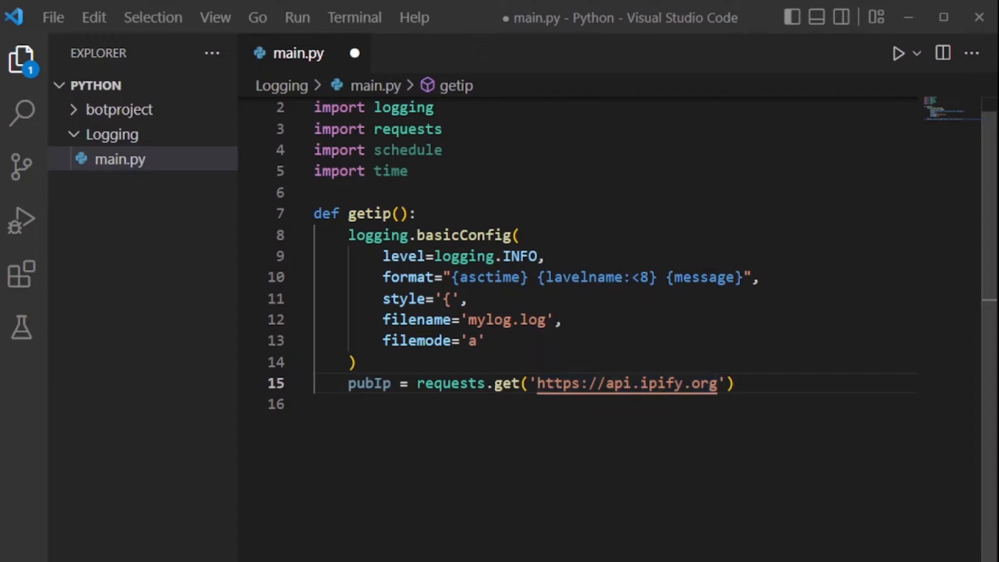
click(762, 383)
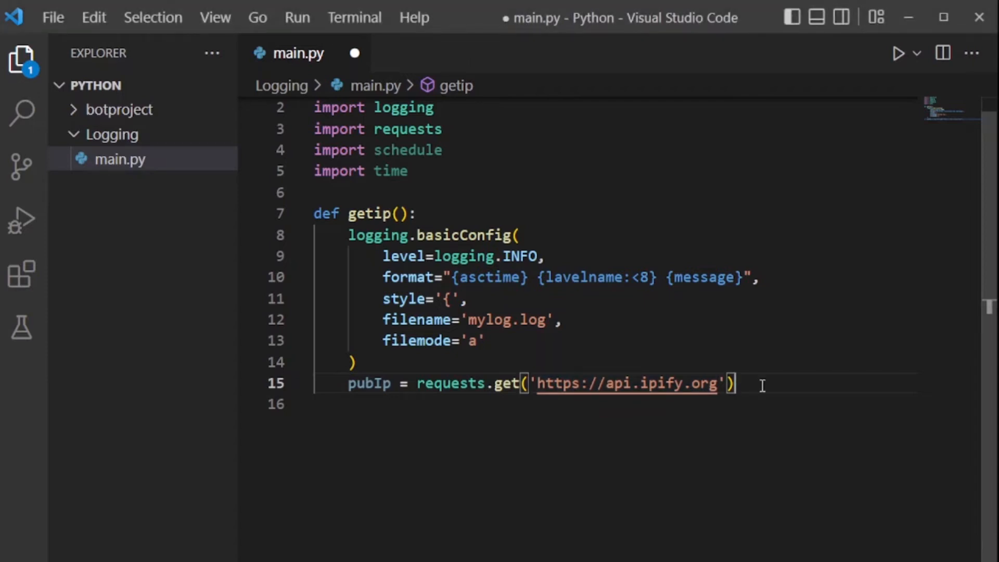
- Append .text to the request and add logging.info(pubIp) below it
text(.te)
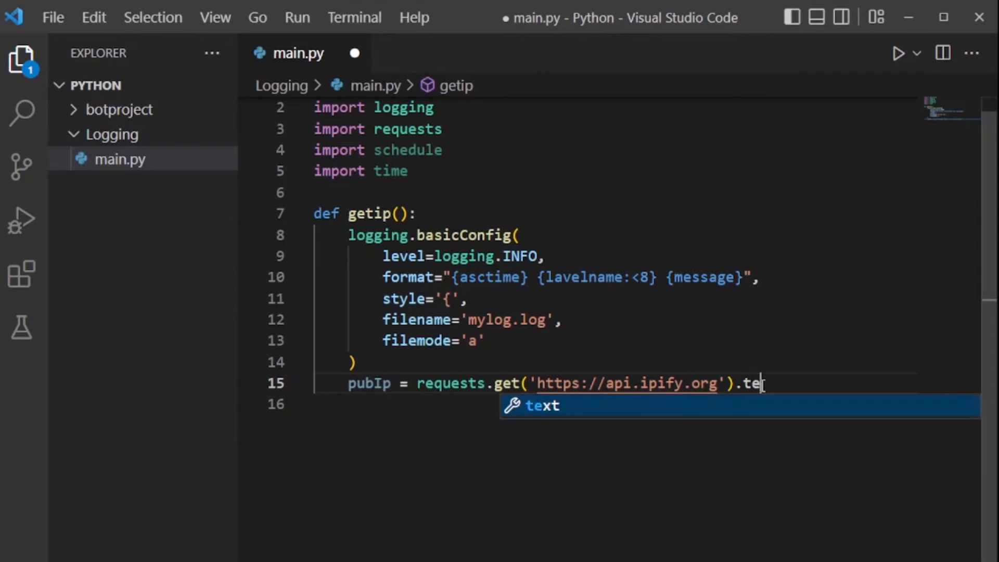
key(Enter)
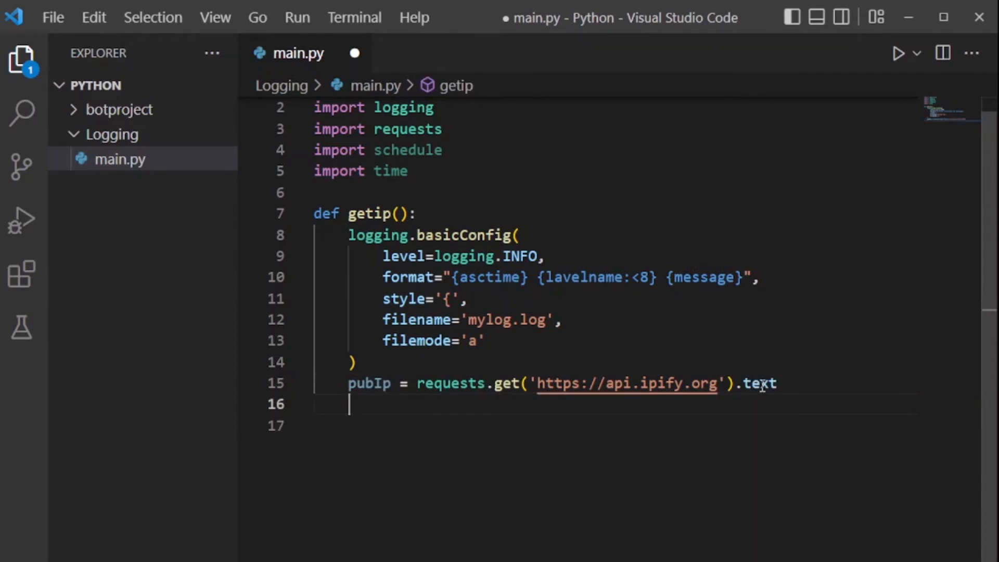
text(lo)
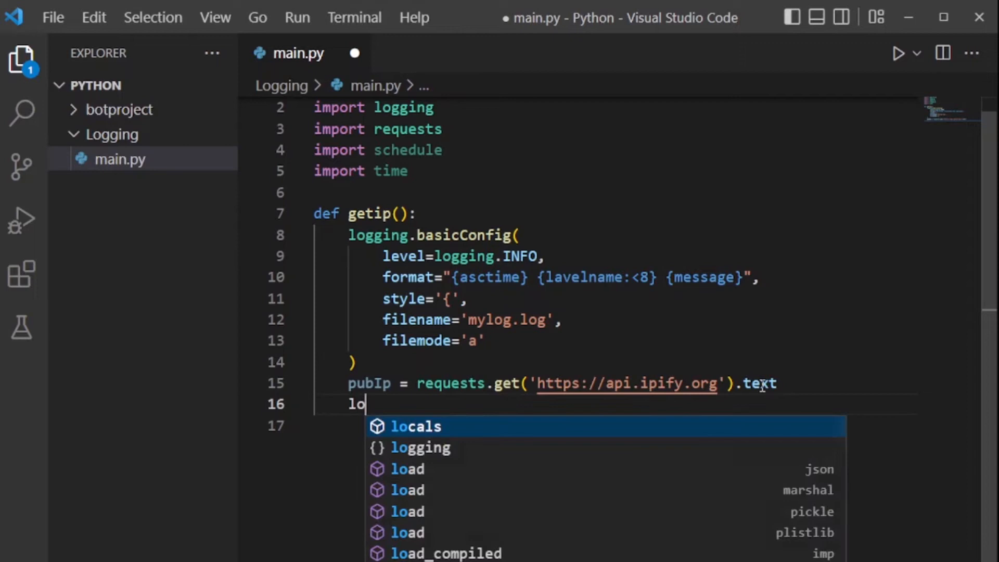
text(gg)
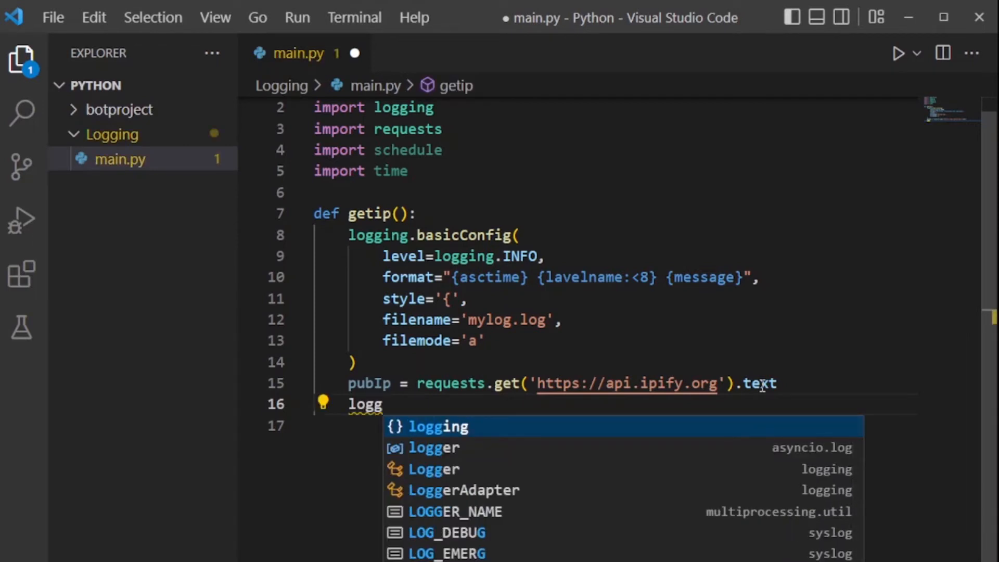
text(ing.info()
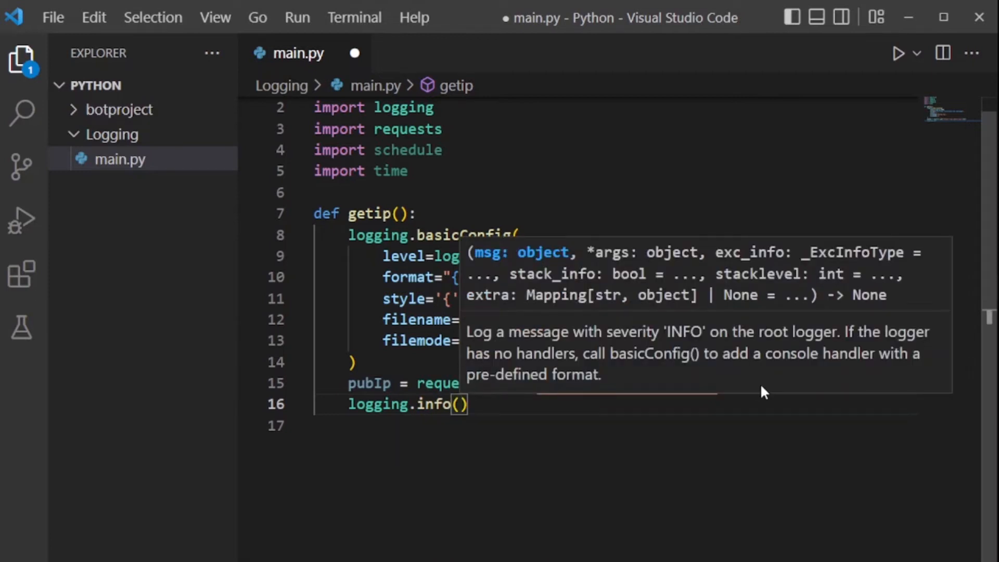
text(pubIp)
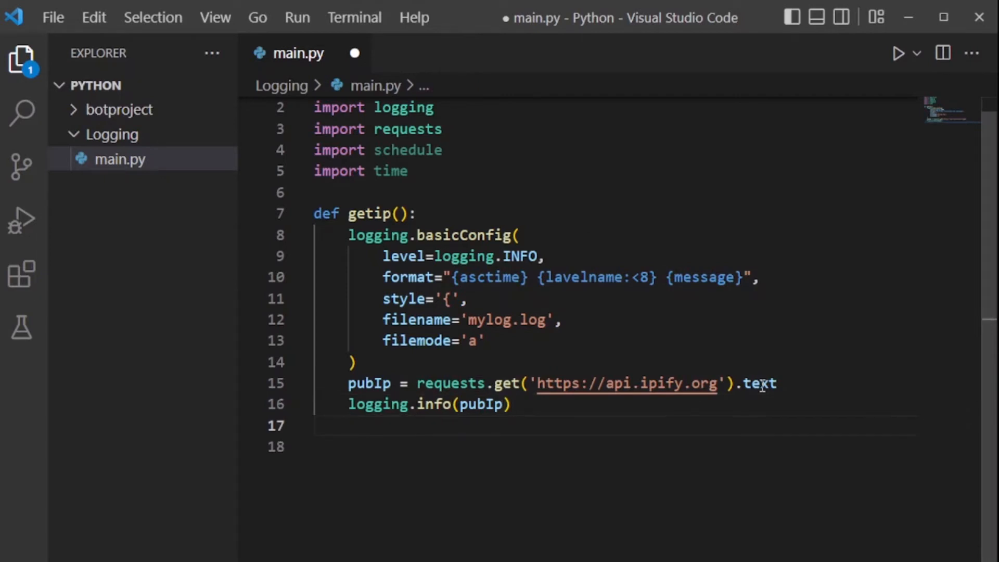
key(Enter)
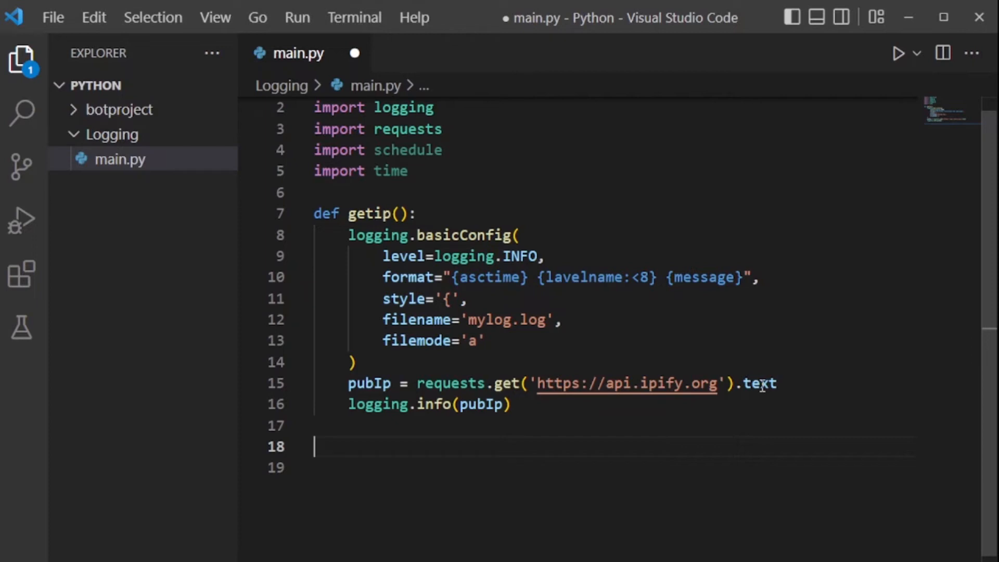
- Add schedule.every(10).seconds.do(getip) below the getip function
text(sc)
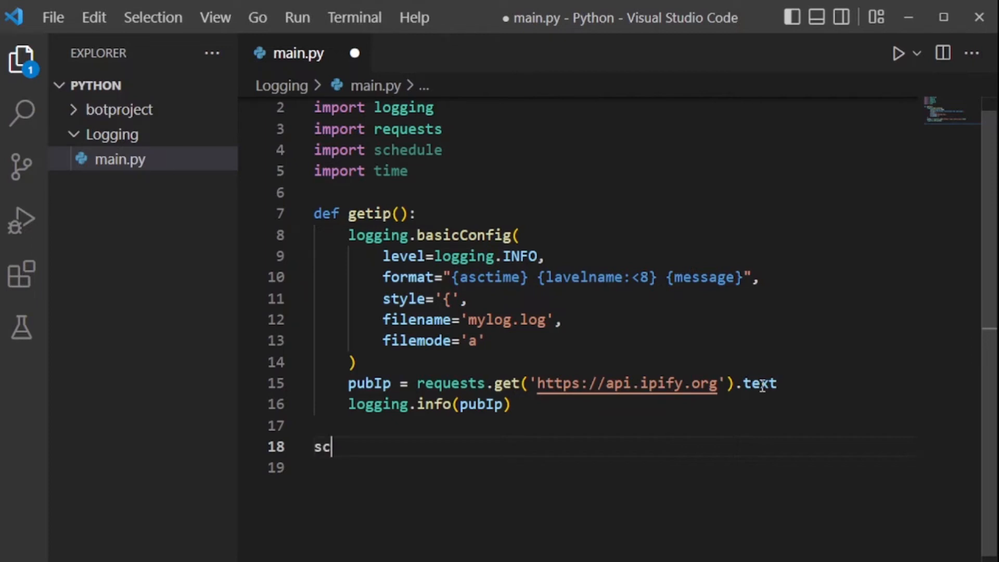
text(hedule)
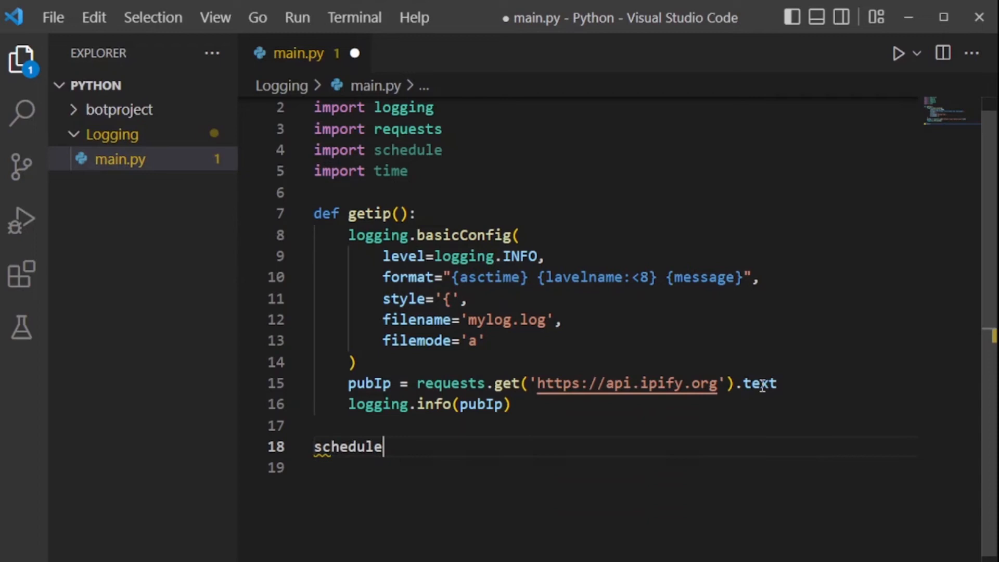
text(.)
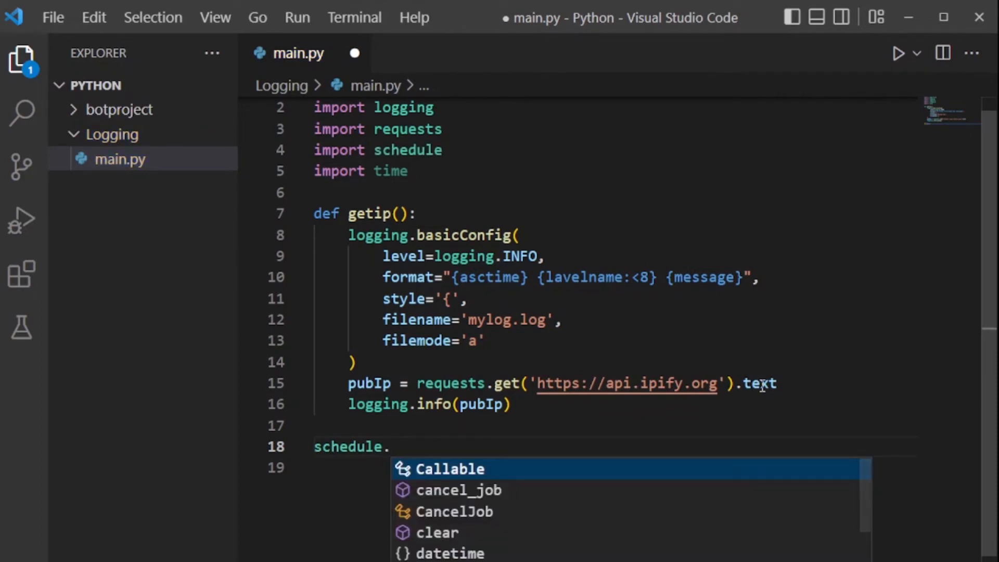
text(every)
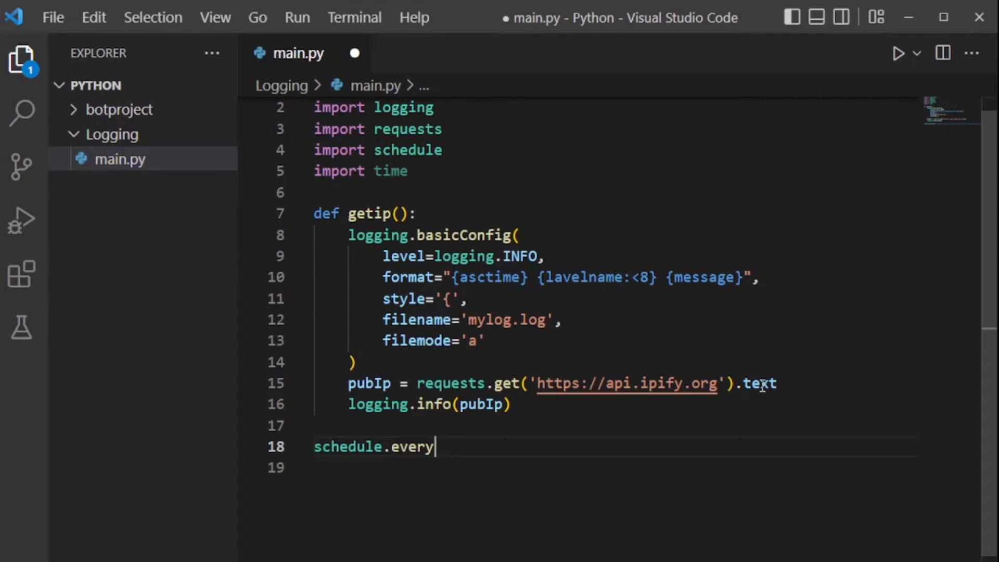
text((10))
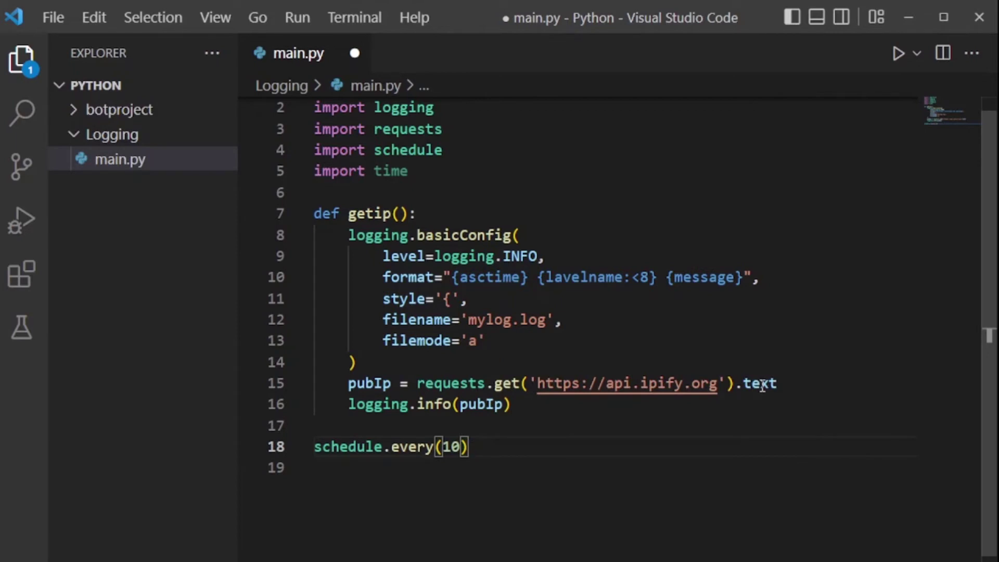
text(.seconds.)
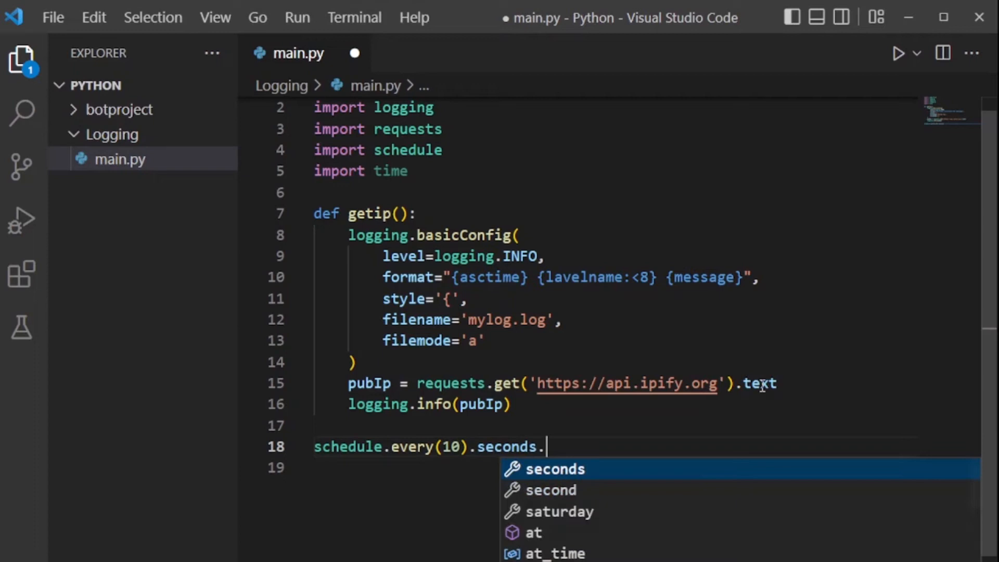
text(do()
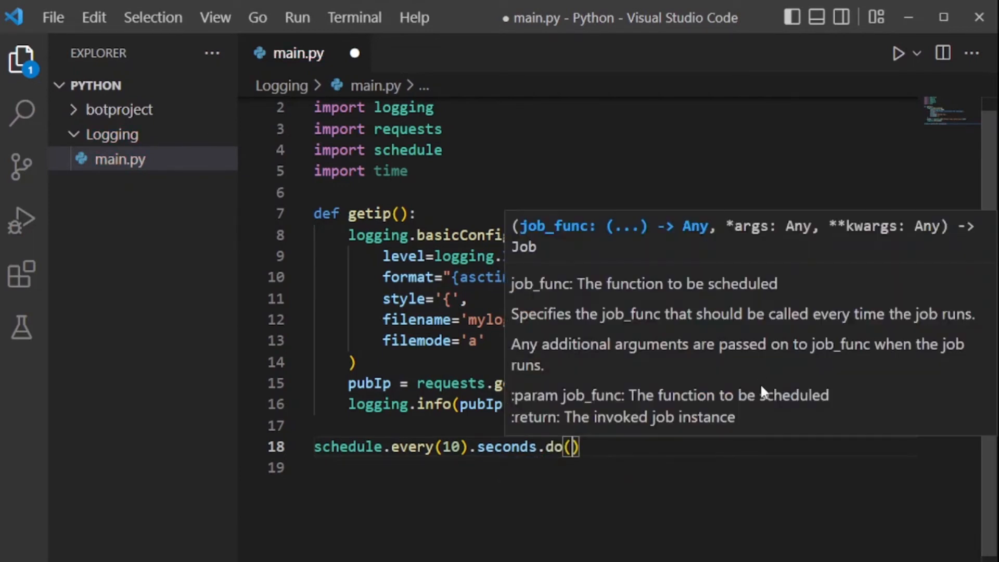
text(getip)
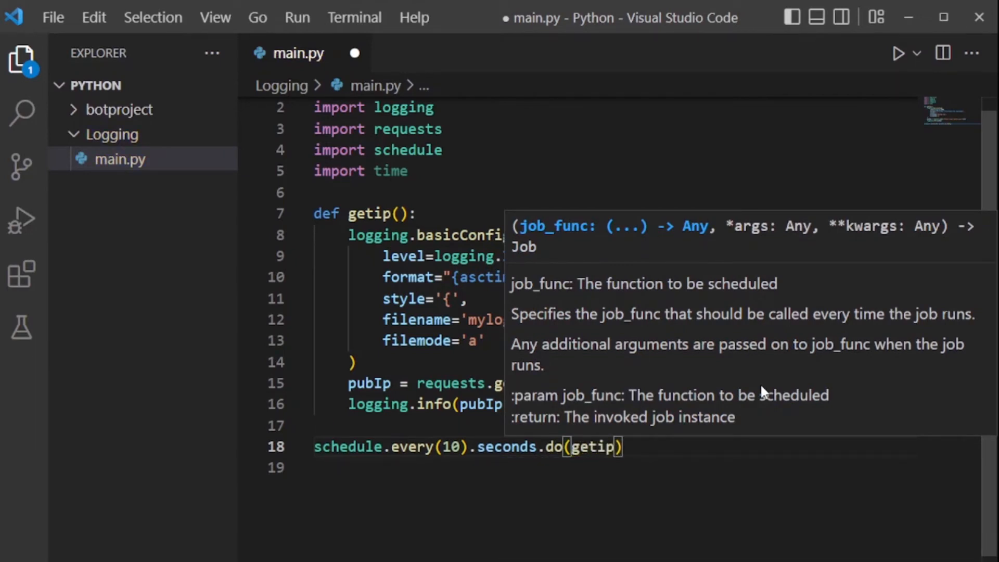
click(606, 465)
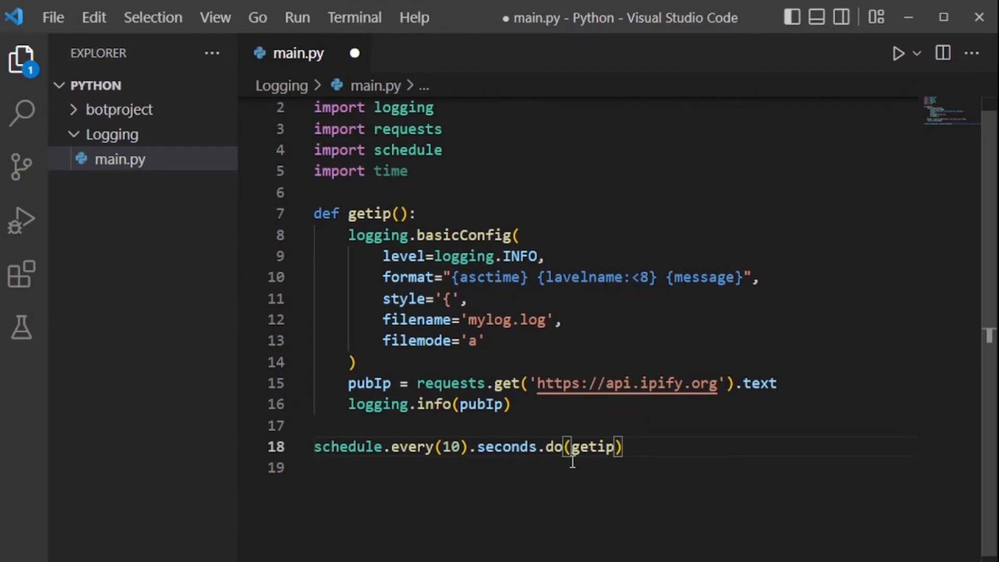
mouse_move(598, 426)
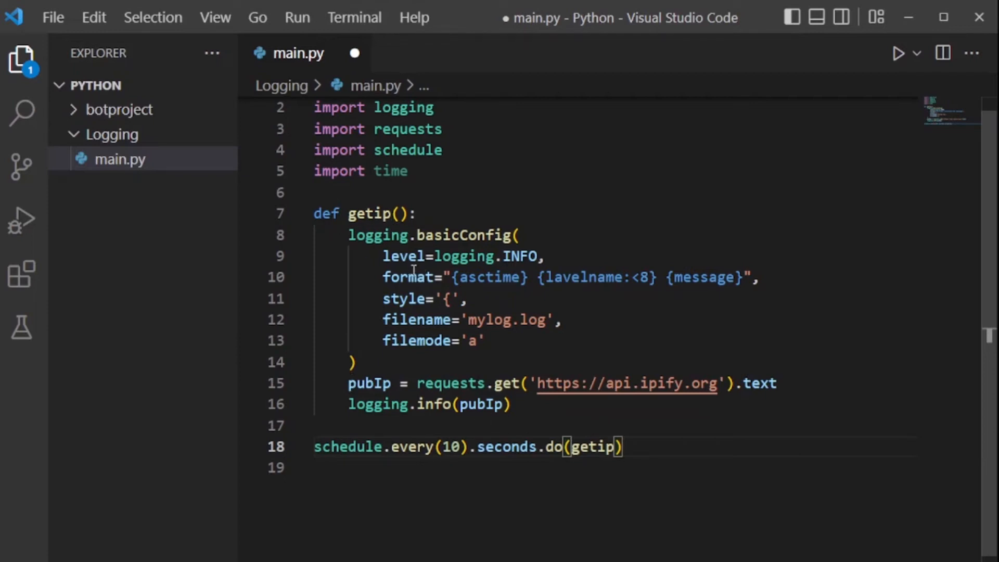
mouse_move(359, 392)
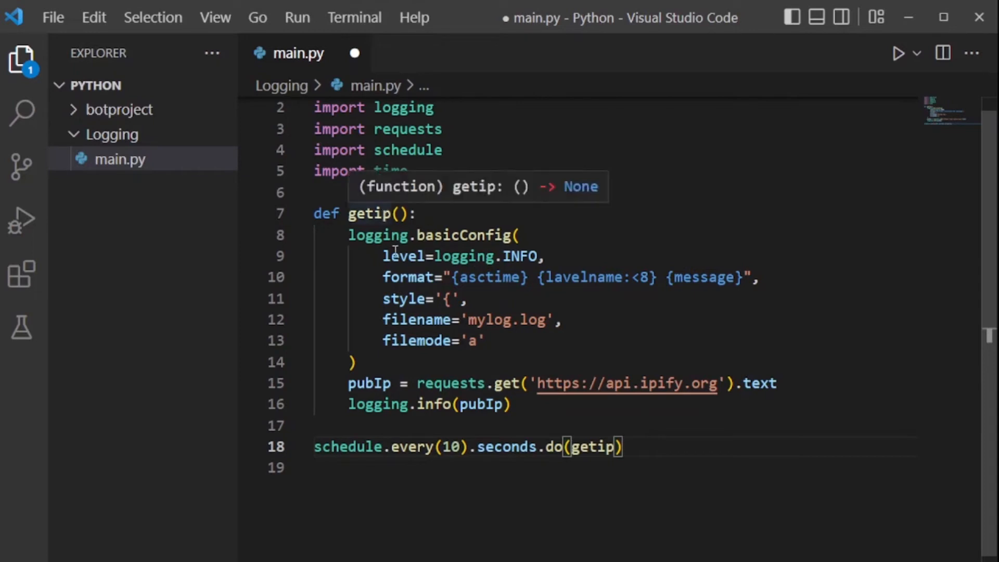
mouse_move(386, 235)
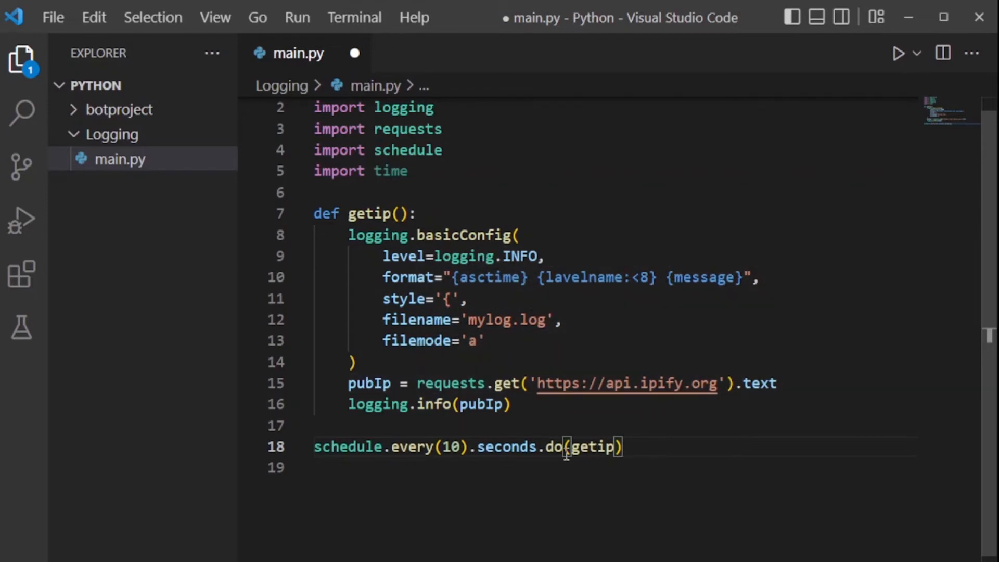
mouse_move(495, 314)
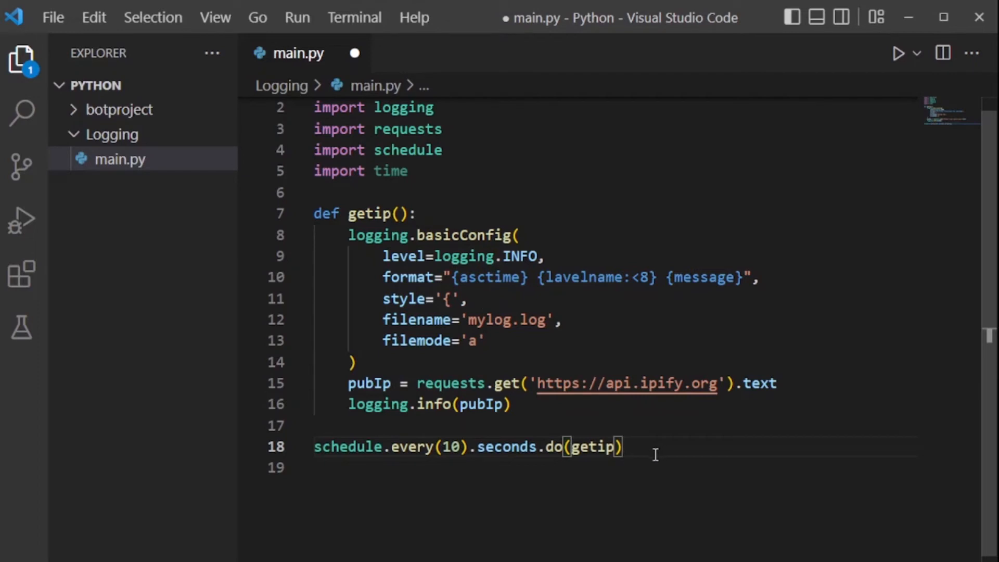
mouse_move(648, 451)
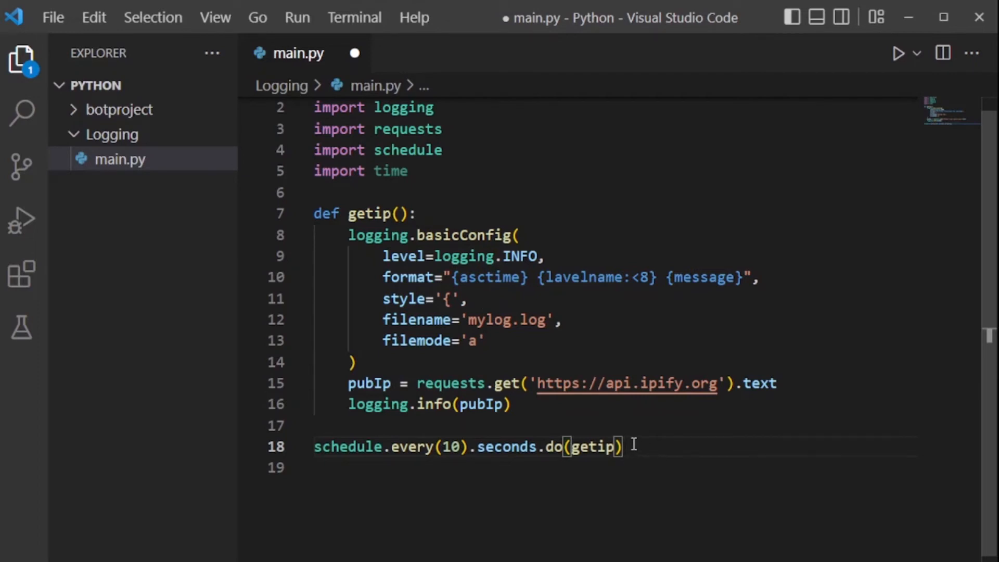
- Add a 'while 1:' loop calling schedule.run_pending()
key(Enter)
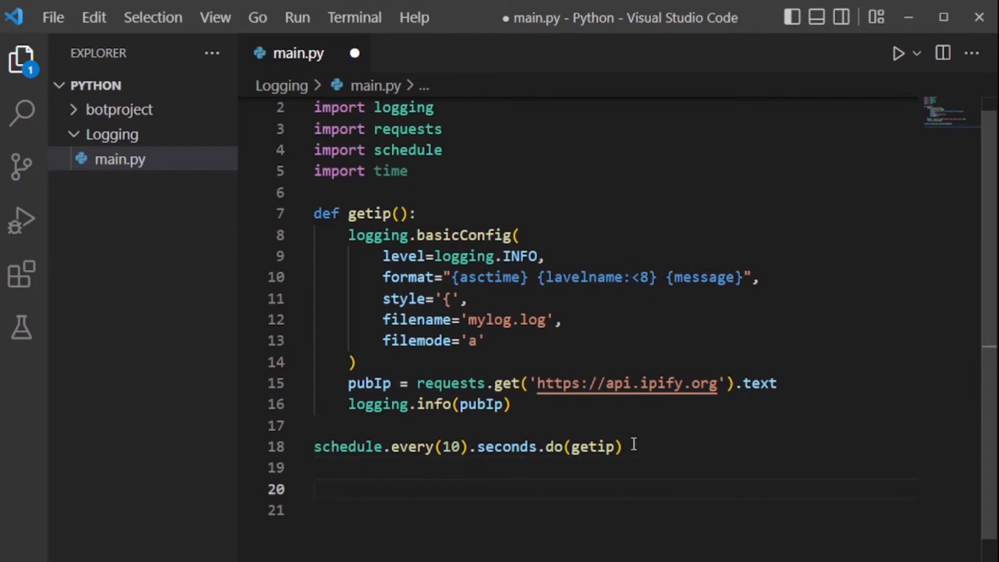
key(Backspace)
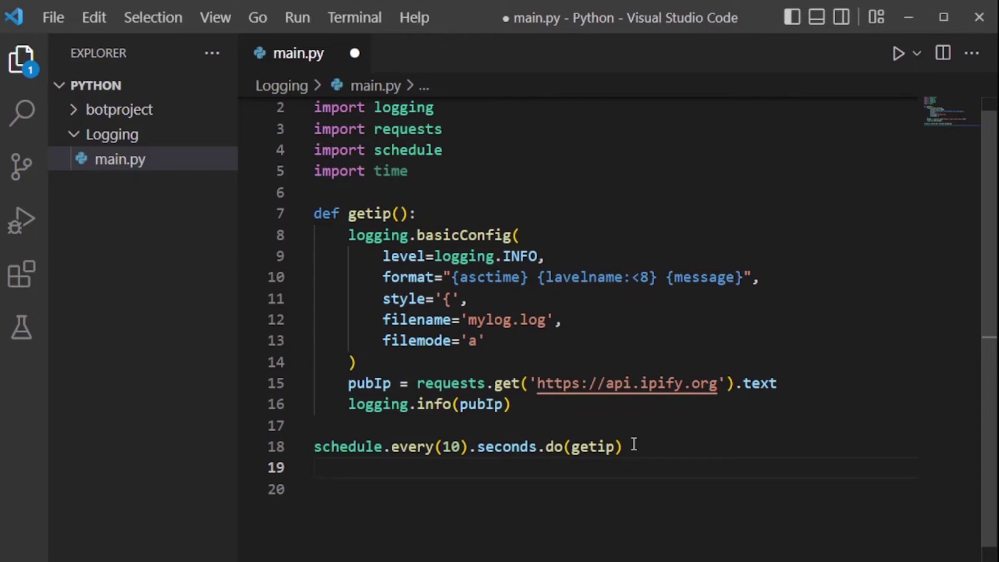
text(while)
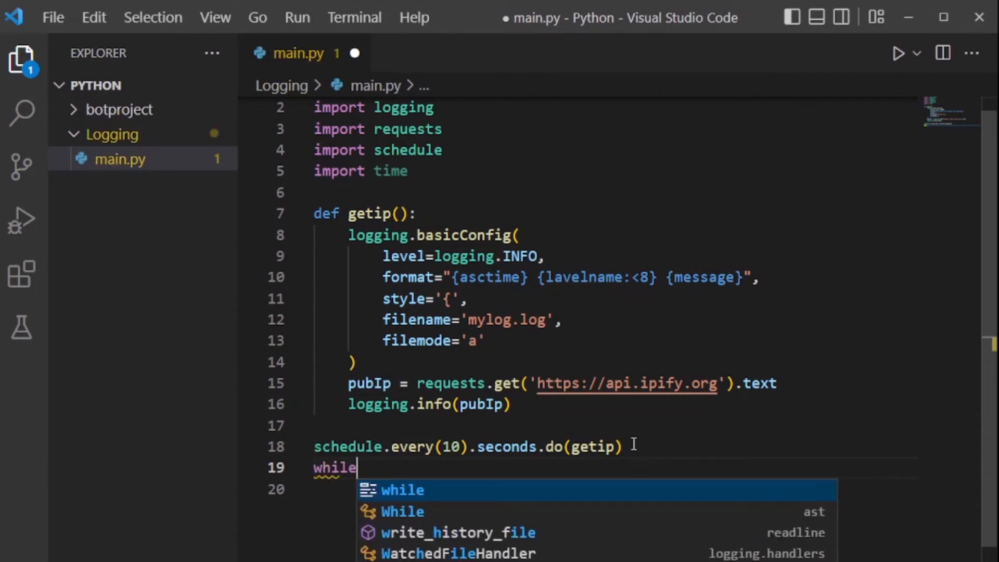
text(1:)
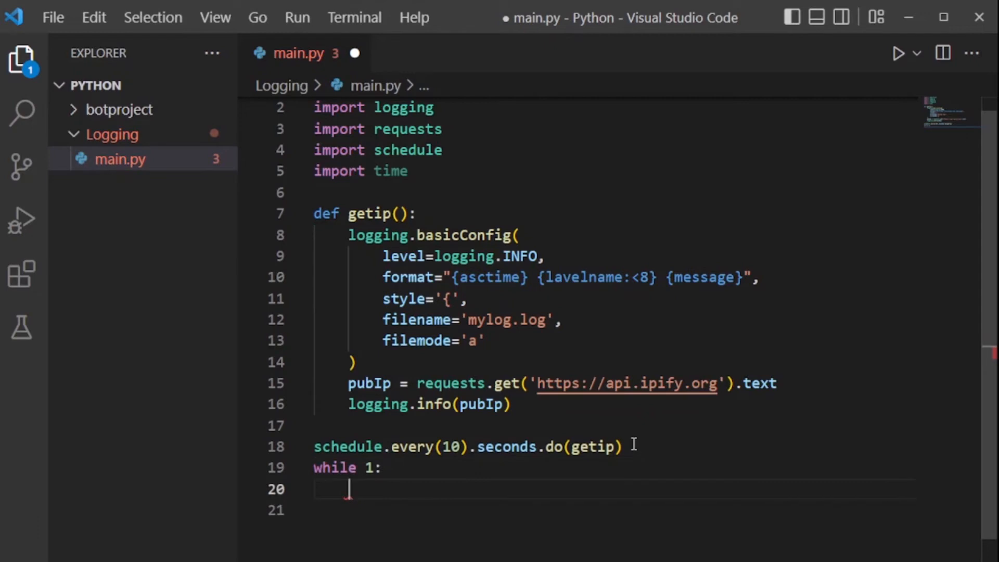
text(sch)
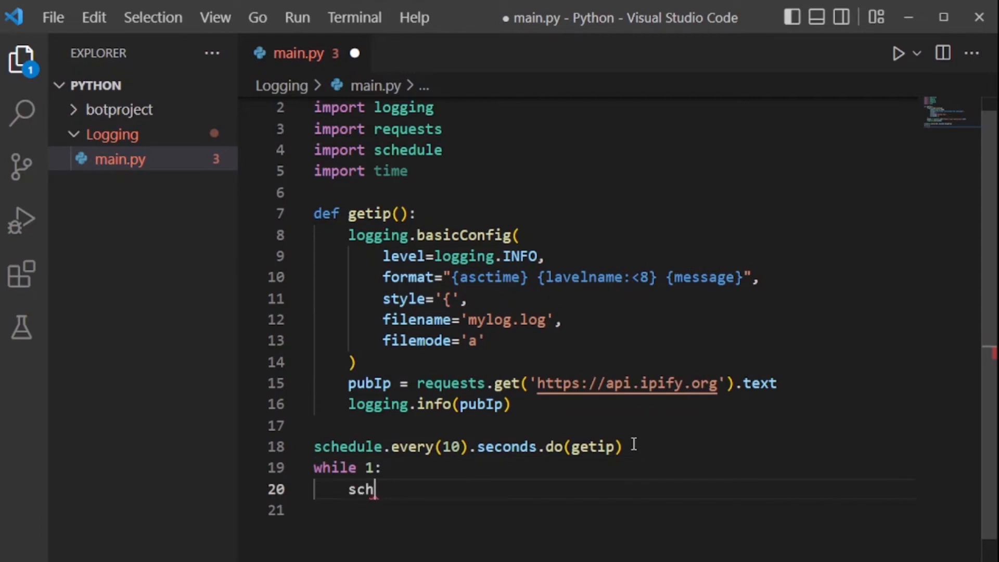
text(edule.r)
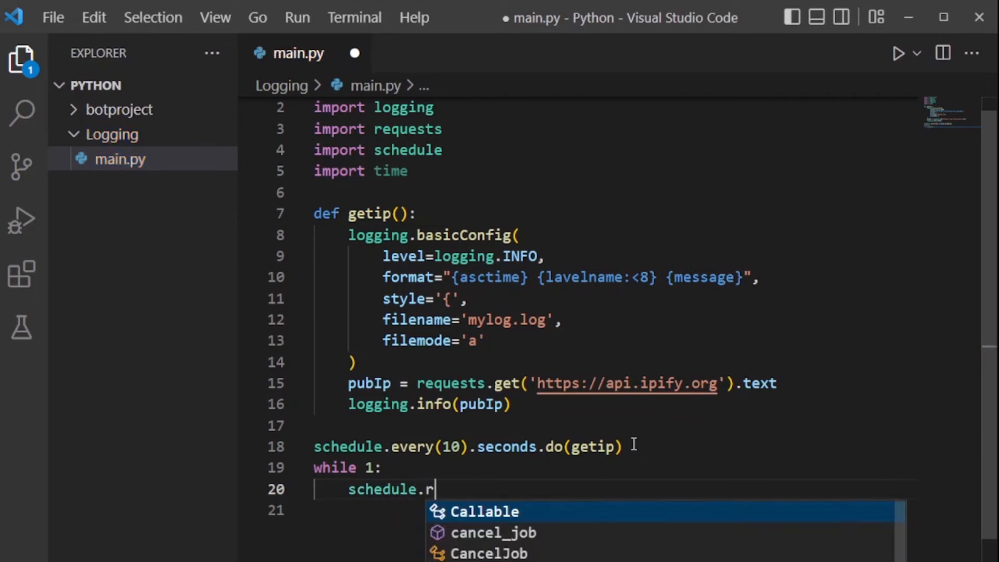
text(un)
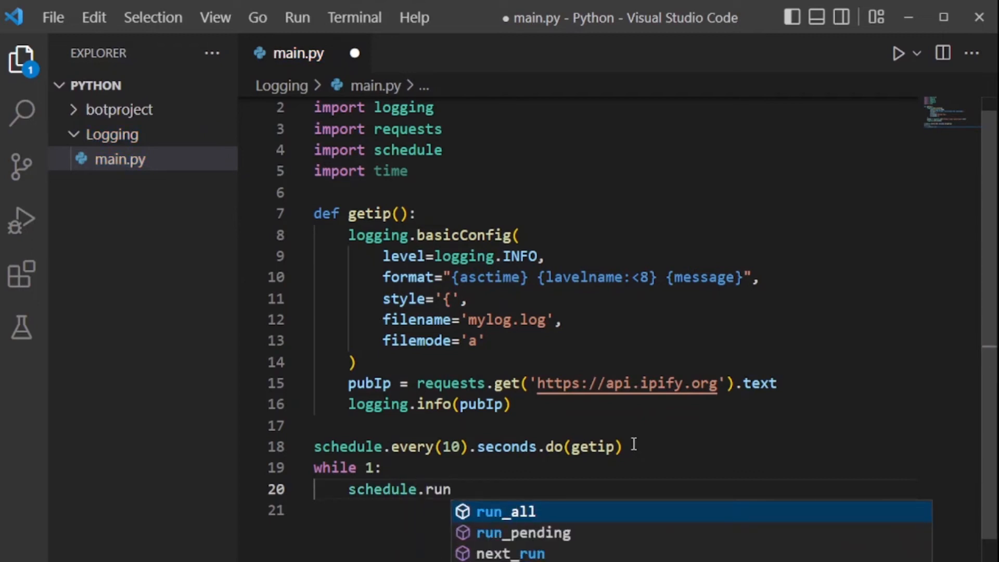
text(_)
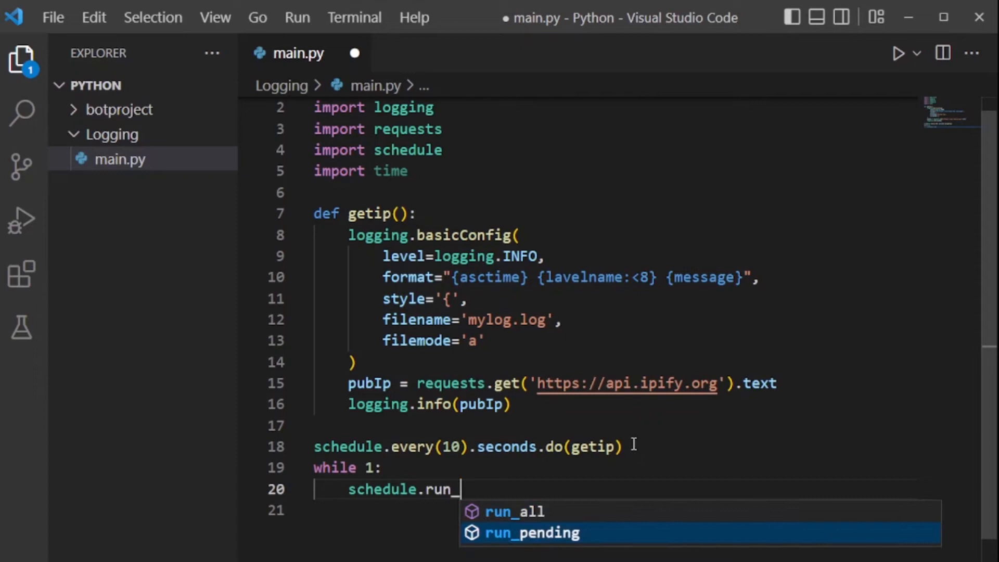
click(532, 533)
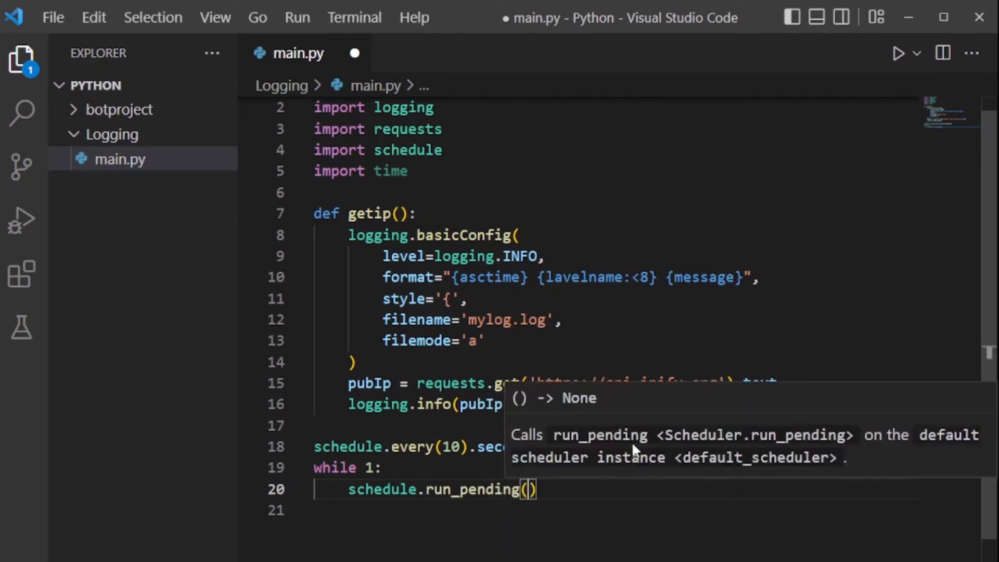
- Add time.sleep(1) inside the loop, then type 'import importlib'
text(t)
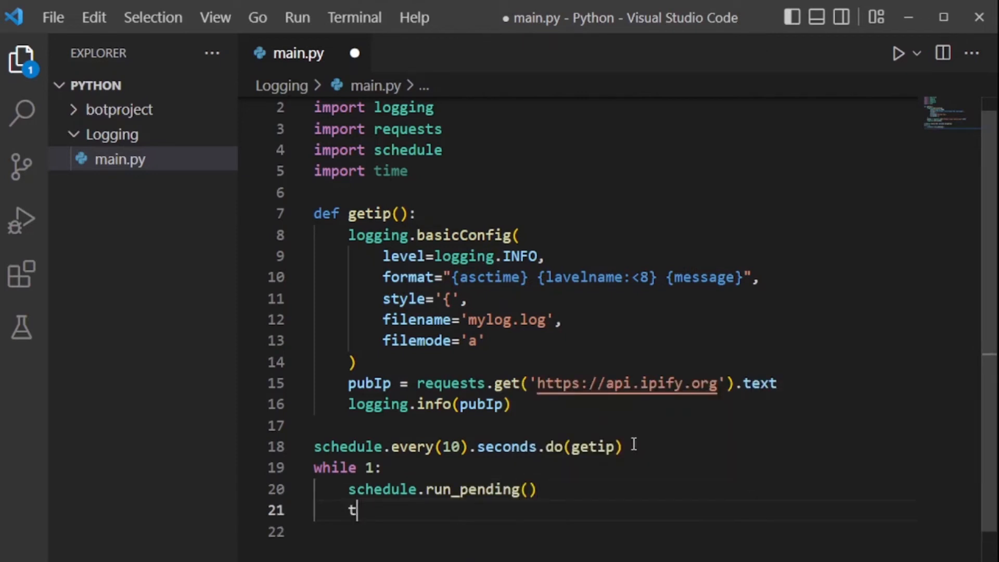
text(ime)
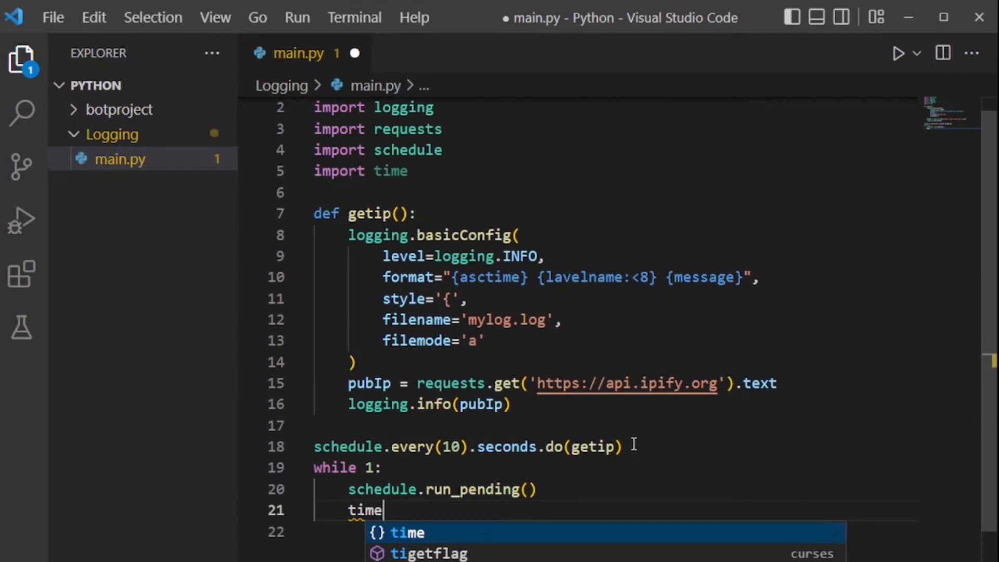
text(.sleep)
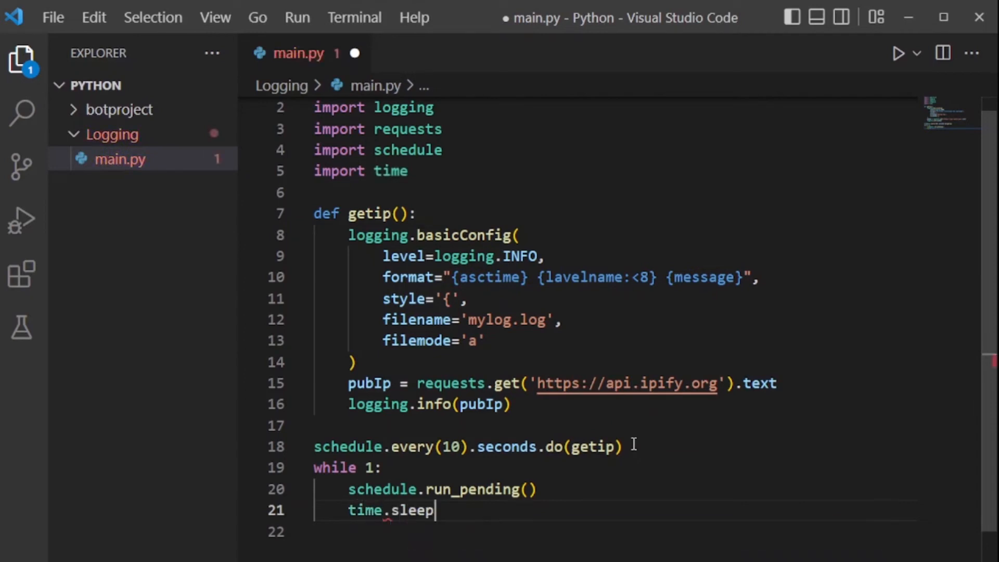
text(())
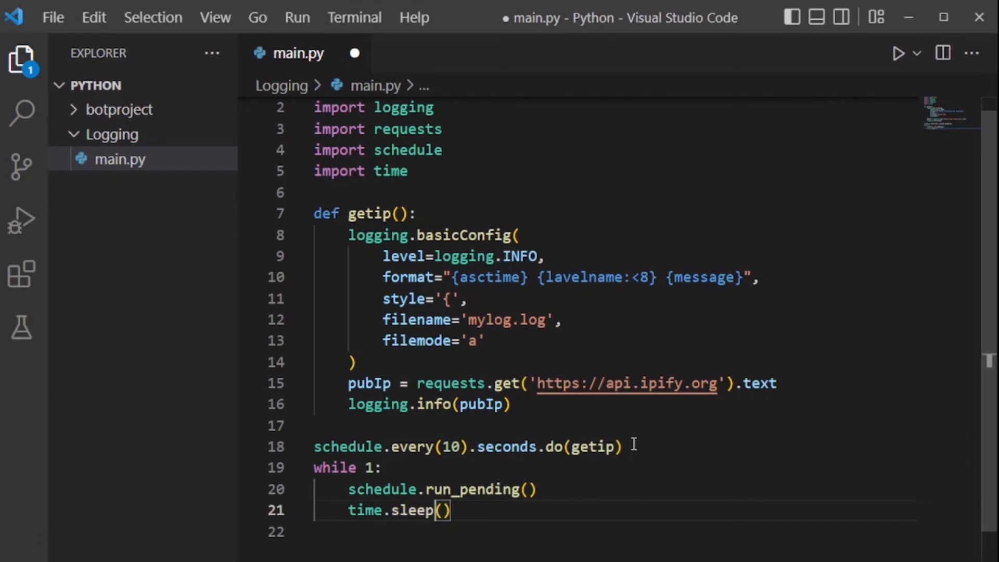
text(1)
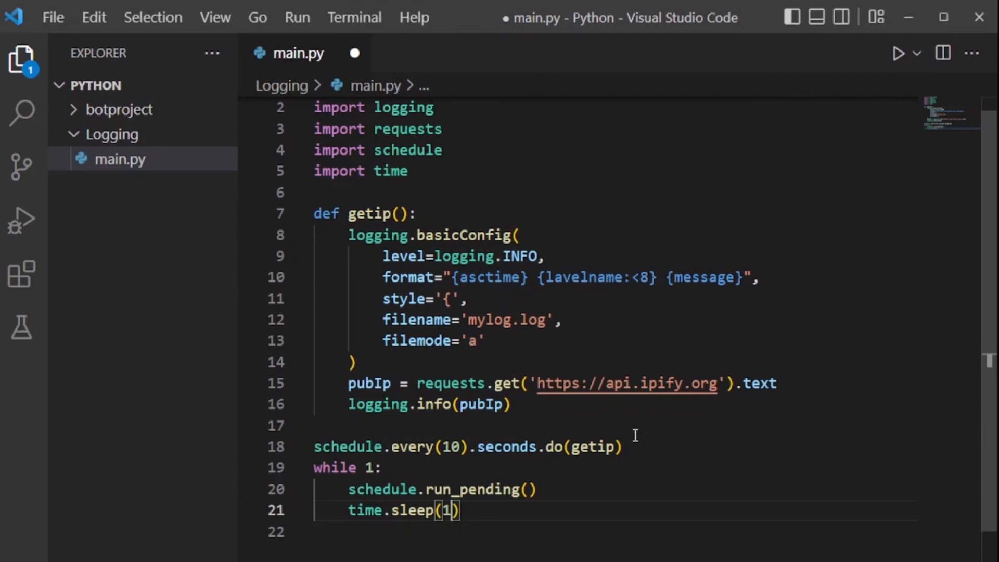
mouse_move(687, 411)
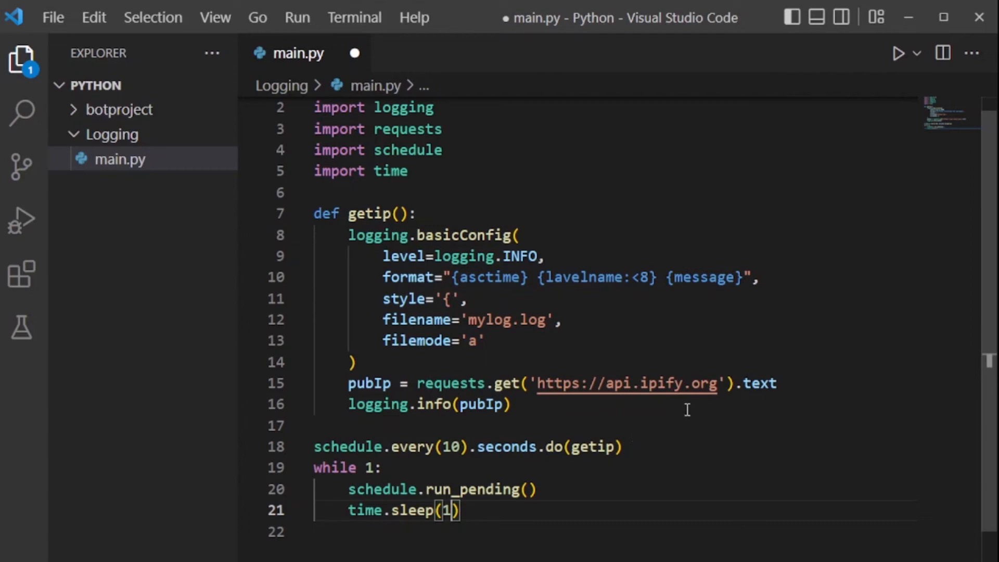
text(import importlib)
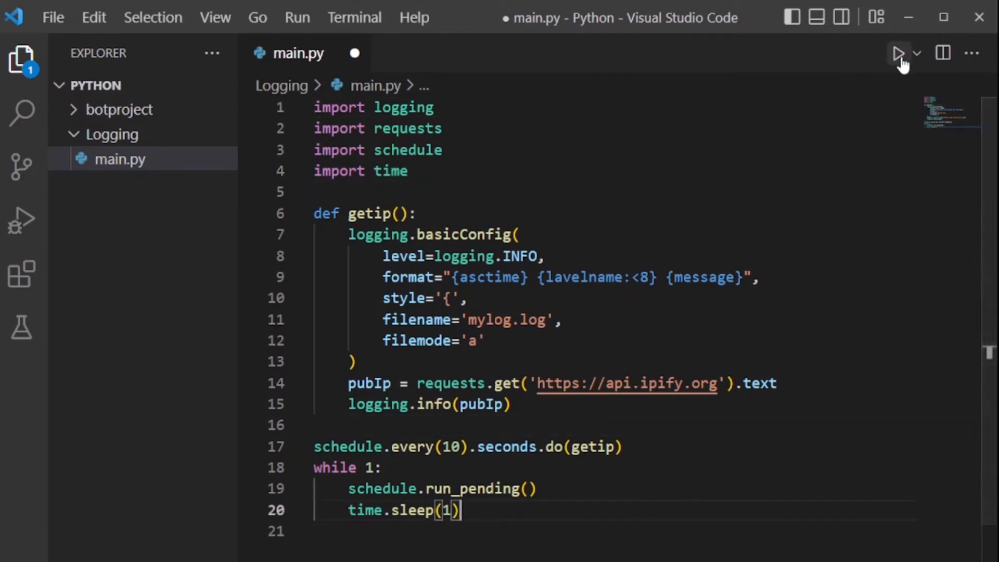
- Save and run main.py, then scroll the terminal to the logging format traceback
key(Ctrl+s)
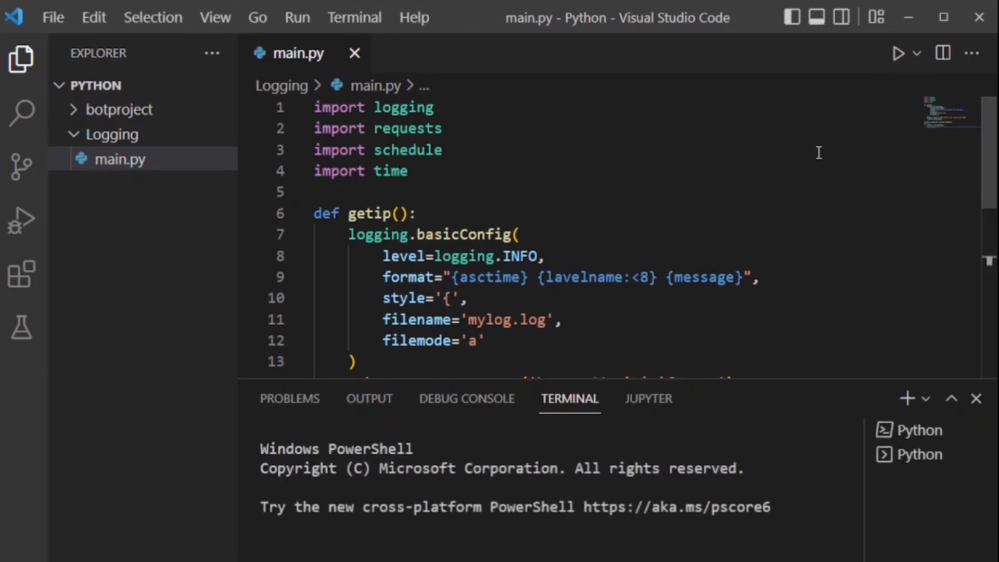
click(898, 53)
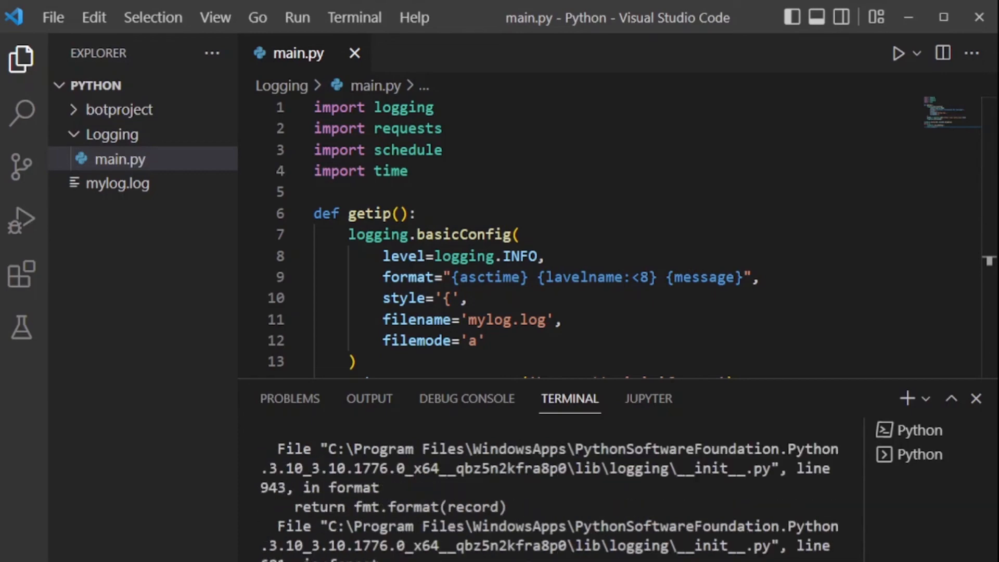
scroll(down, 3)
text(e)
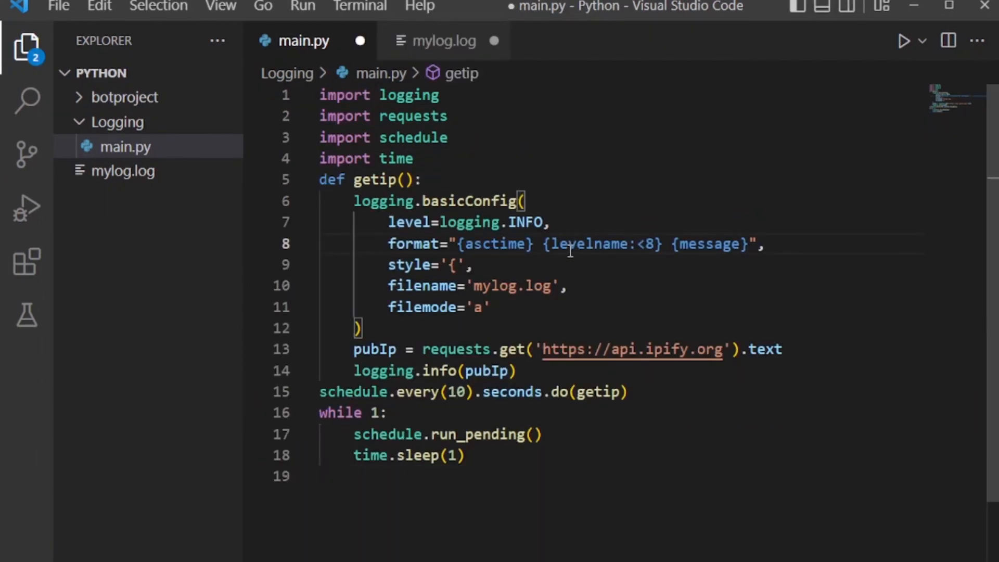
mouse_move(556, 286)
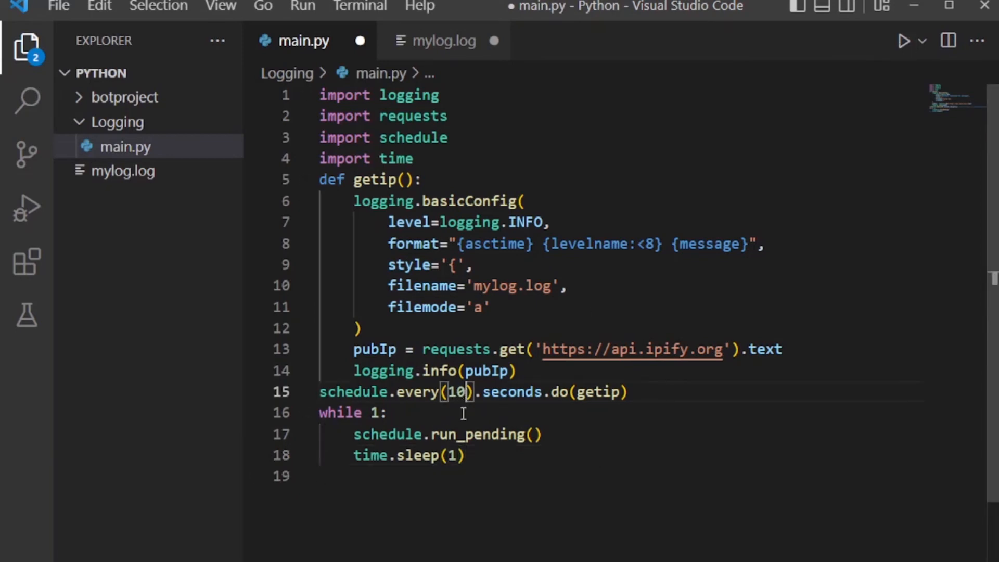
- Change the getip schedule interval in main.py to every 3 seconds
text(5)
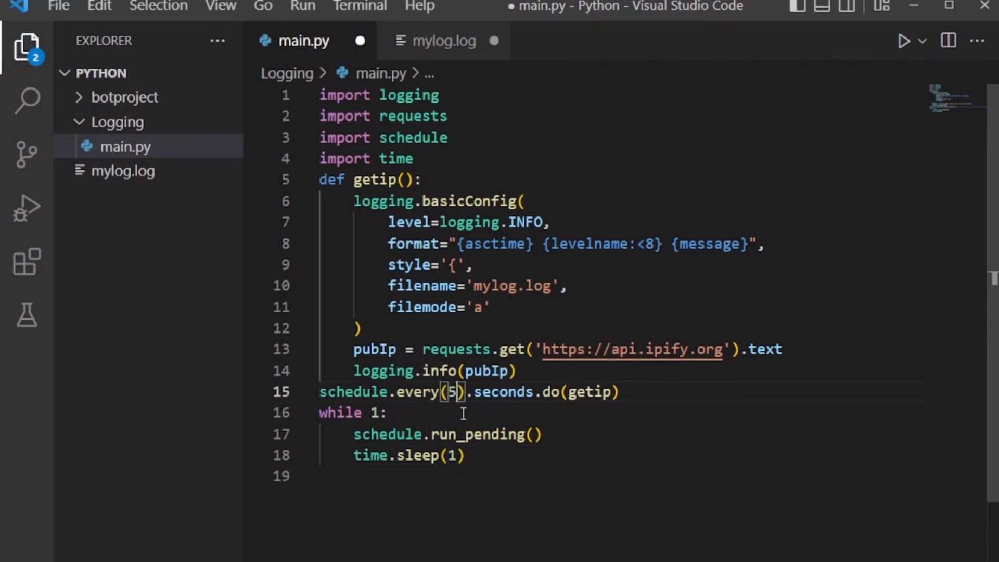
key(Backspace)
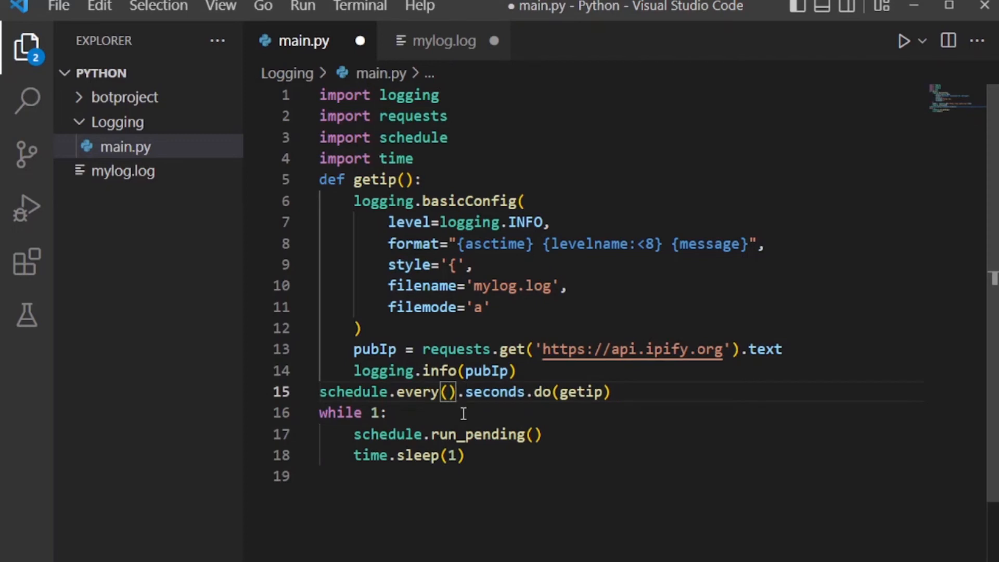
text(3)
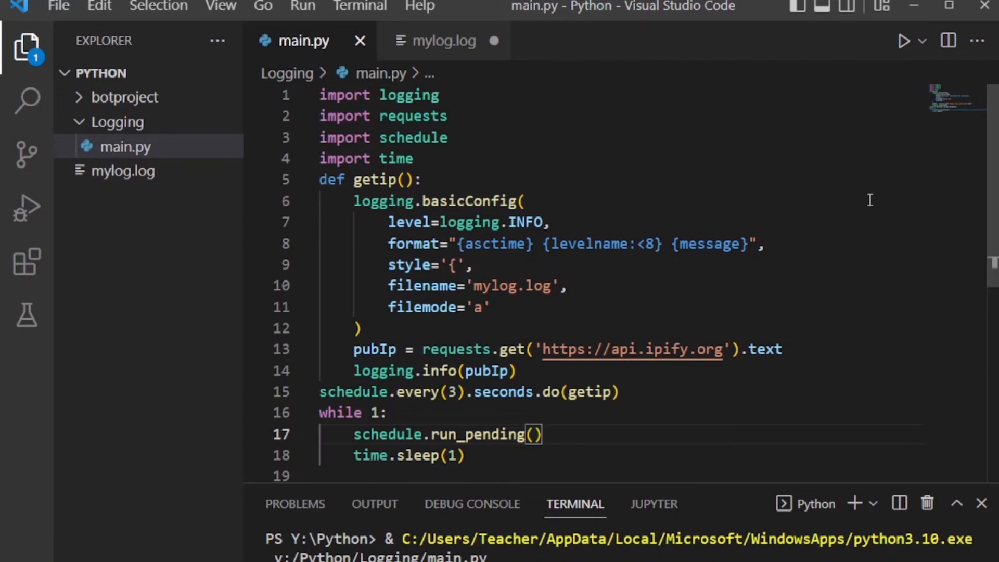
mouse_move(789, 182)
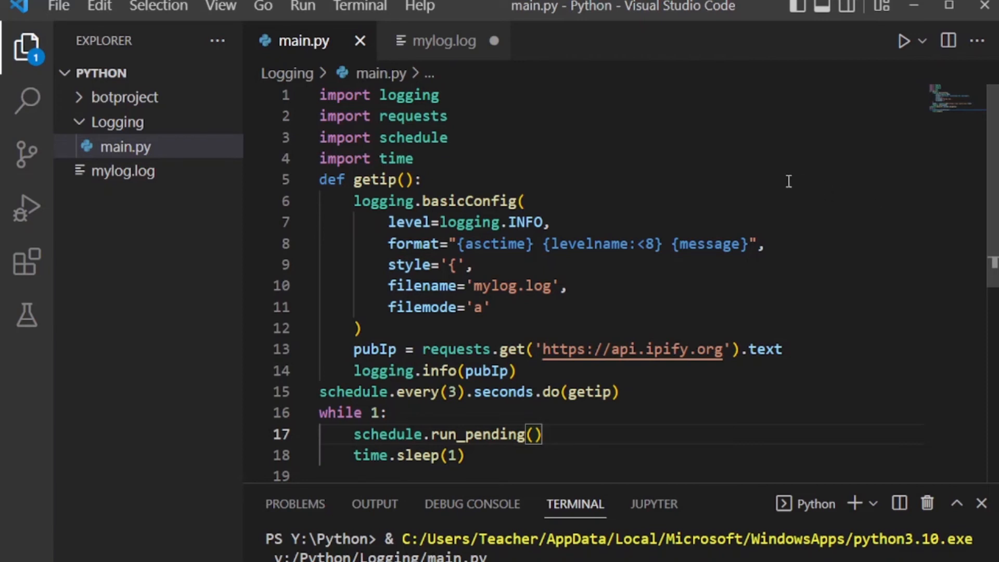
- Watch the terminal print timestamped INFO lines logging the public IP
click(551, 455)
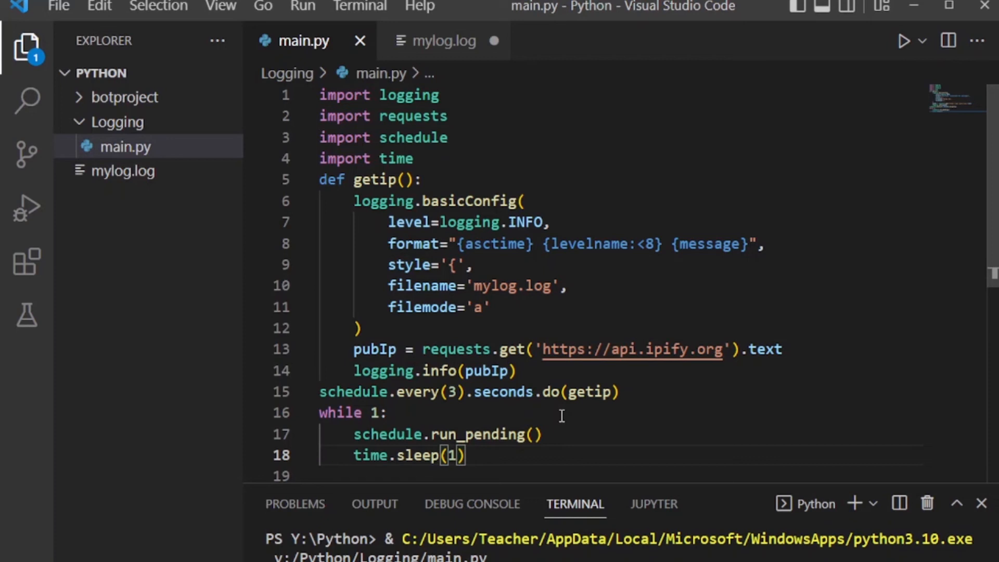
mouse_move(562, 428)
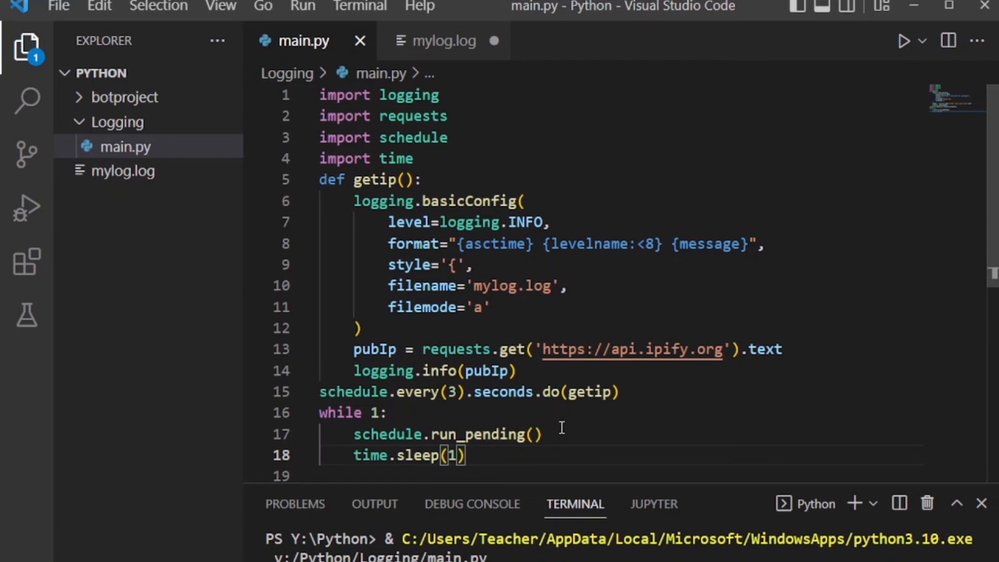
mouse_move(713, 342)
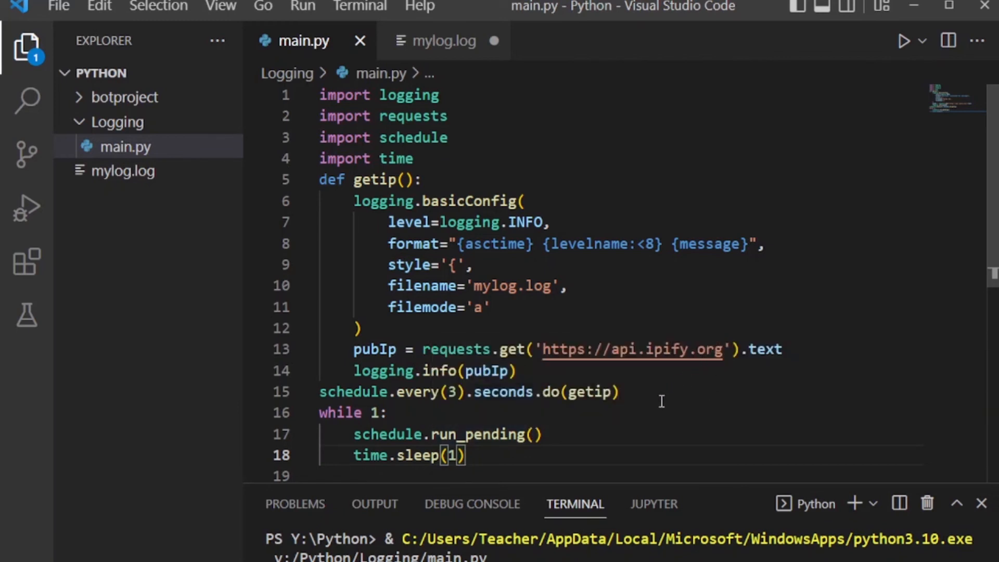
mouse_move(743, 425)
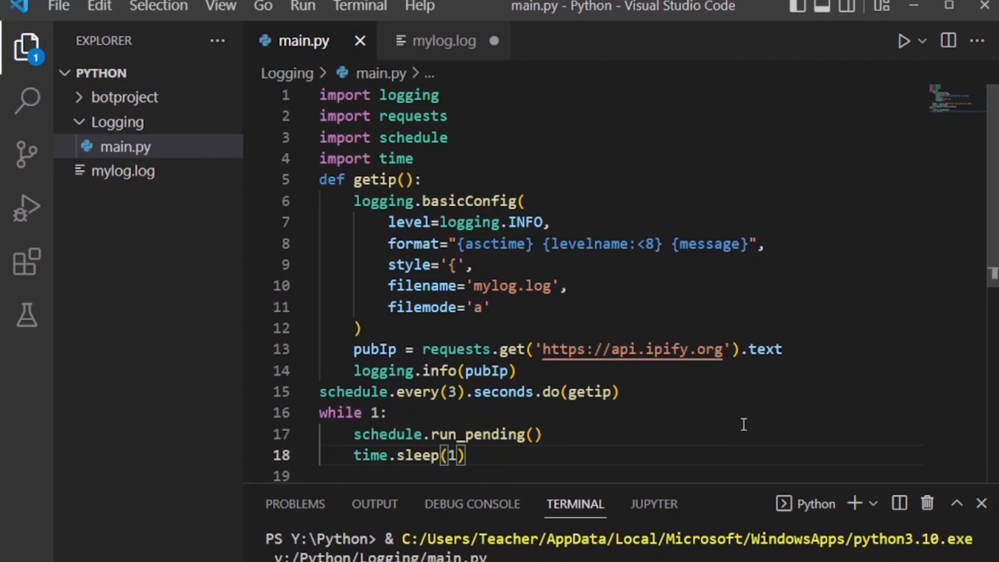
mouse_move(744, 428)
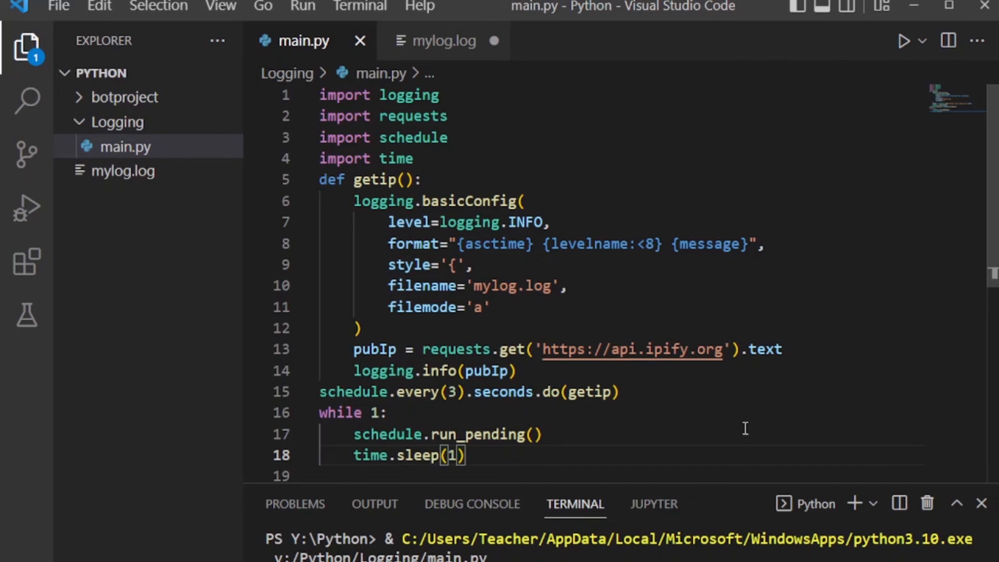
mouse_move(627, 426)
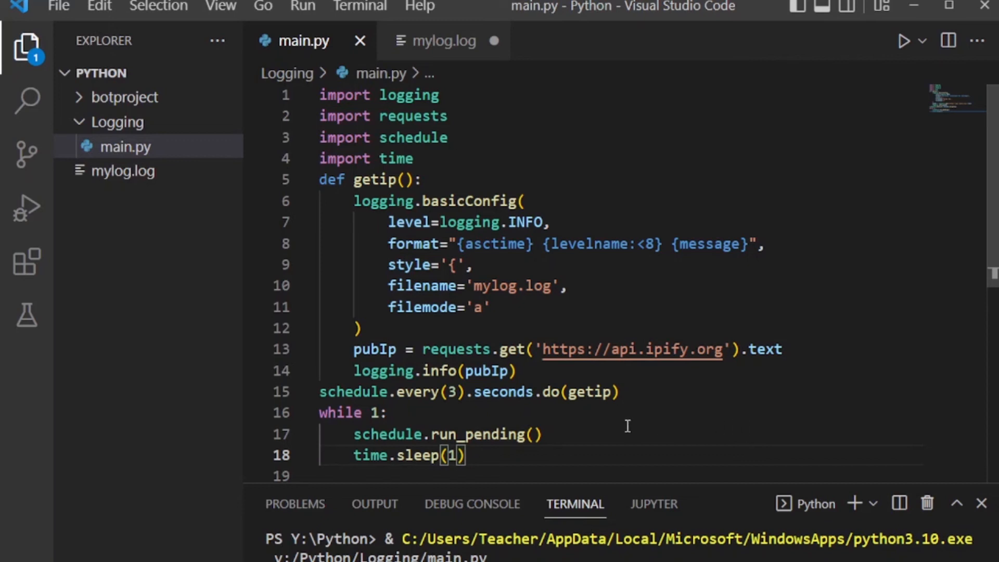
mouse_move(615, 419)
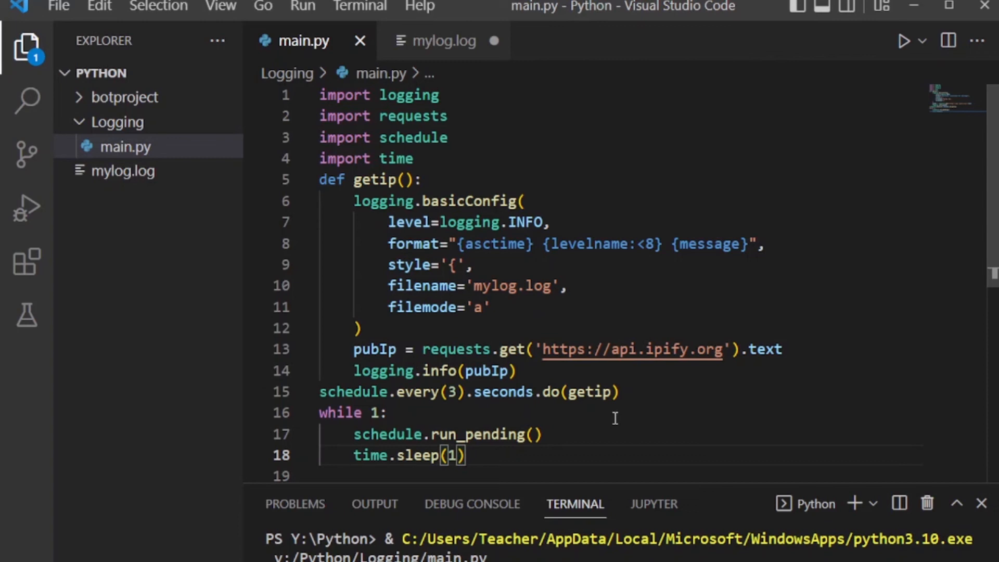
mouse_move(853, 147)
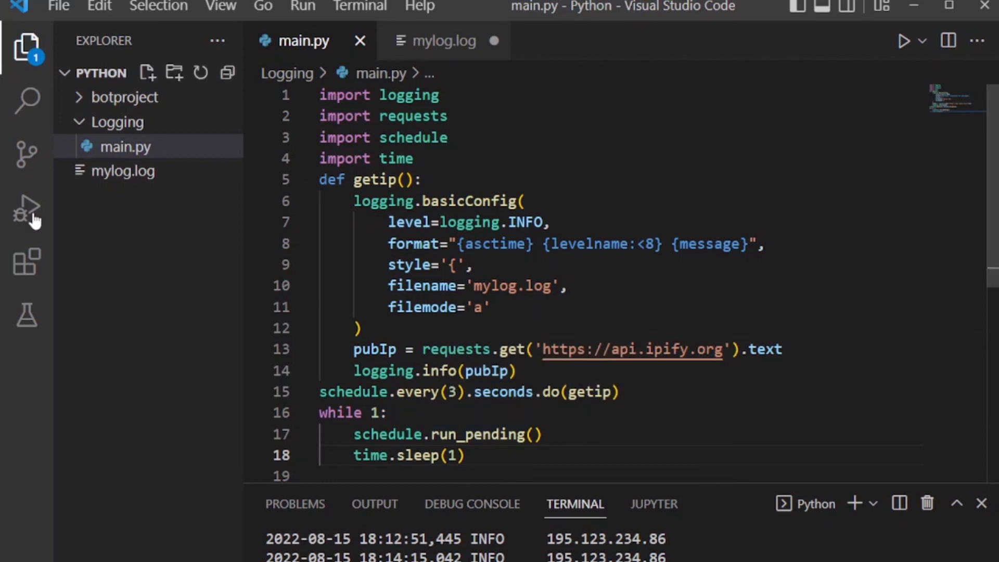
- Delete mylog.log from the Explorer and run main.py again to recreate it
click(123, 171)
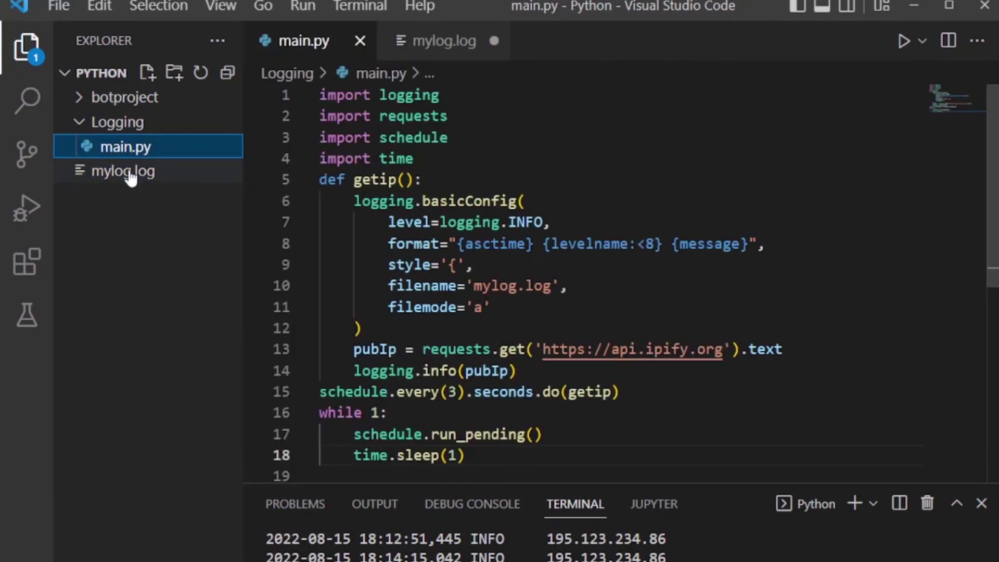
click(123, 171)
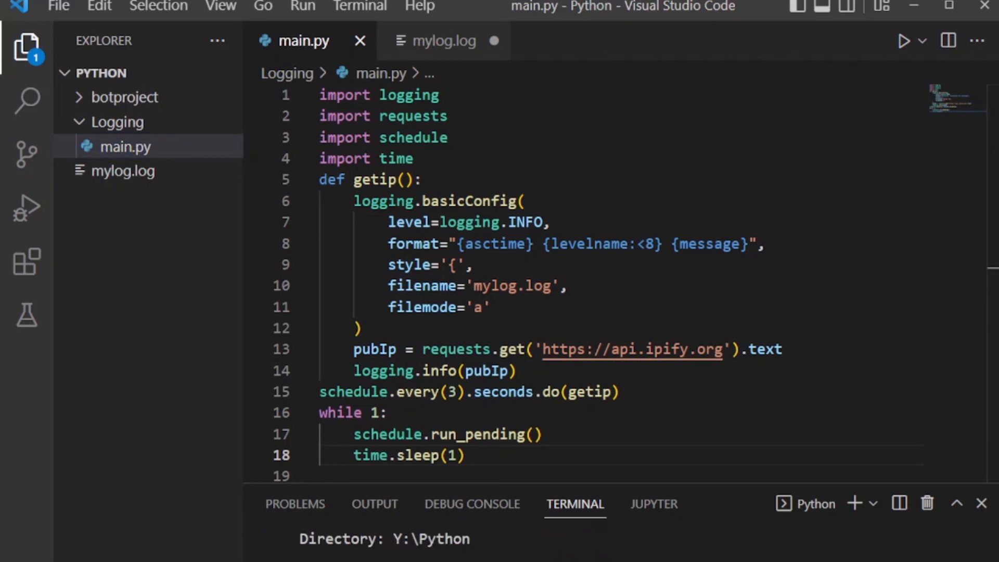
mouse_move(188, 194)
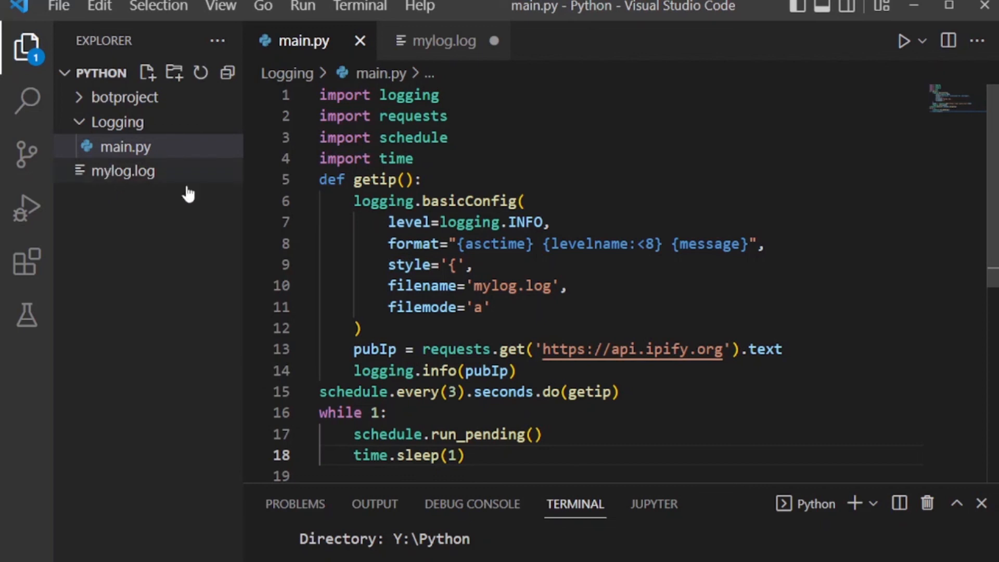
click(122, 171)
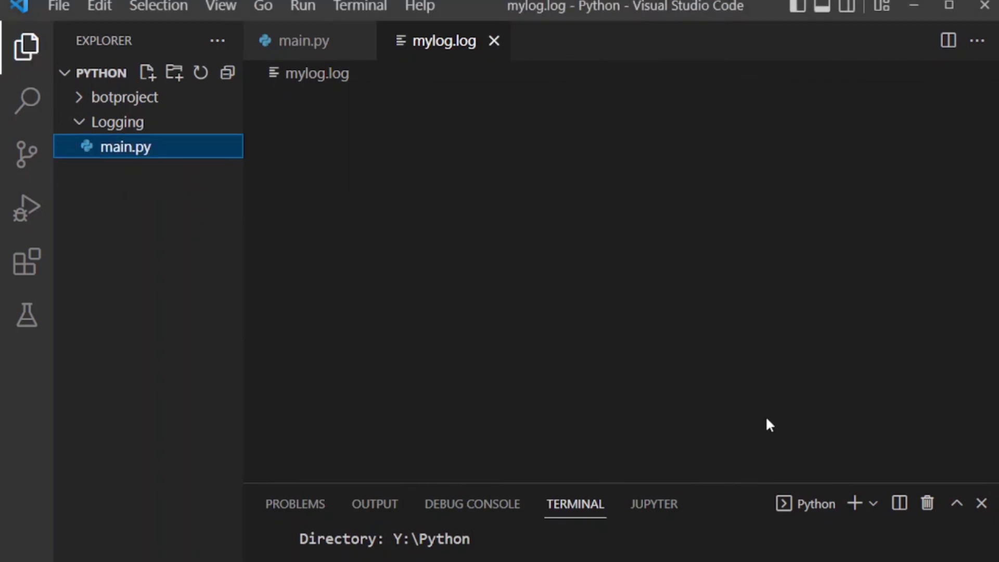
click(295, 40)
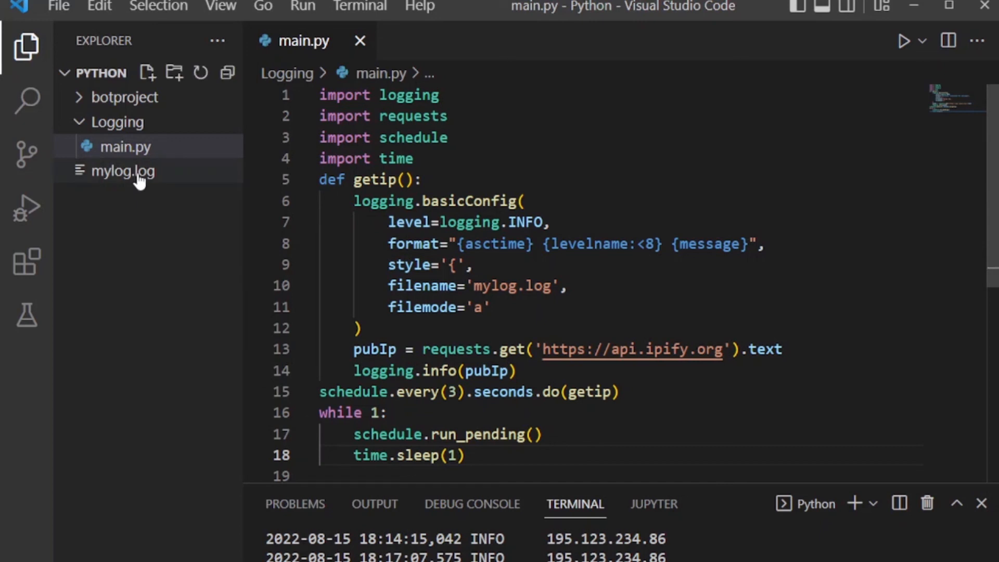
click(125, 170)
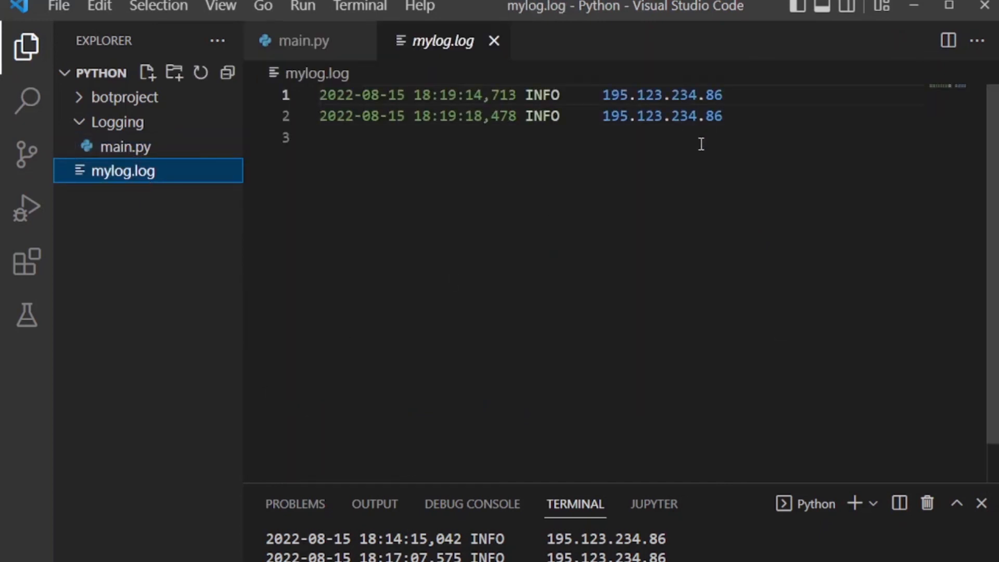
drag(602, 95, 719, 116)
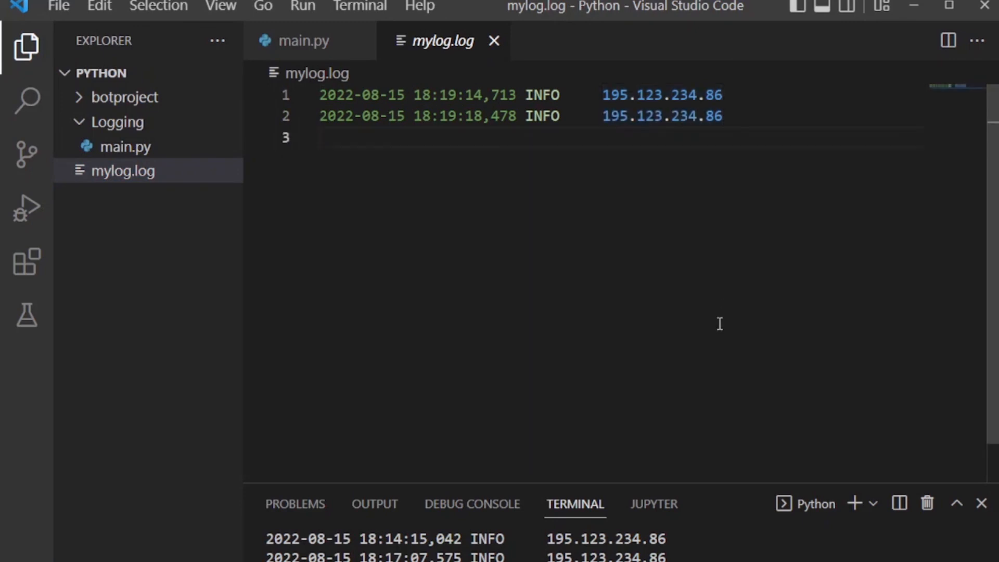
click(305, 40)
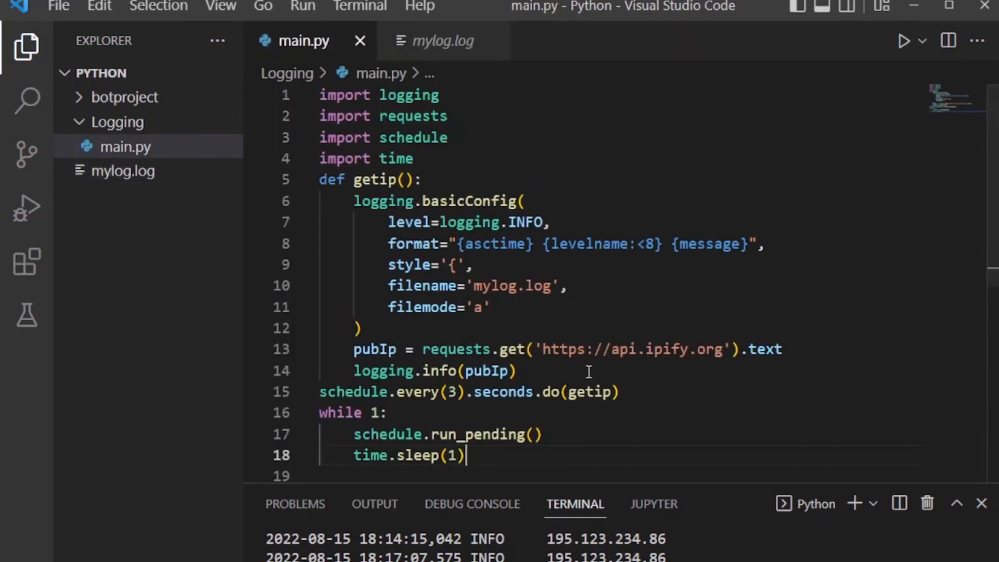
mouse_move(610, 418)
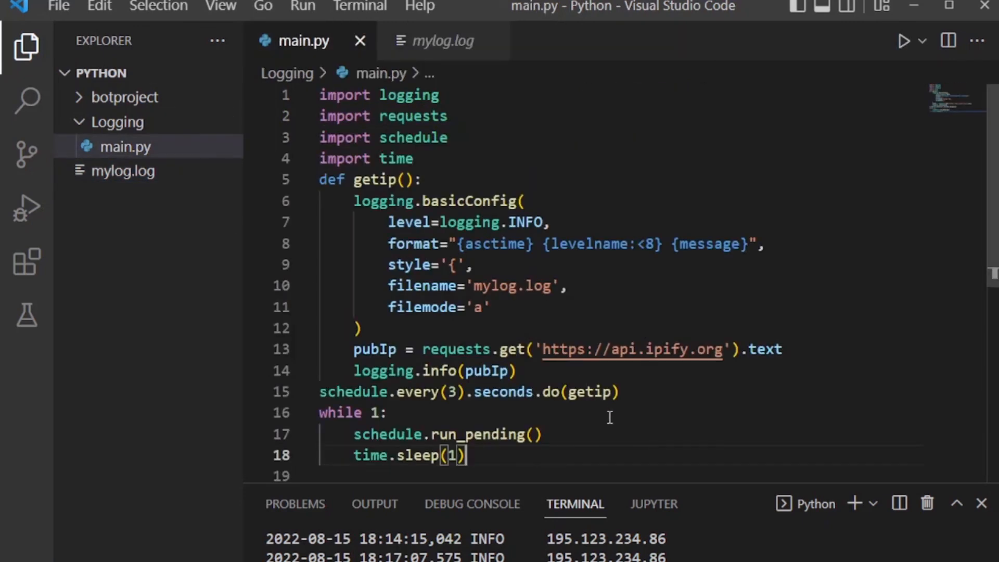
scroll(down, 3)
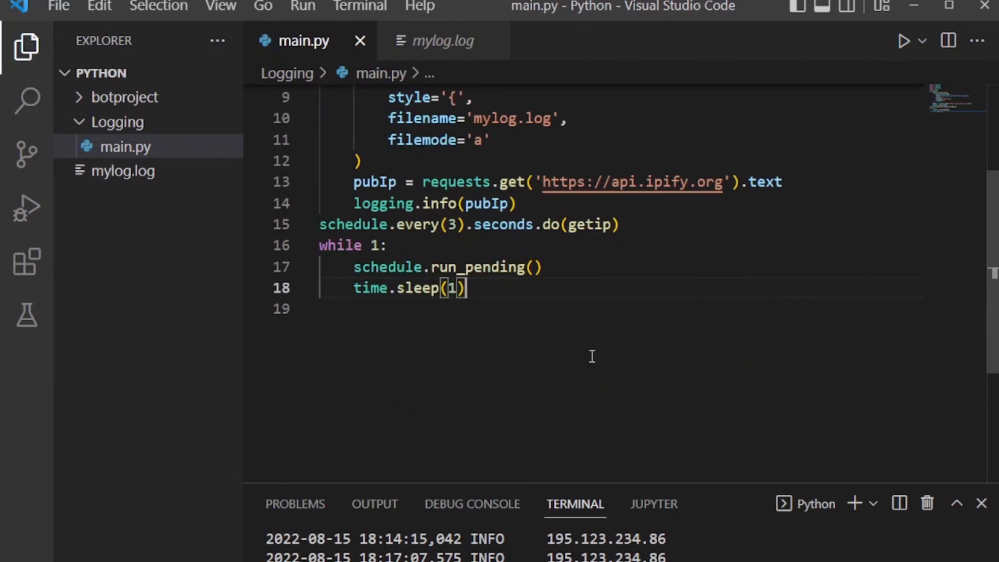